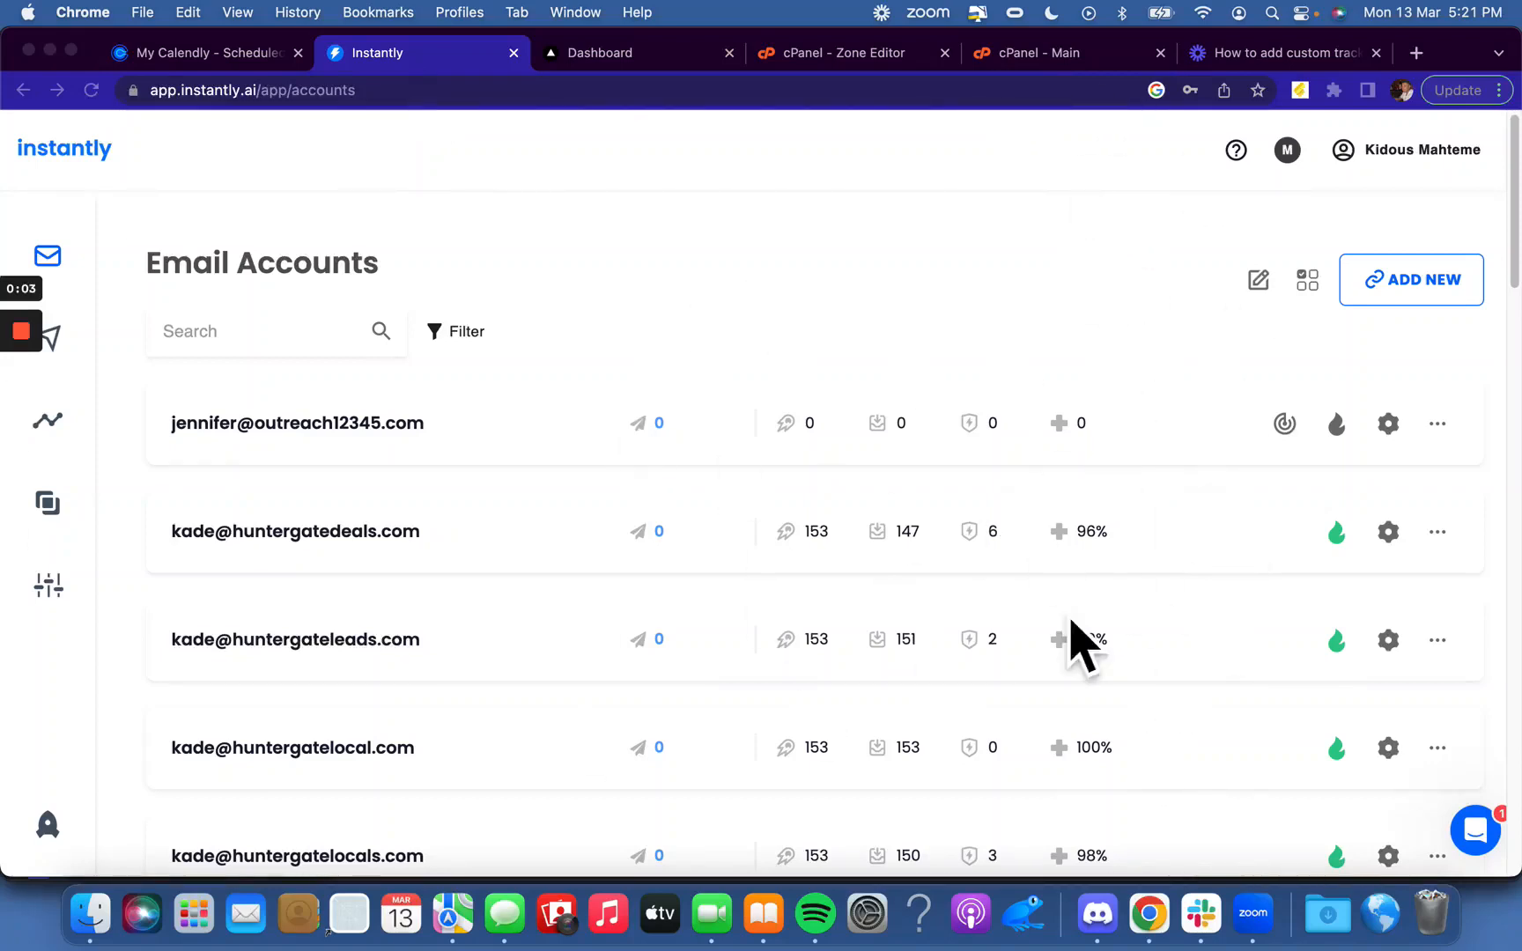
mouse_move(878, 306)
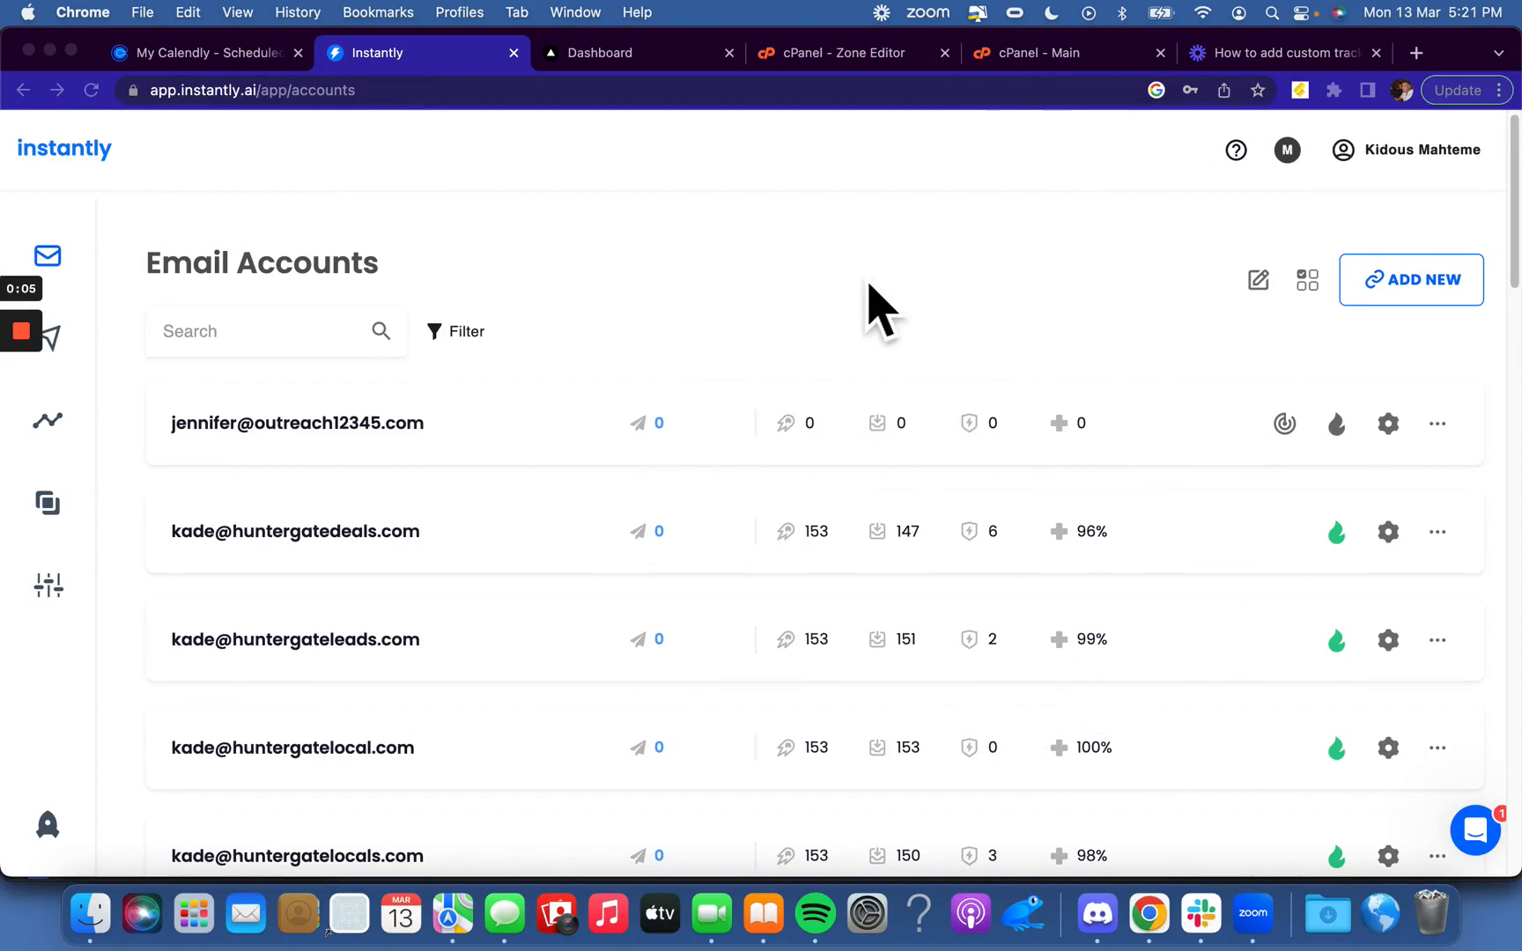
mouse_move(902, 734)
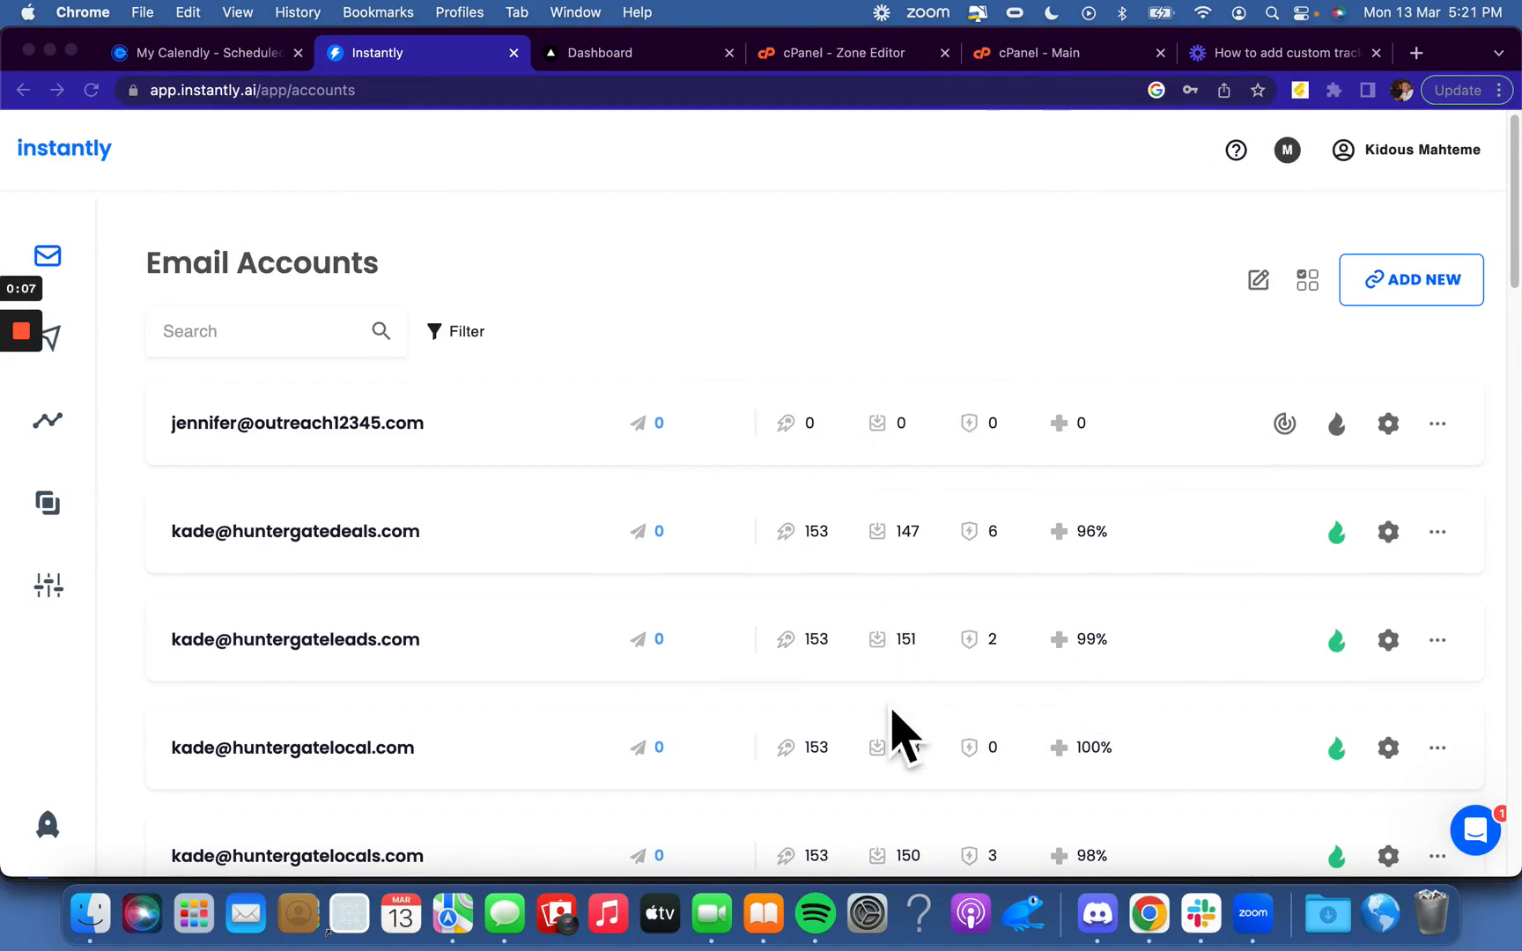
mouse_move(742, 640)
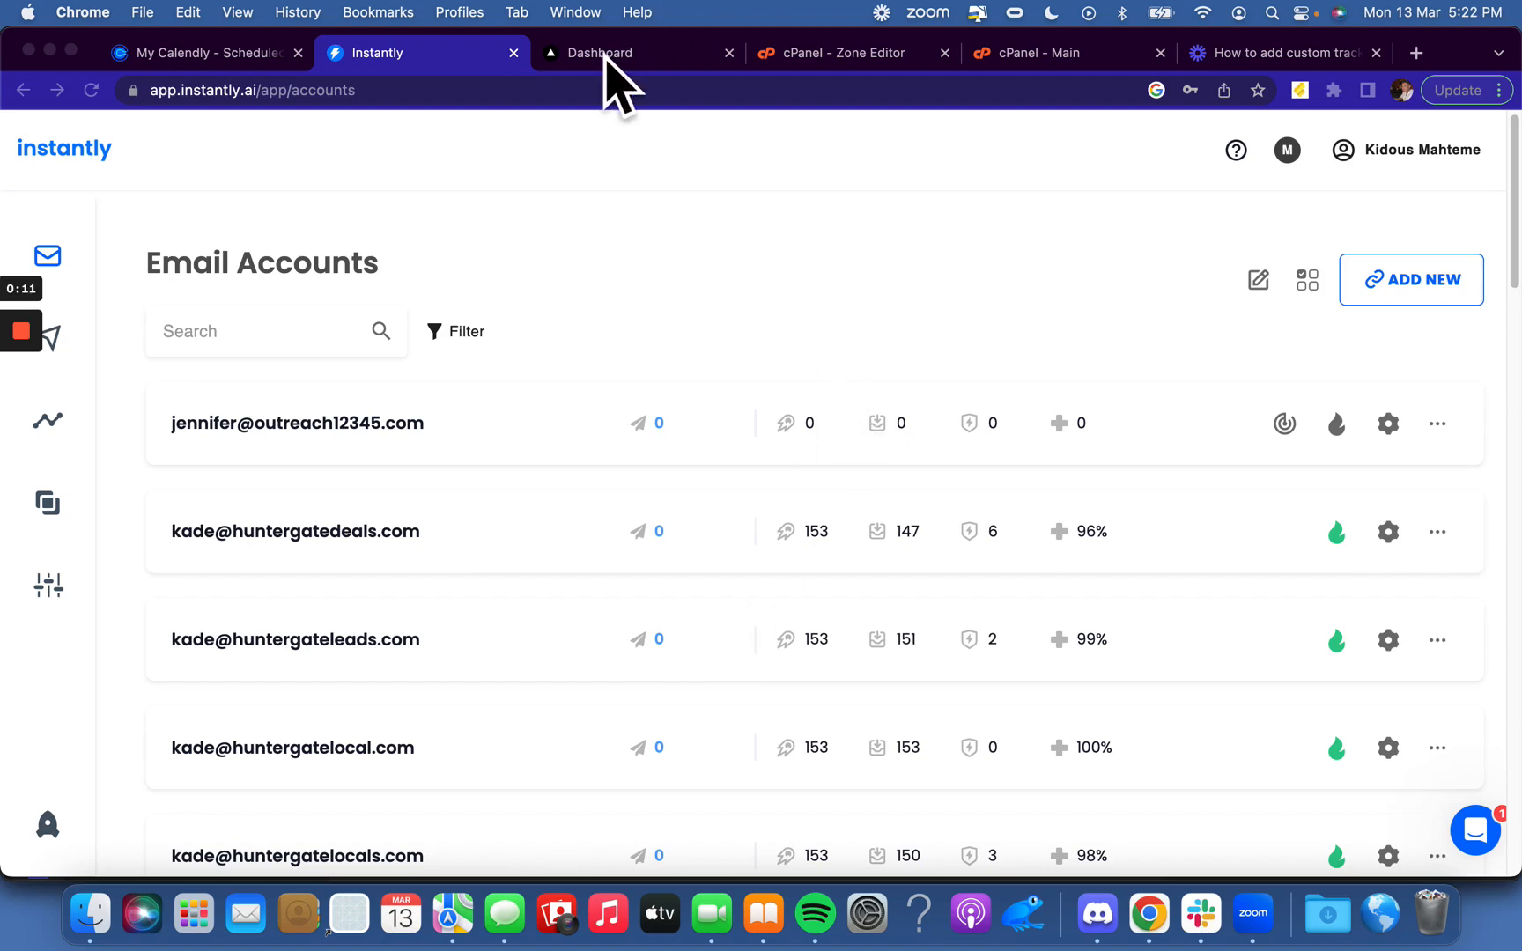
- Switch to the Inframail dashboard showing the cPanel access card
left_click(637, 53)
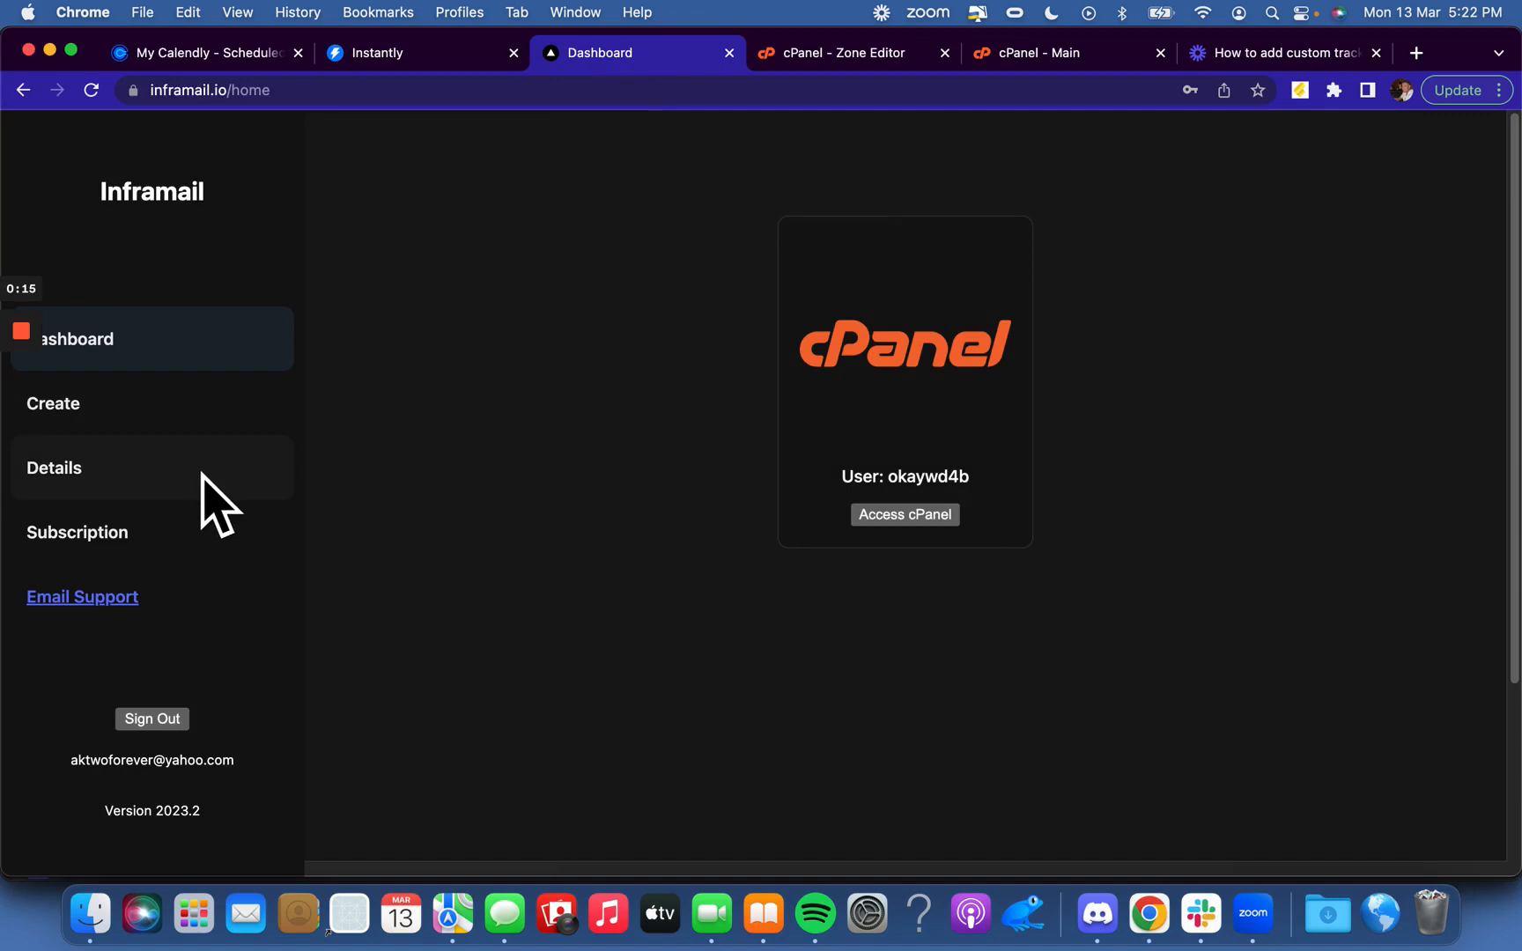
mouse_move(611, 505)
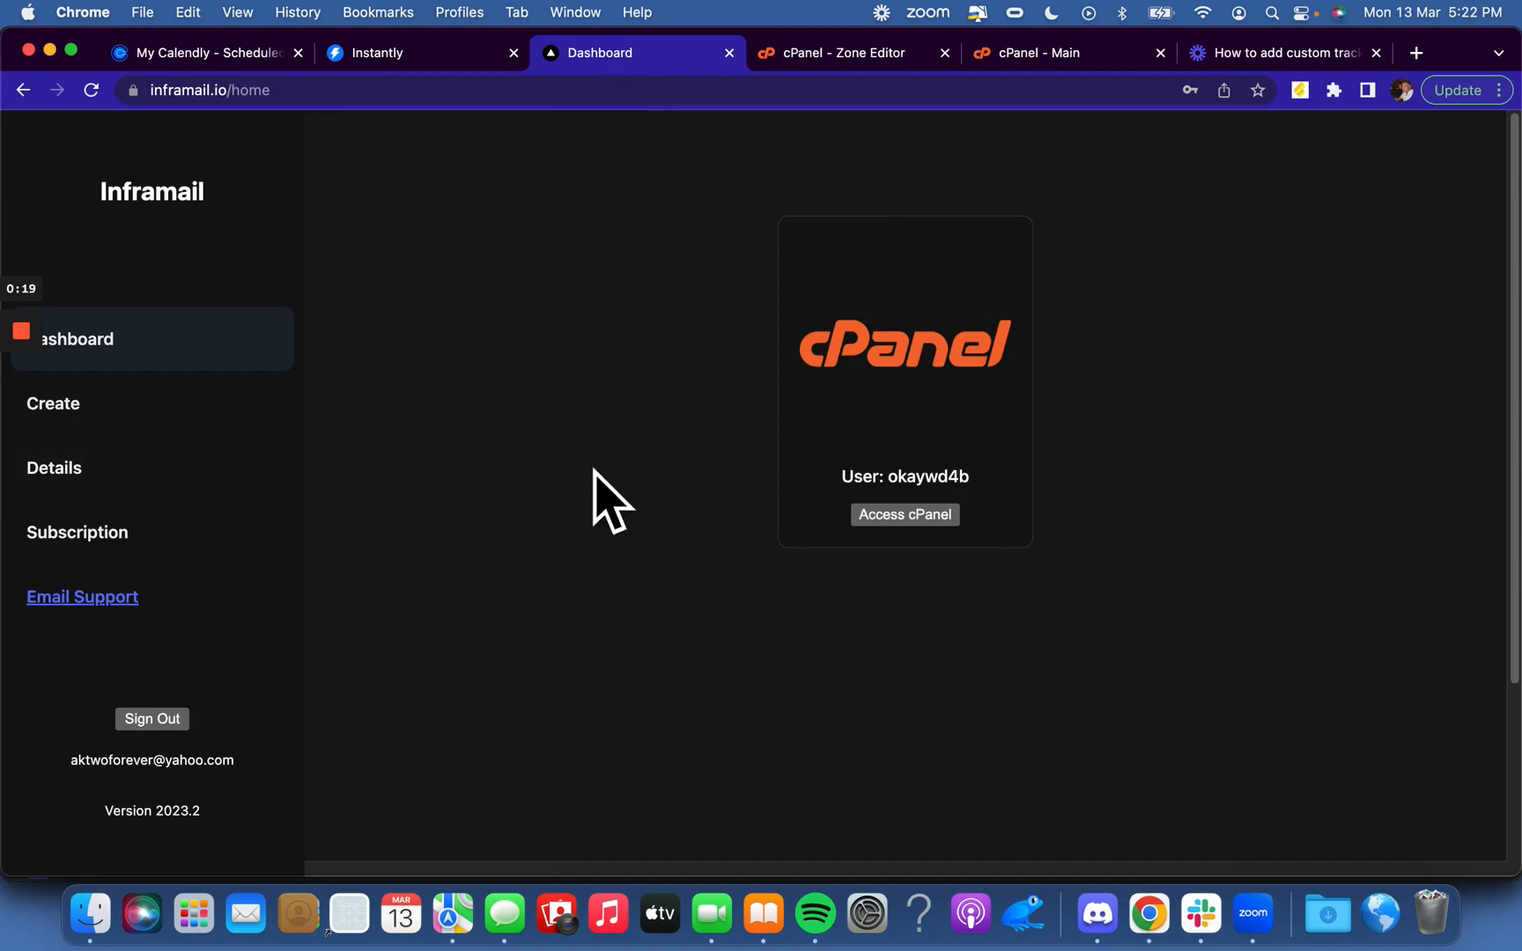
mouse_move(1061, 302)
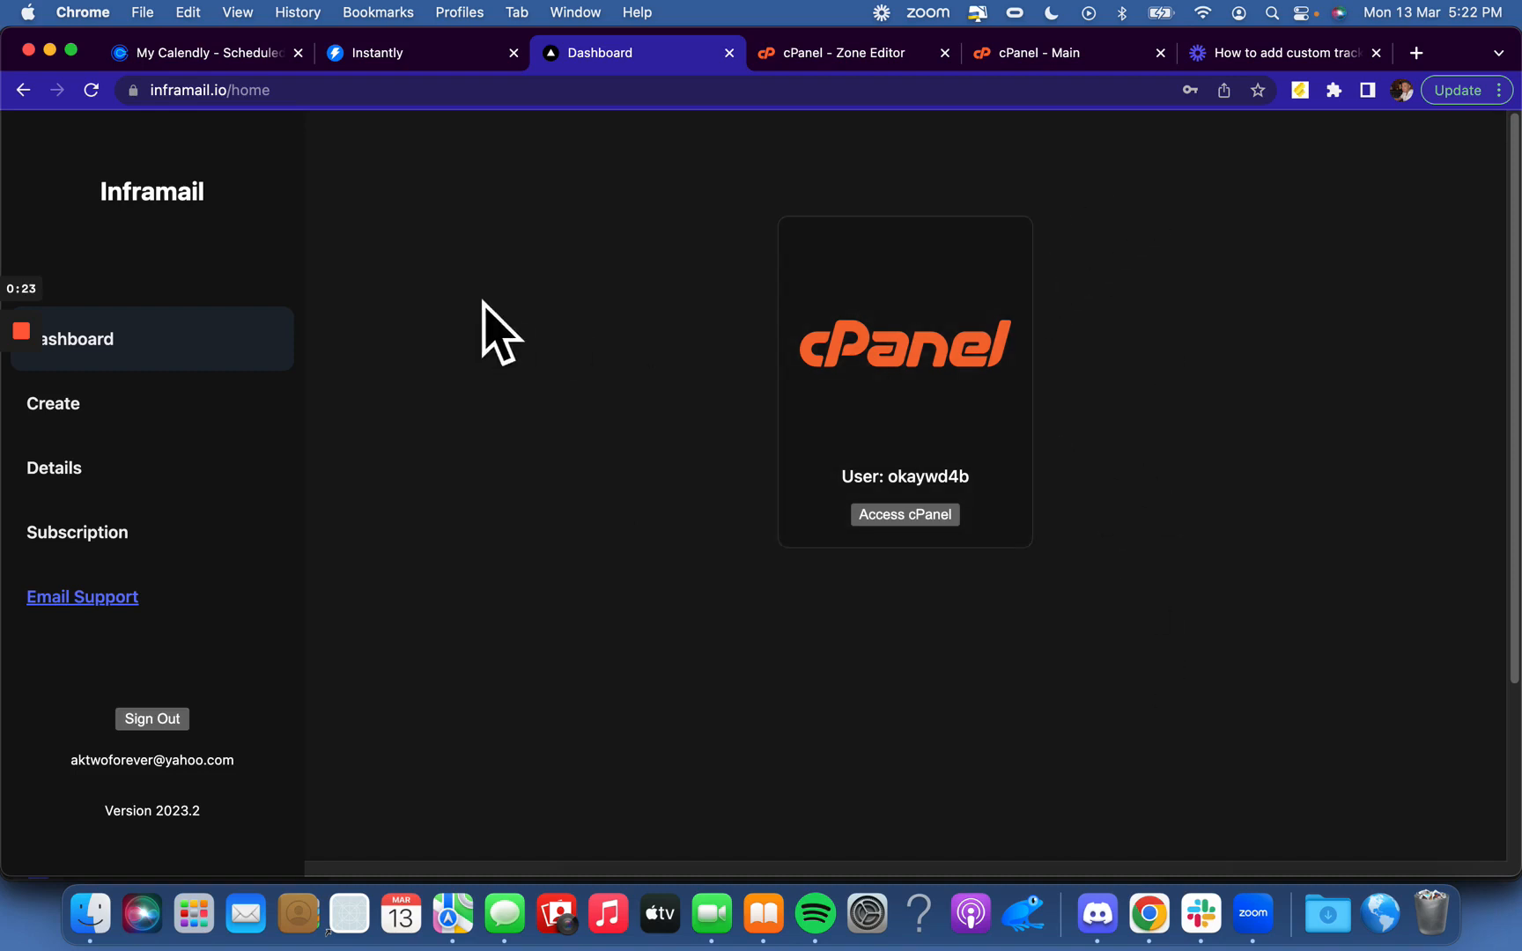
mouse_move(505, 796)
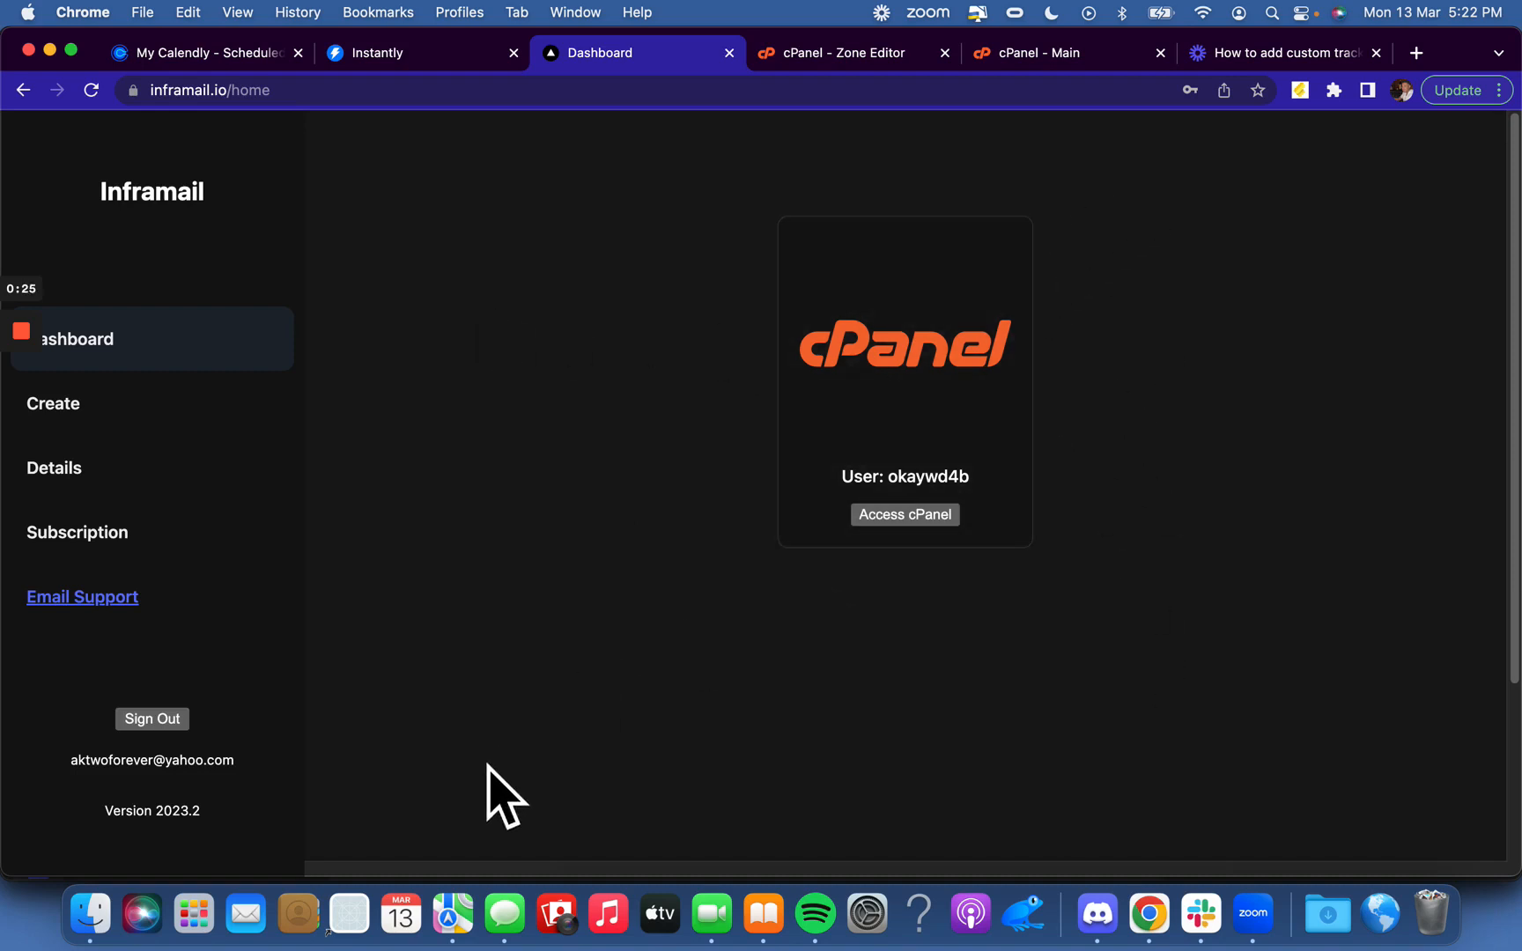
mouse_move(1281, 810)
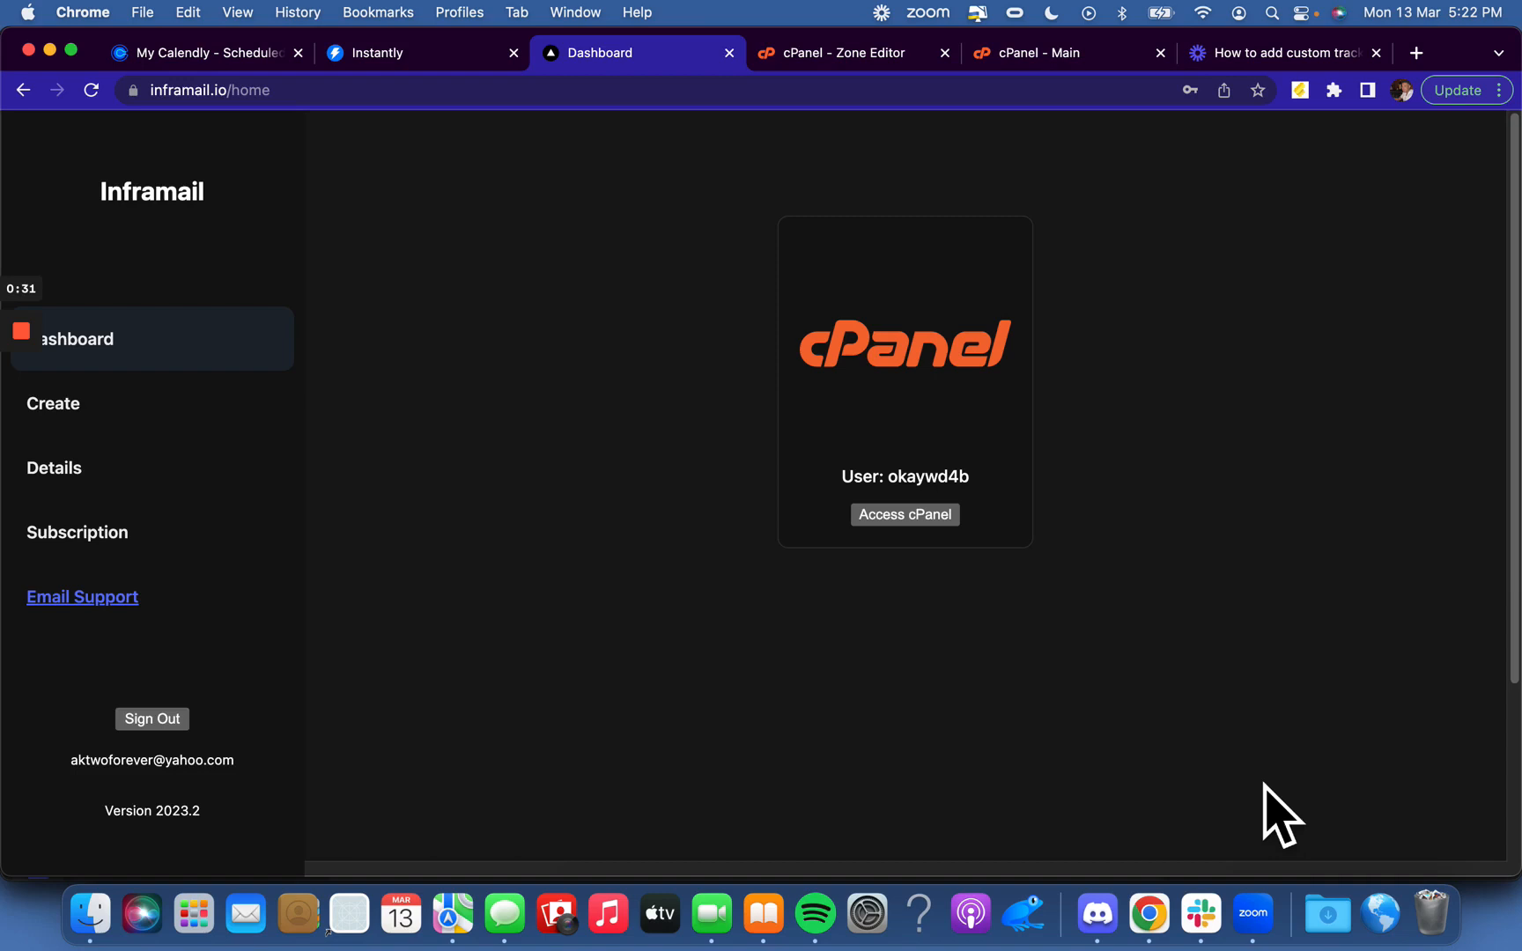
mouse_move(1189, 437)
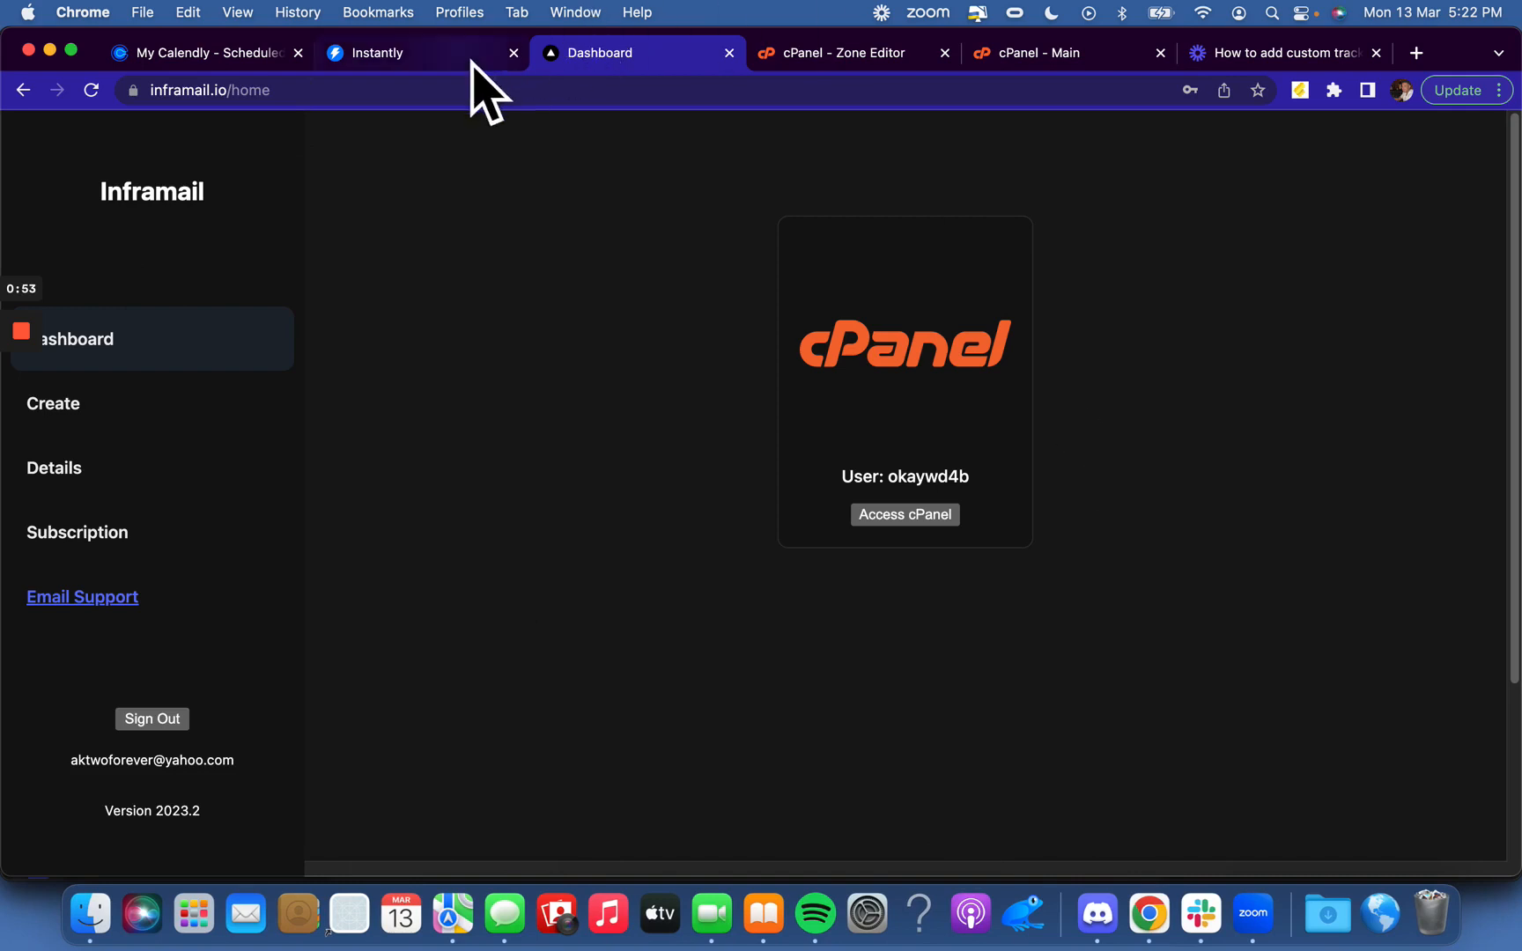
mouse_move(742, 609)
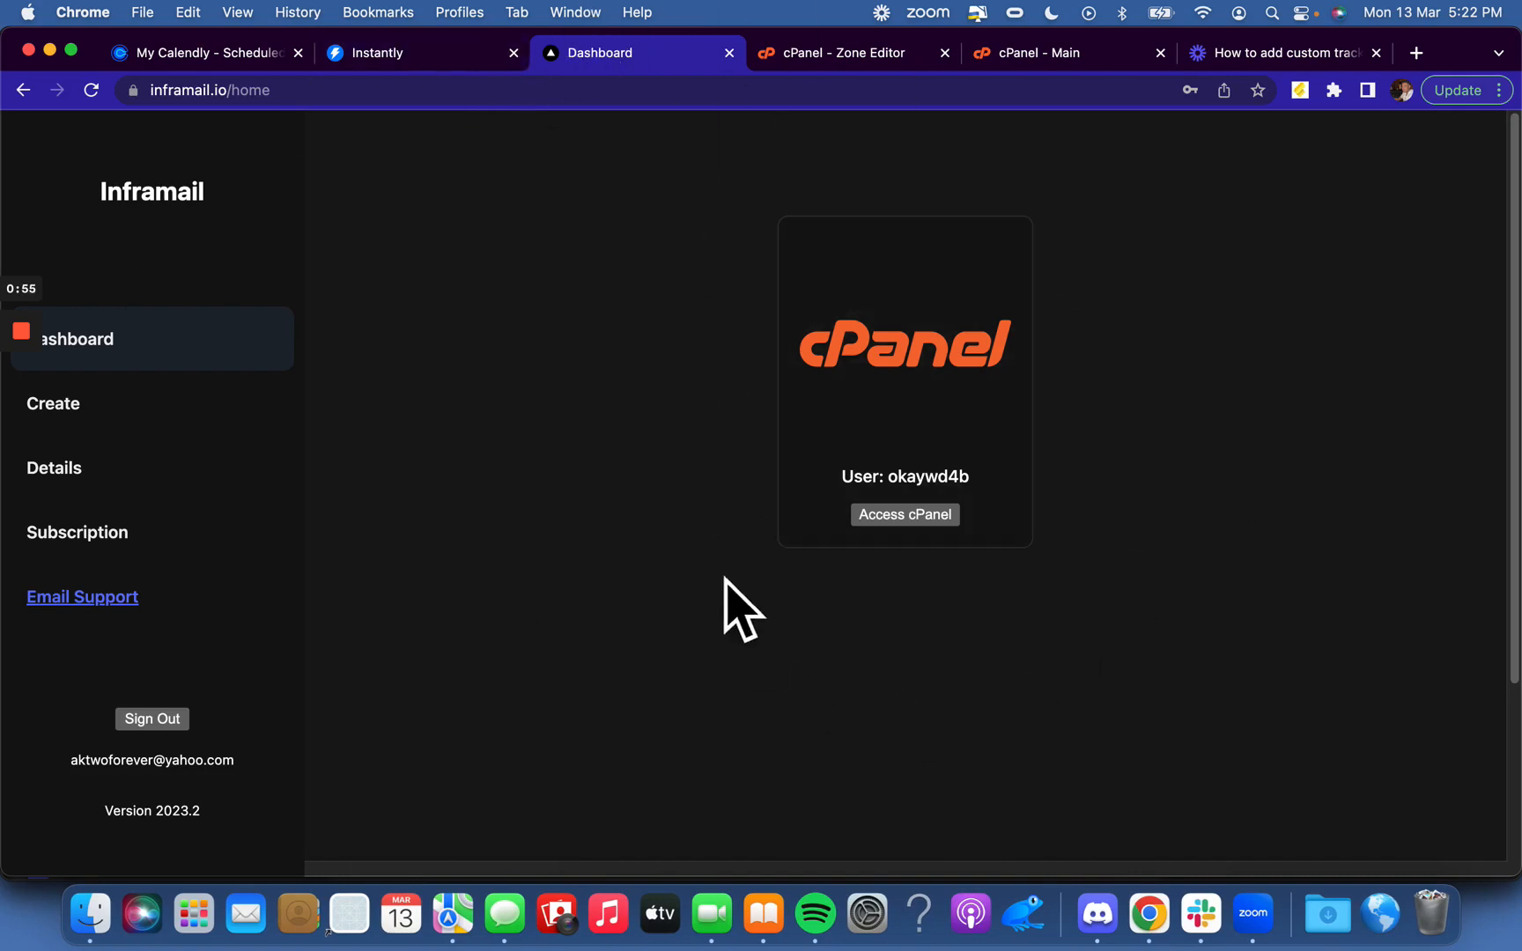
mouse_move(868, 558)
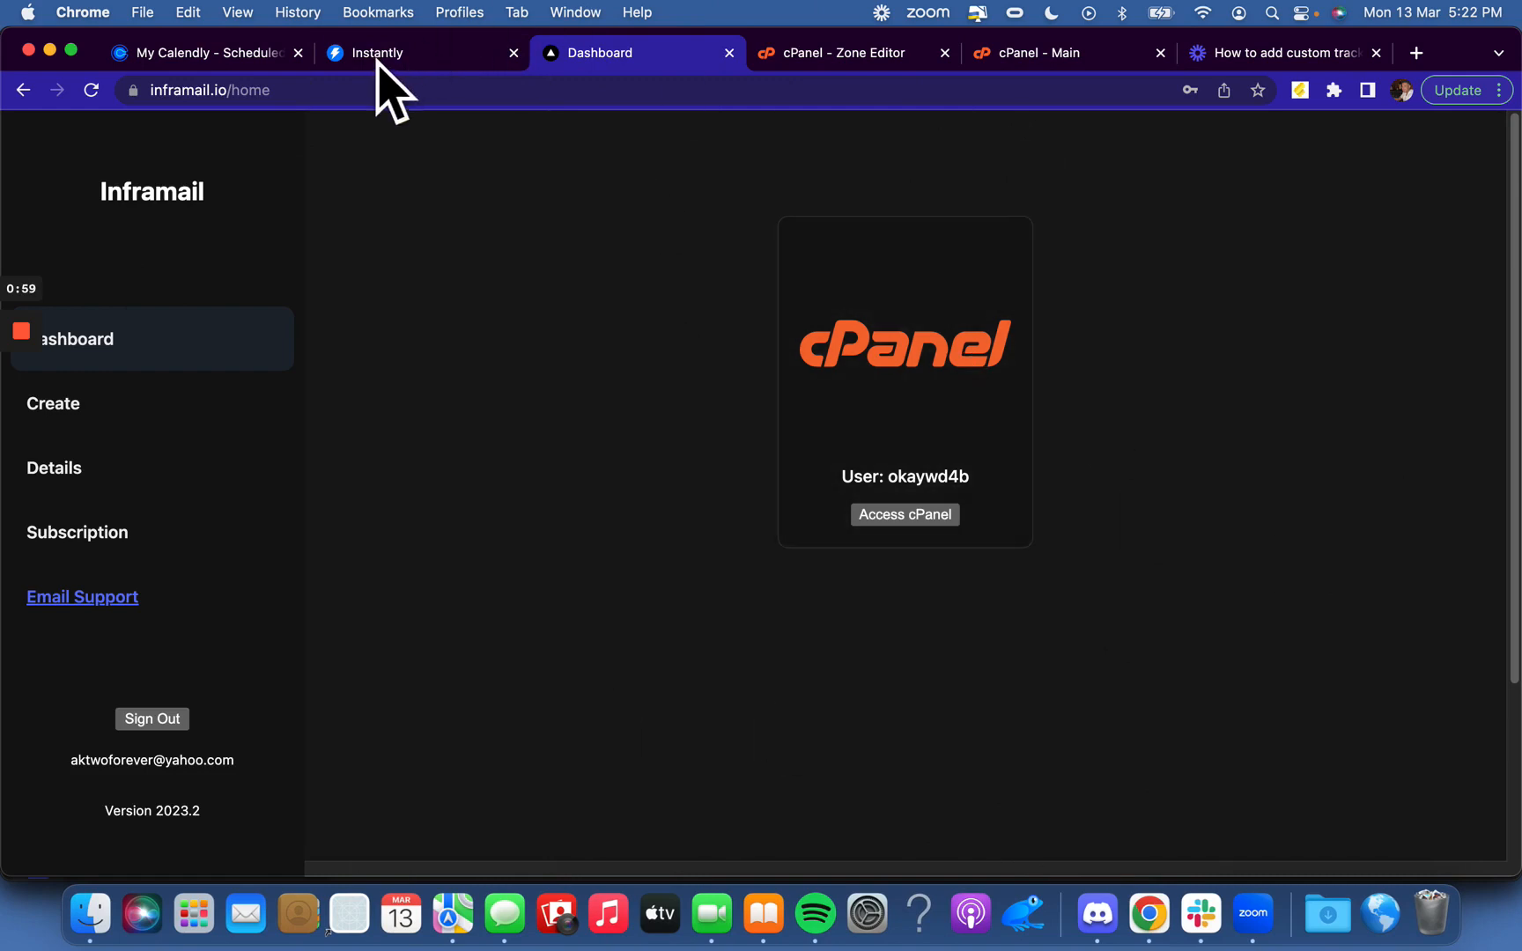
- Return to Instantly's Email Accounts list and scroll through the accounts' warmup health scores
left_click(423, 52)
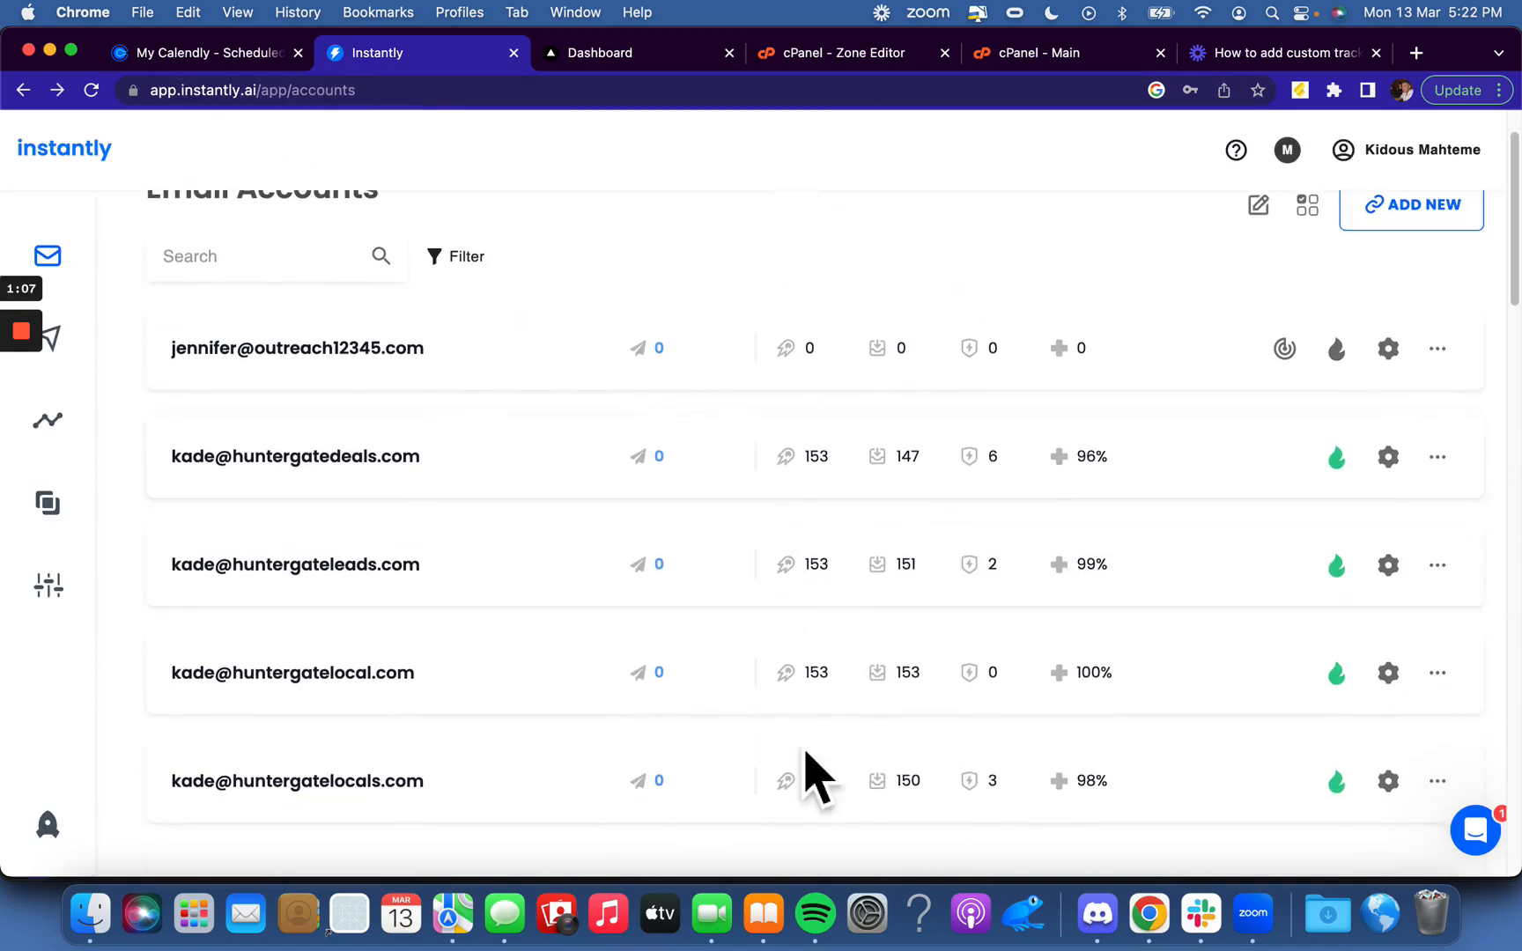
scroll("down", 3)
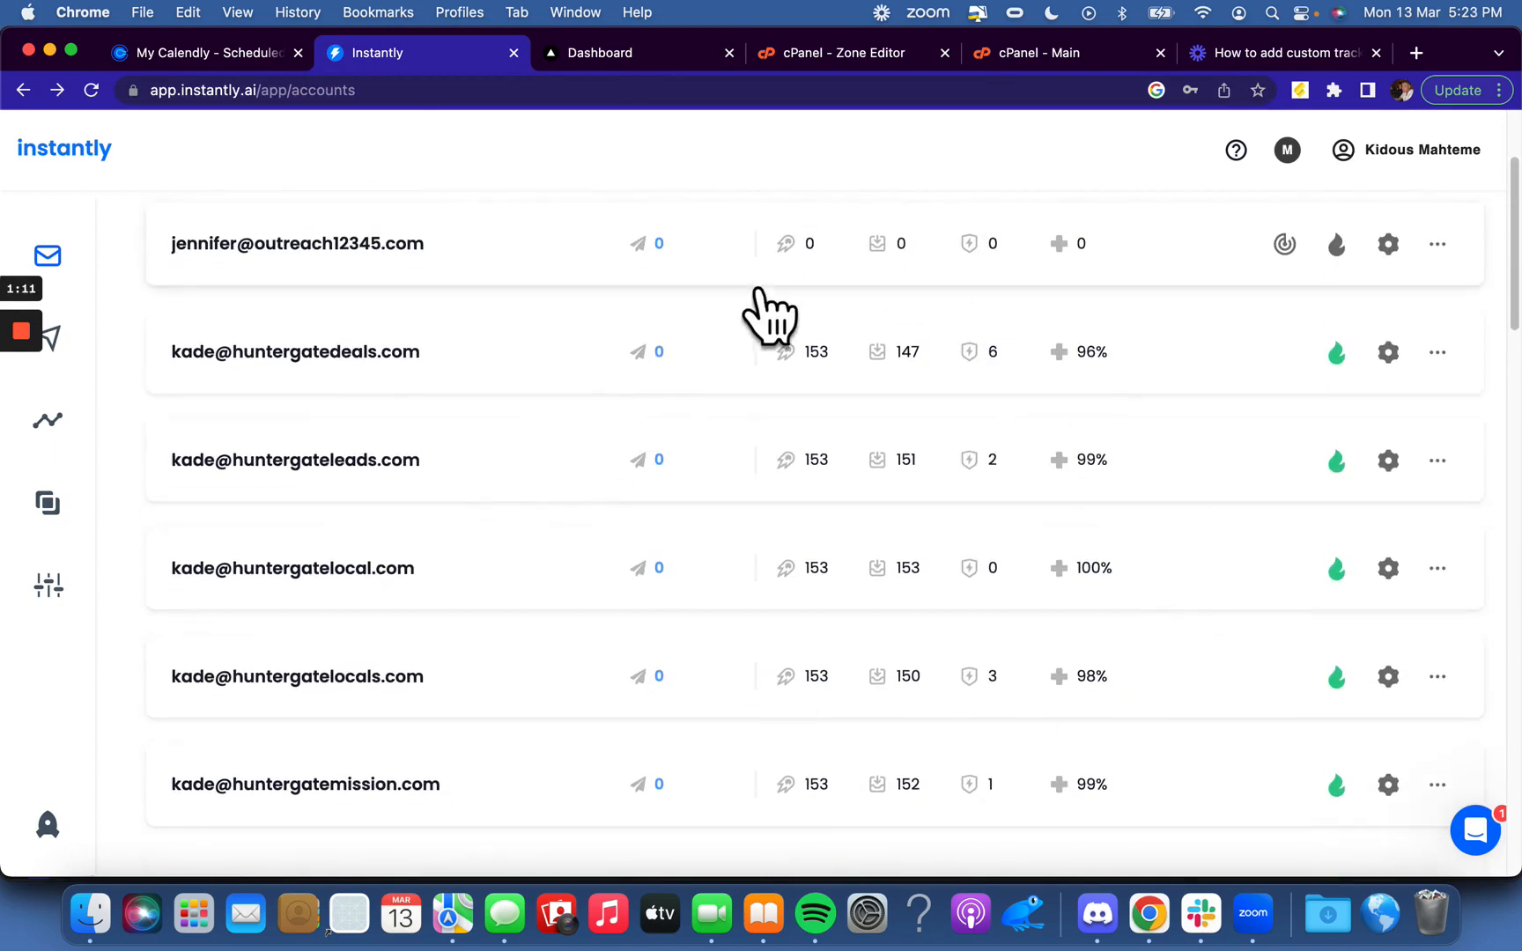
scroll("down", 3)
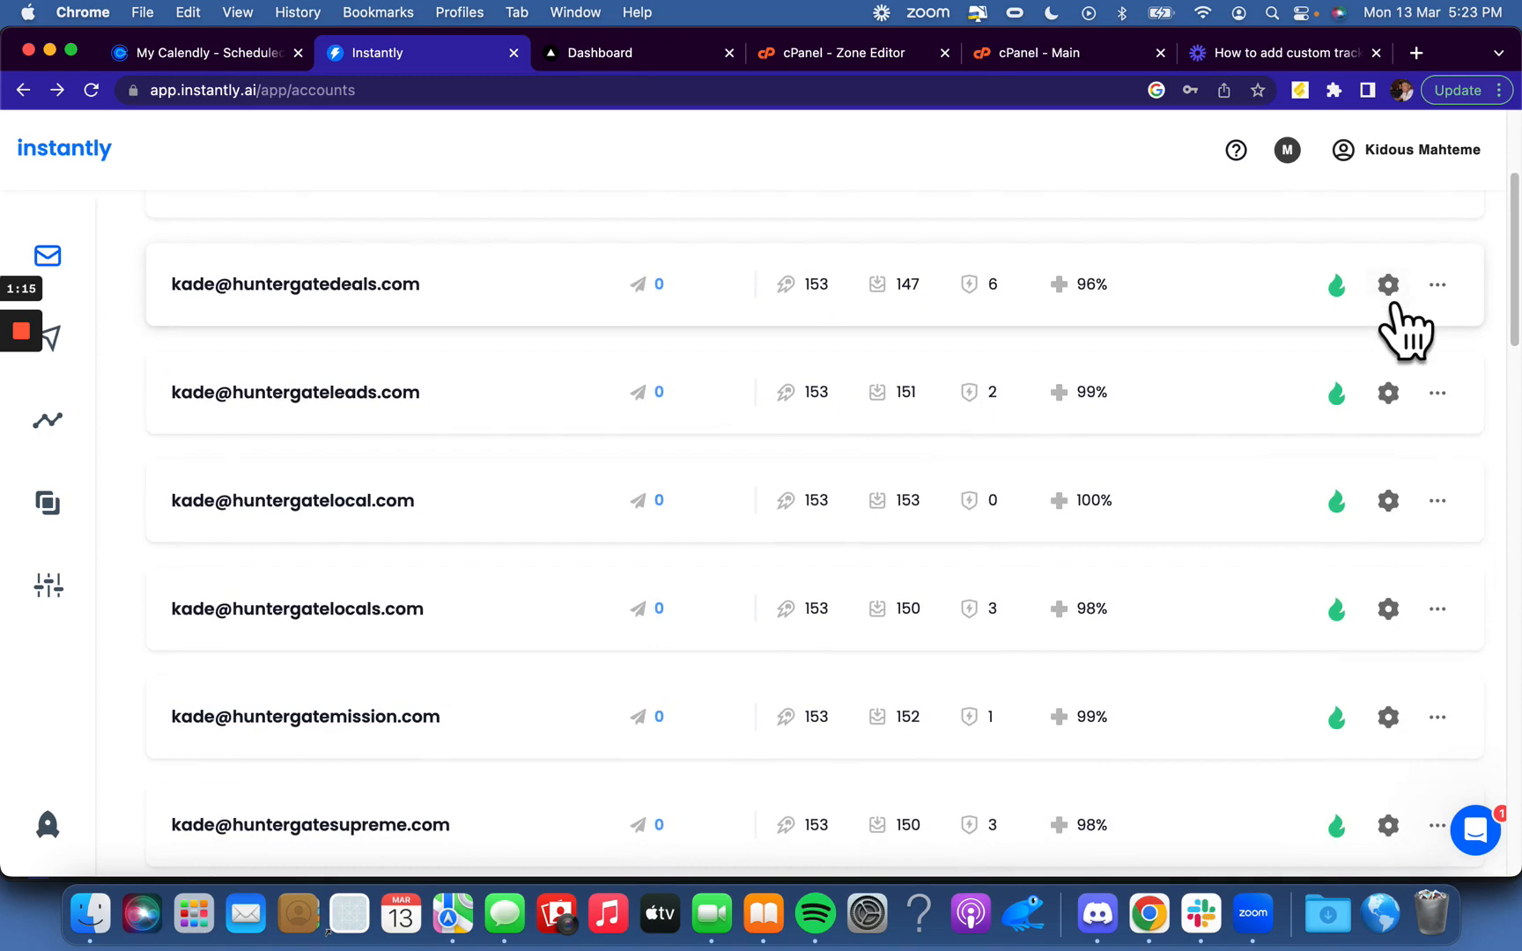
mouse_move(1221, 373)
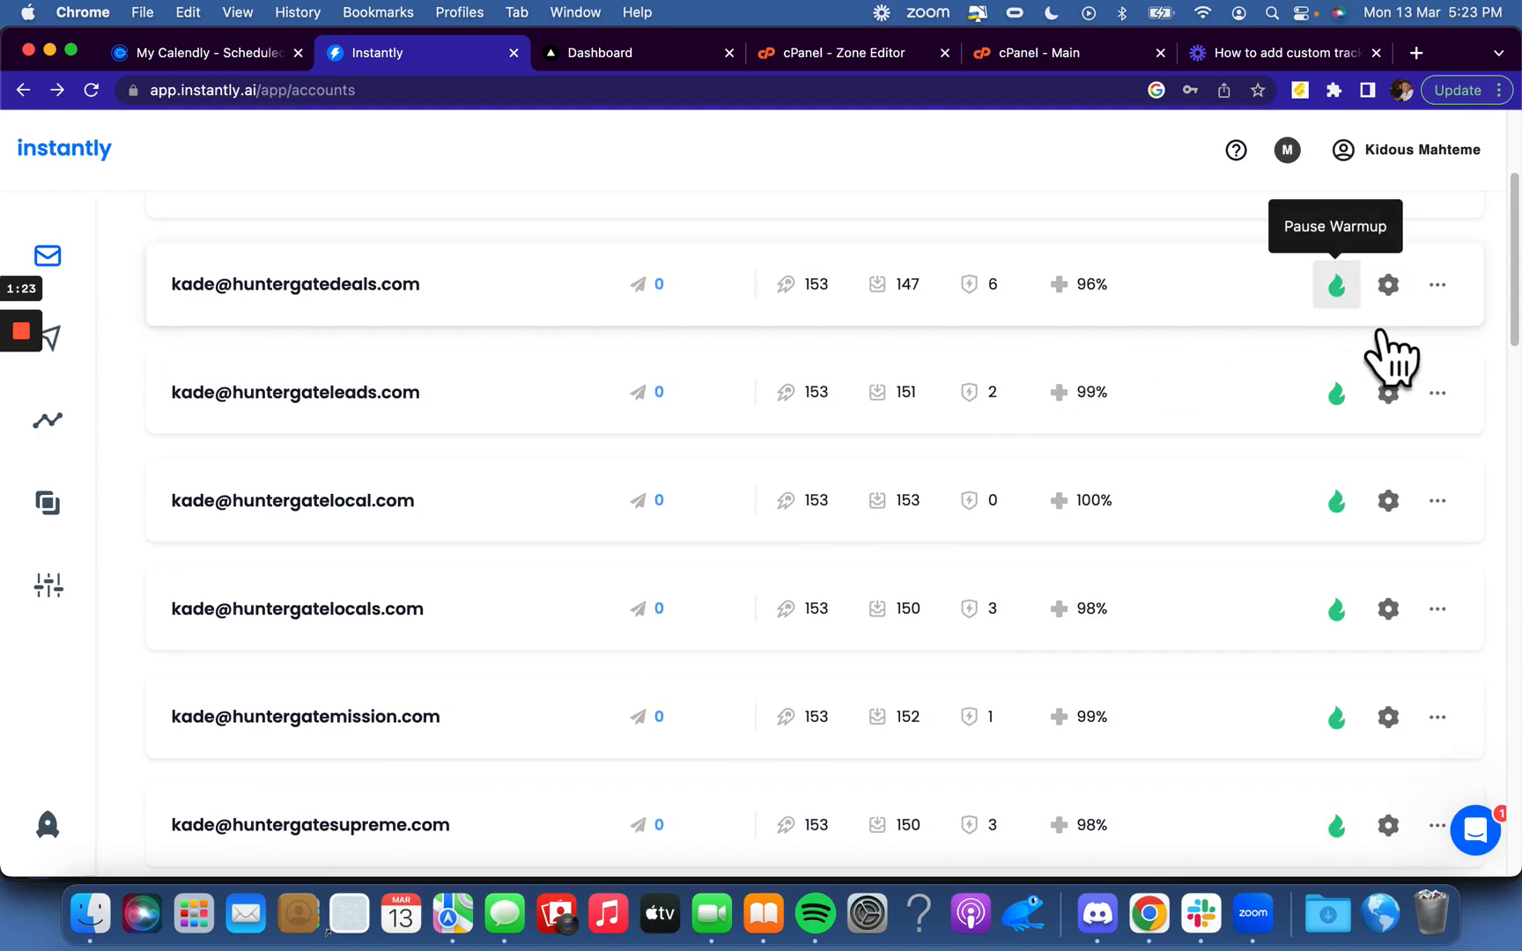
scroll("down", 3)
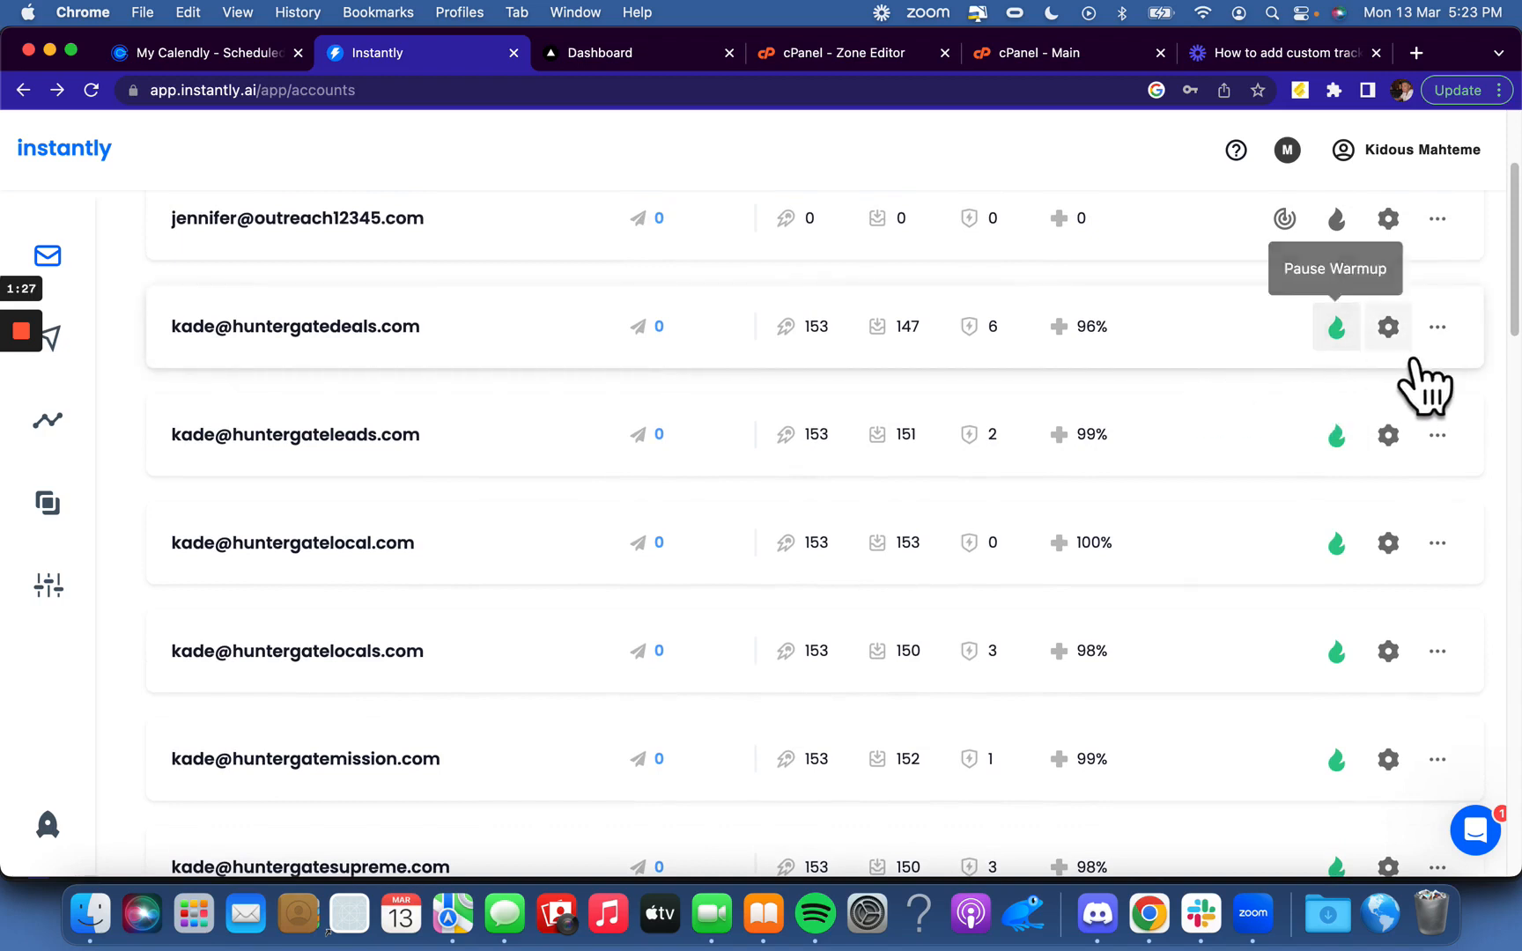
left_click(1387, 326)
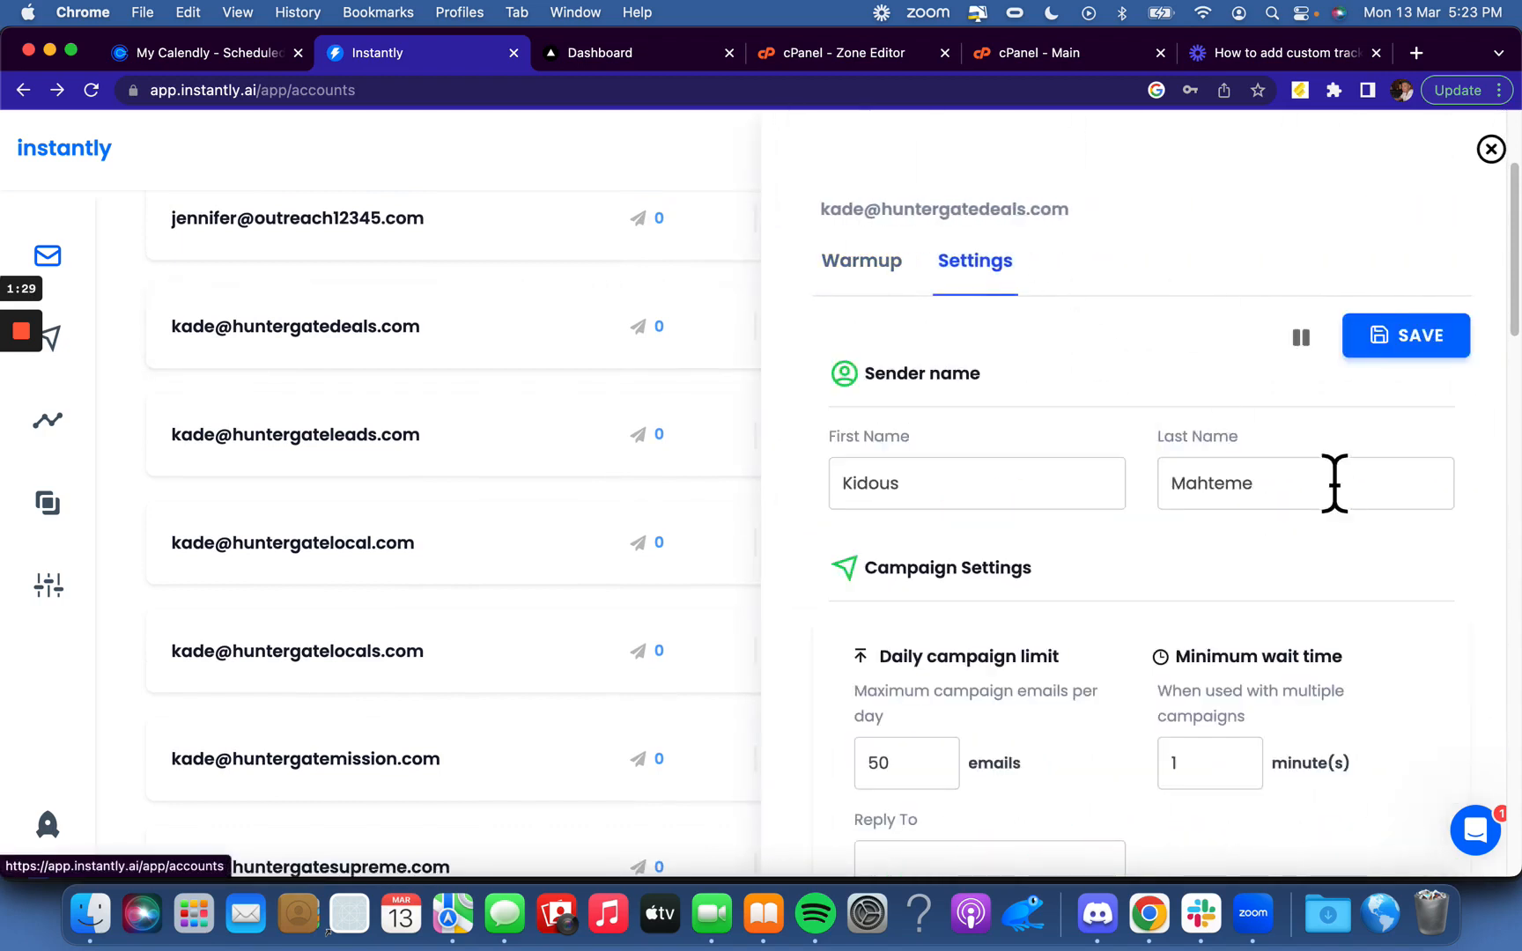
scroll("down", 3)
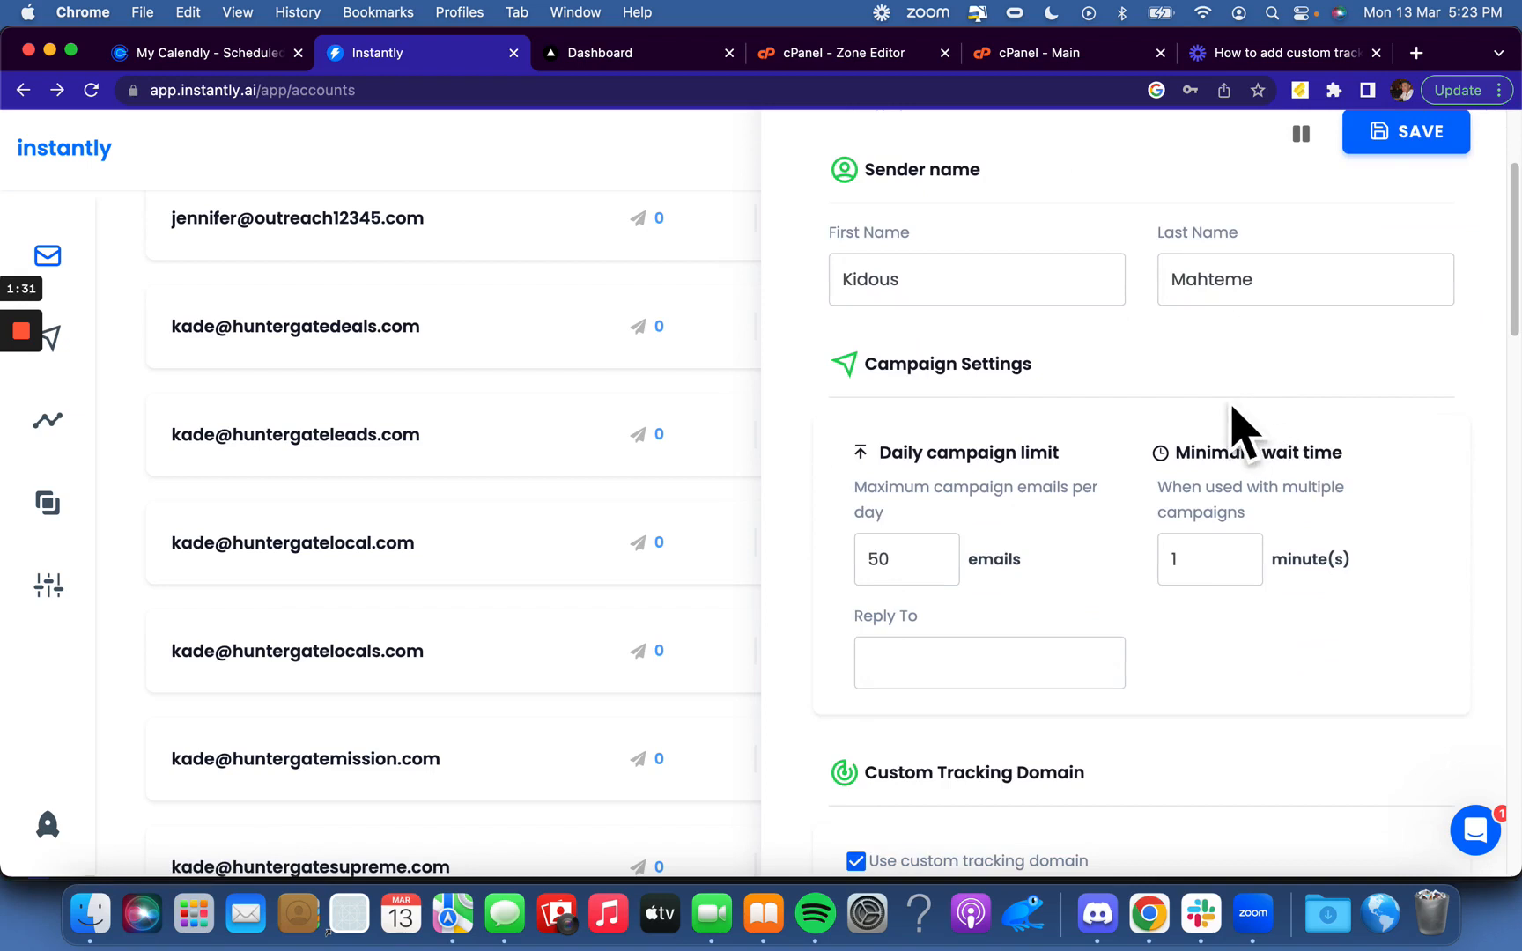
scroll("down", 3)
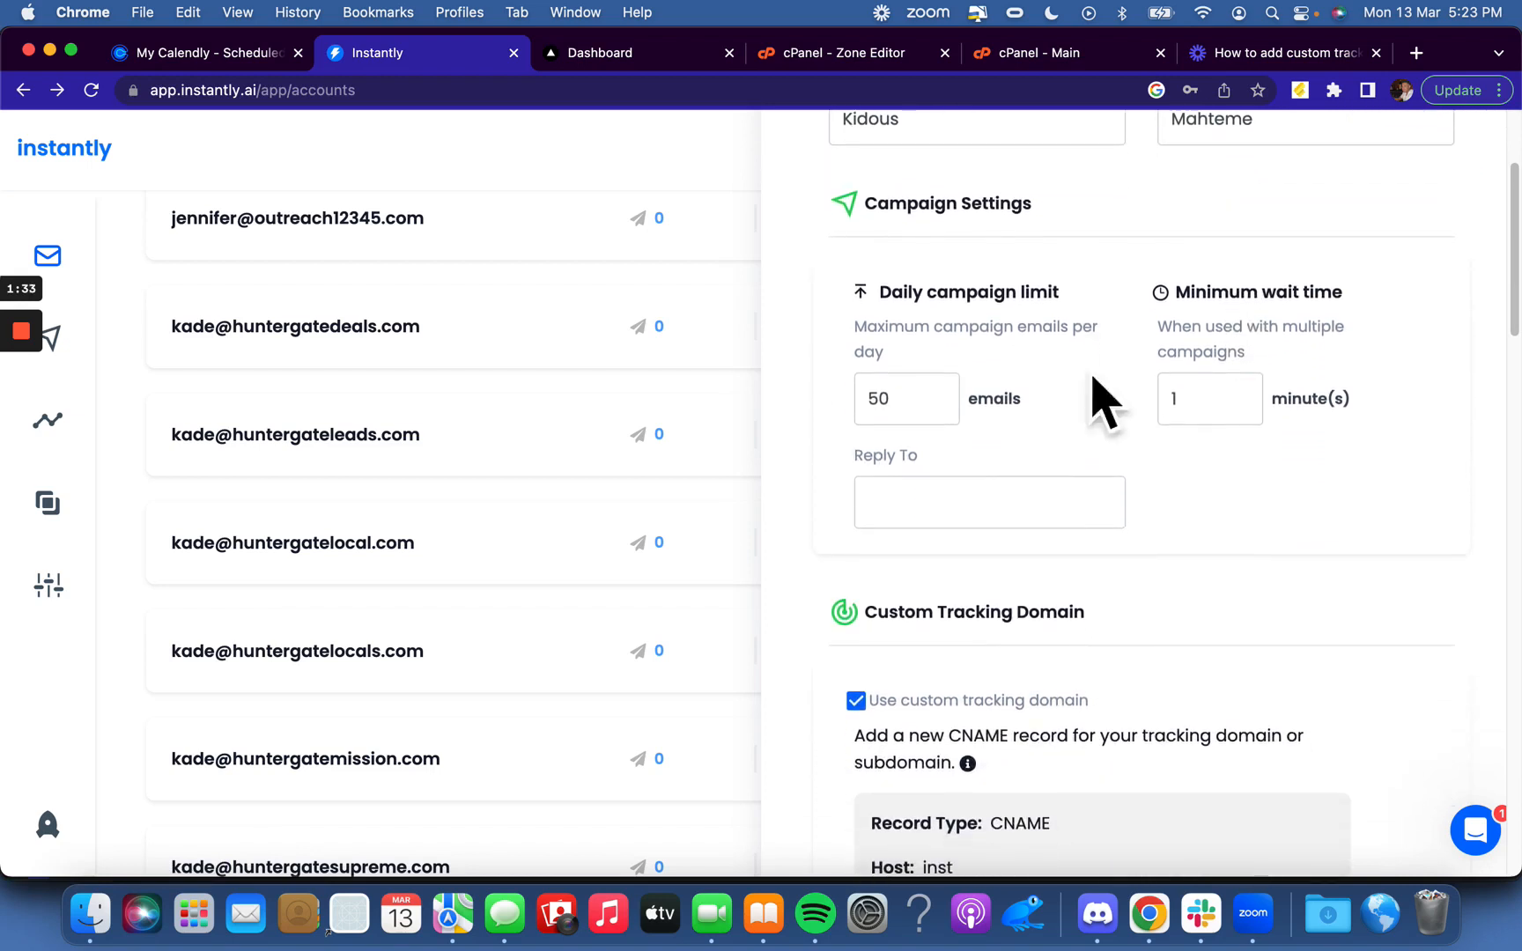
left_click(904, 399)
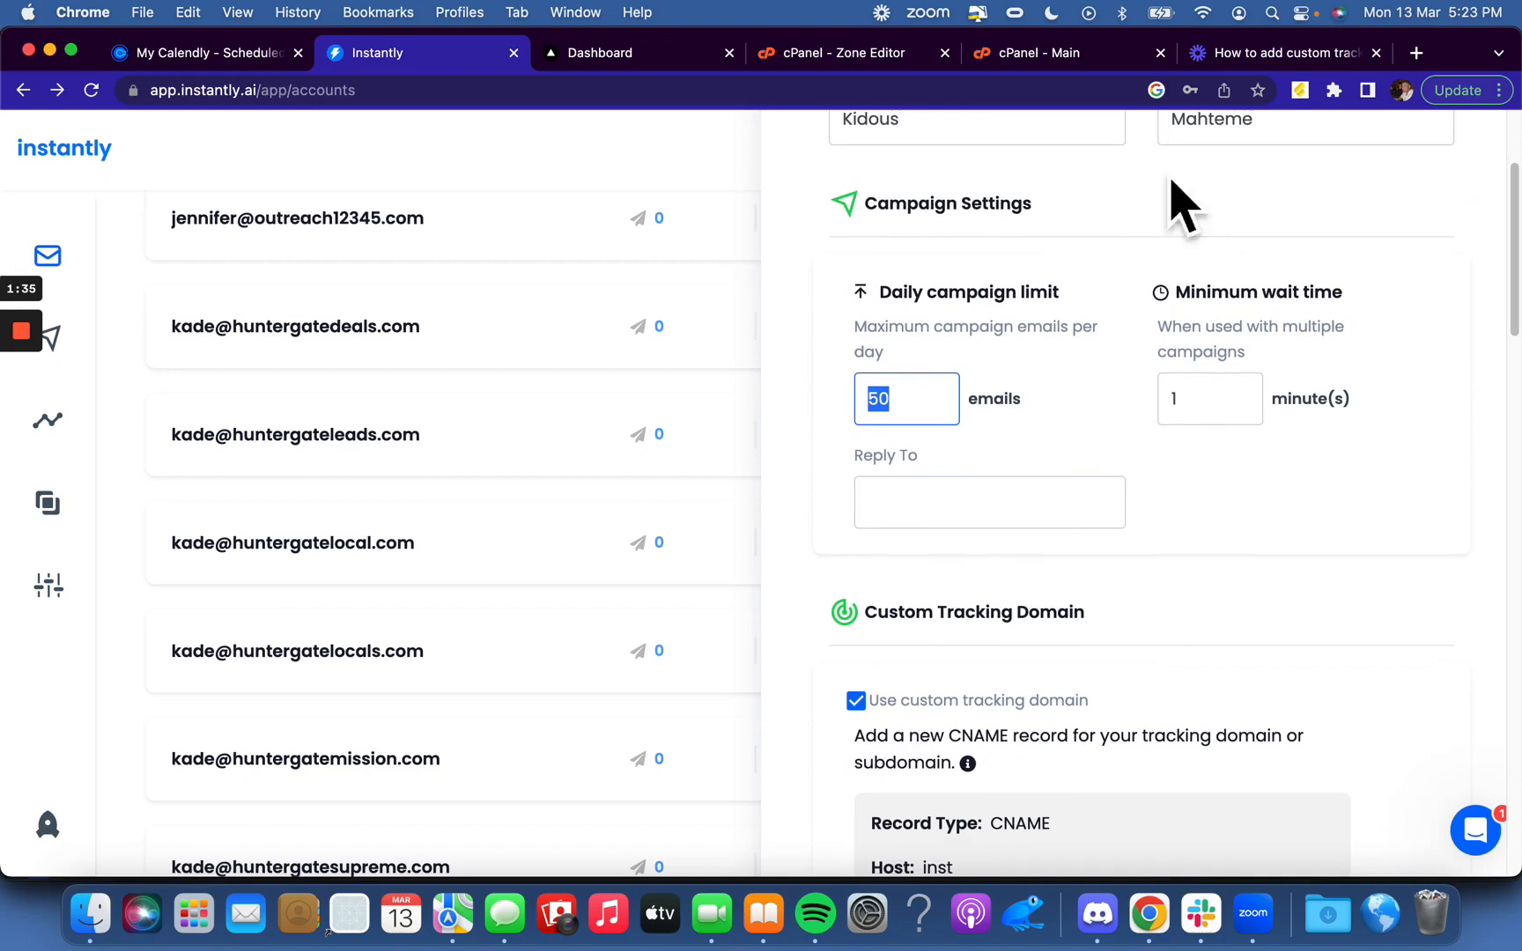
left_click(1208, 398)
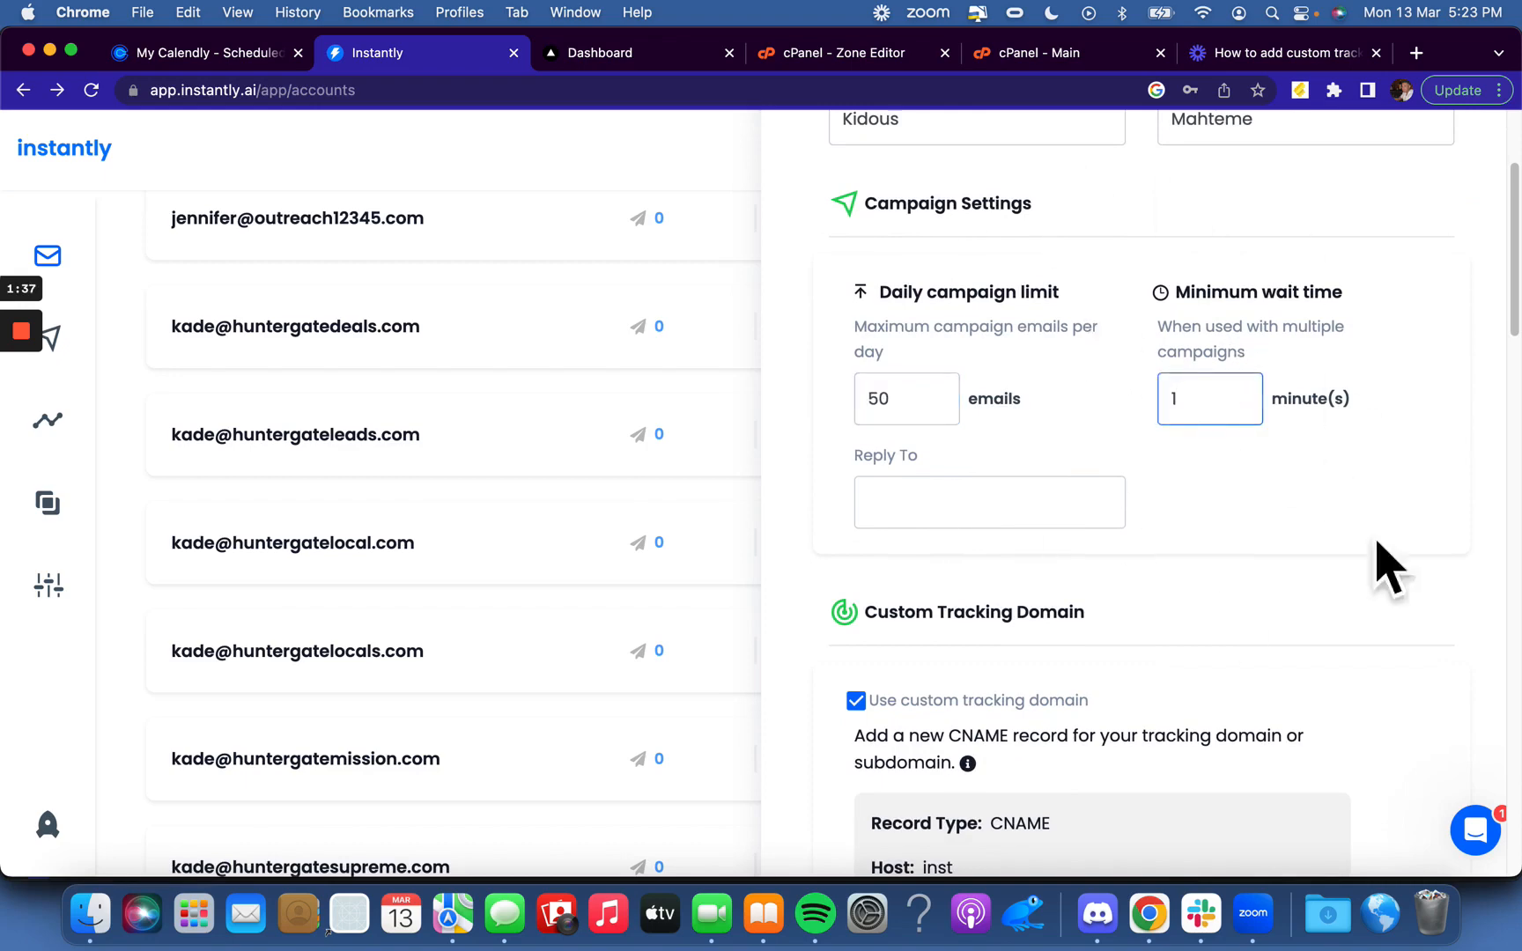
scroll("down", 3)
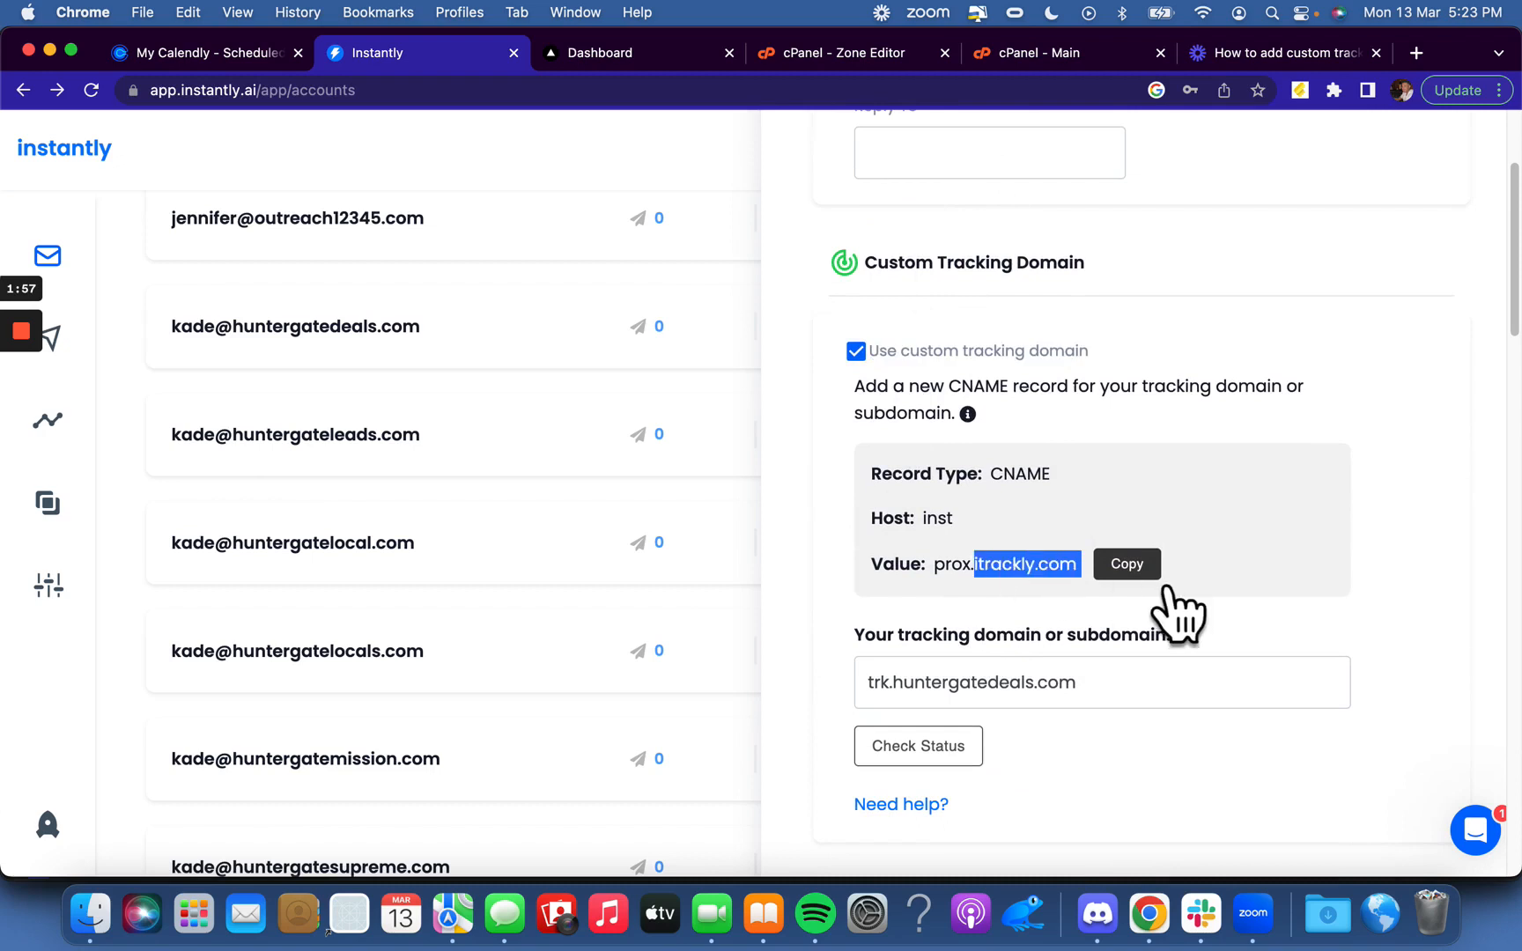
- Set the daily warmup limit from 20 to 18, keeping increase 3 and reply rate 30%
scroll("down", 3)
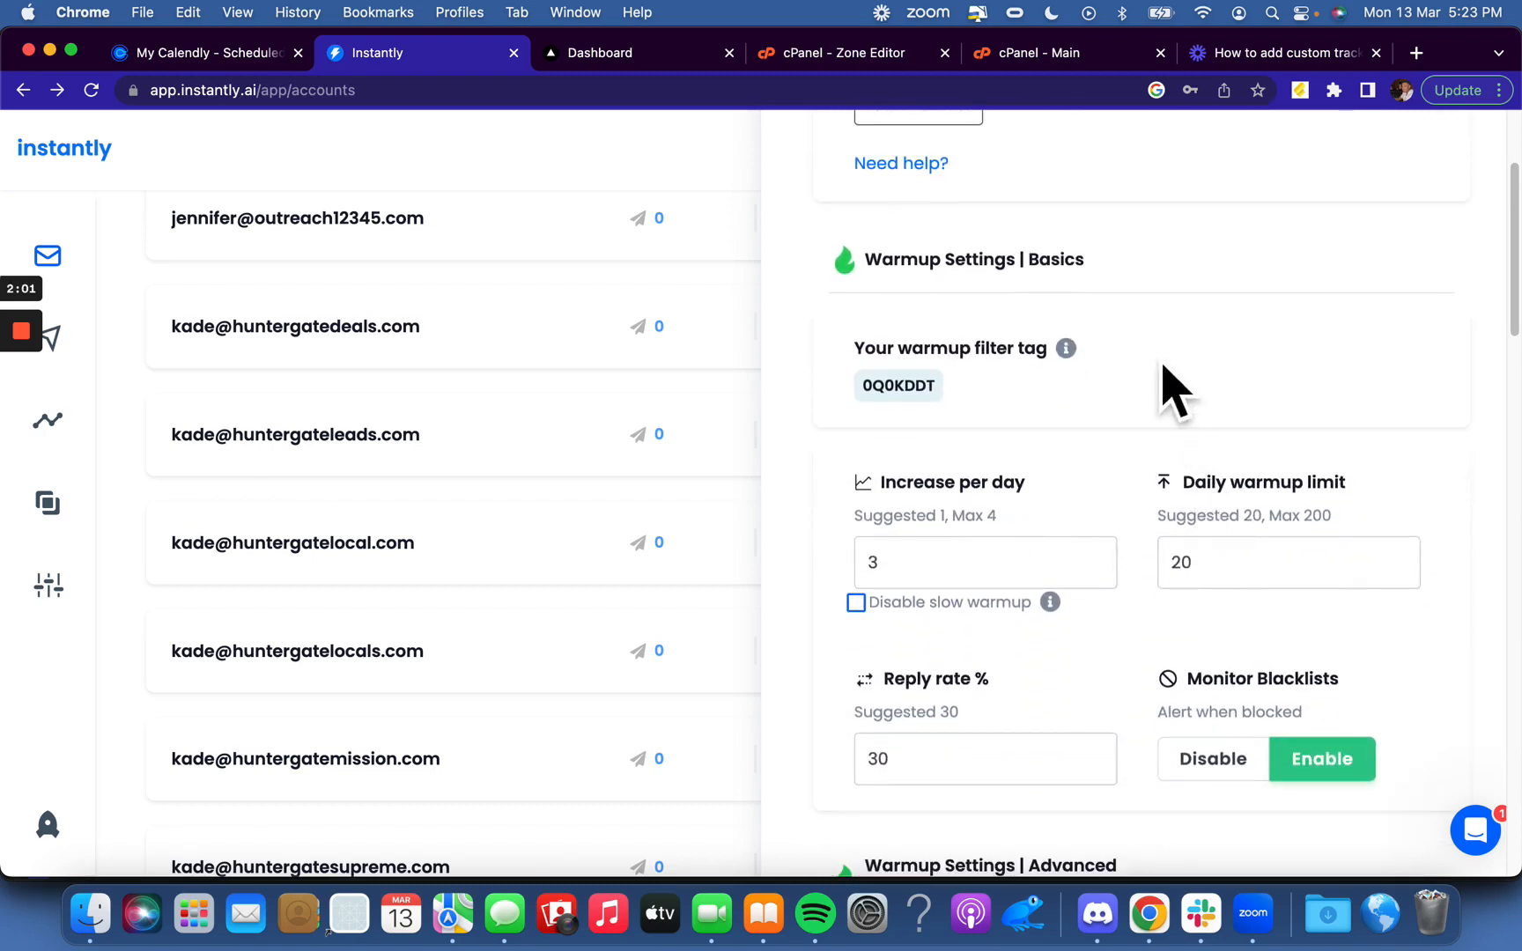
scroll("down", 3)
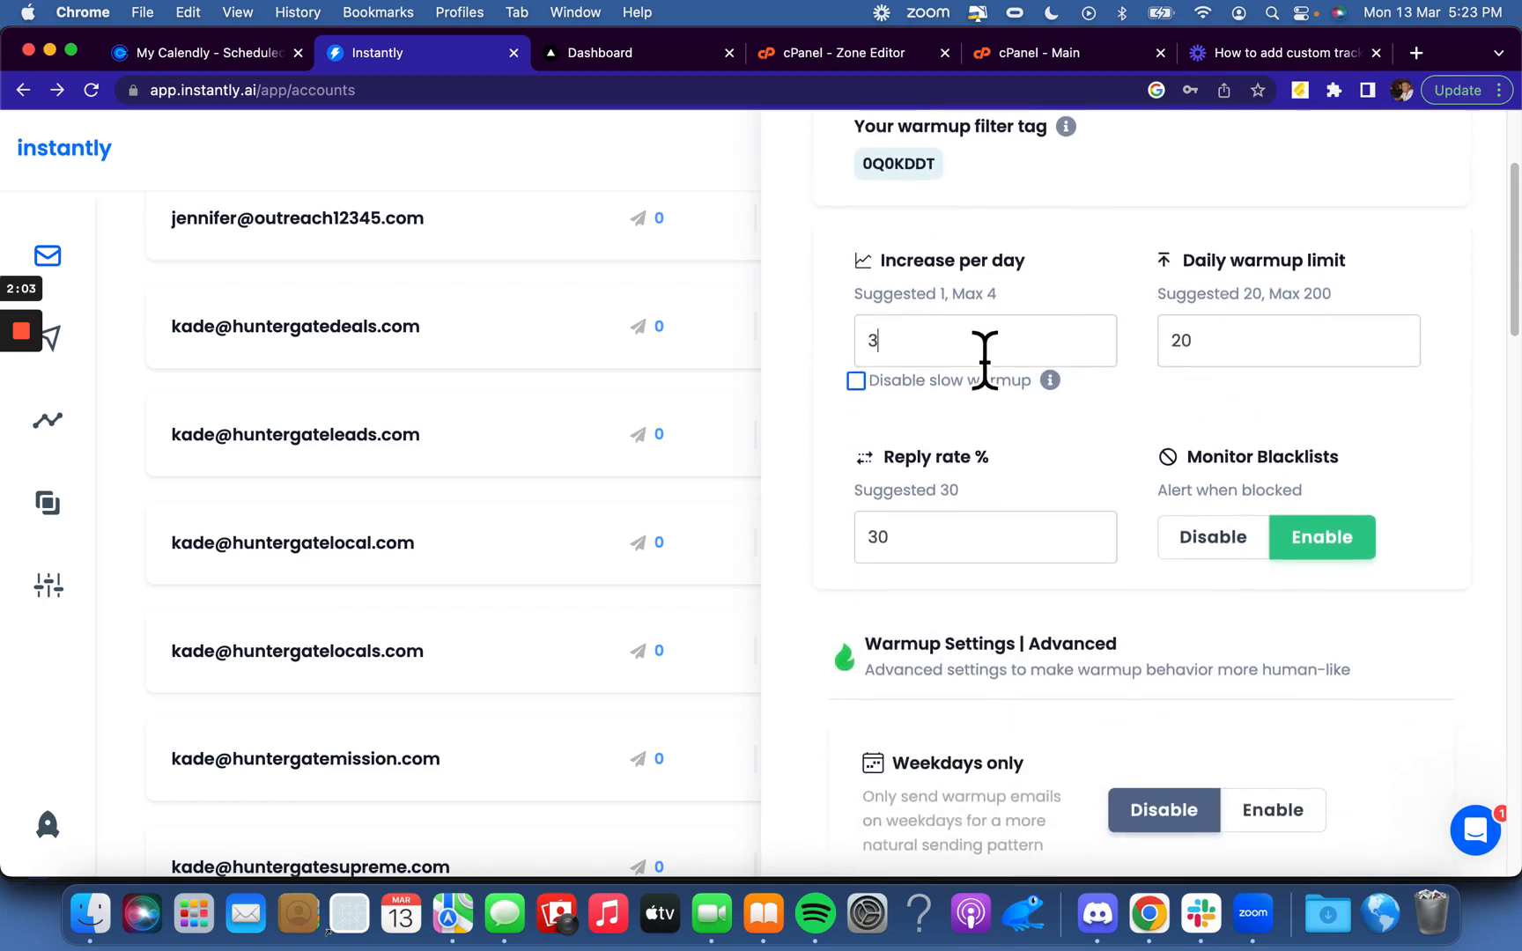
triple_click(984, 340)
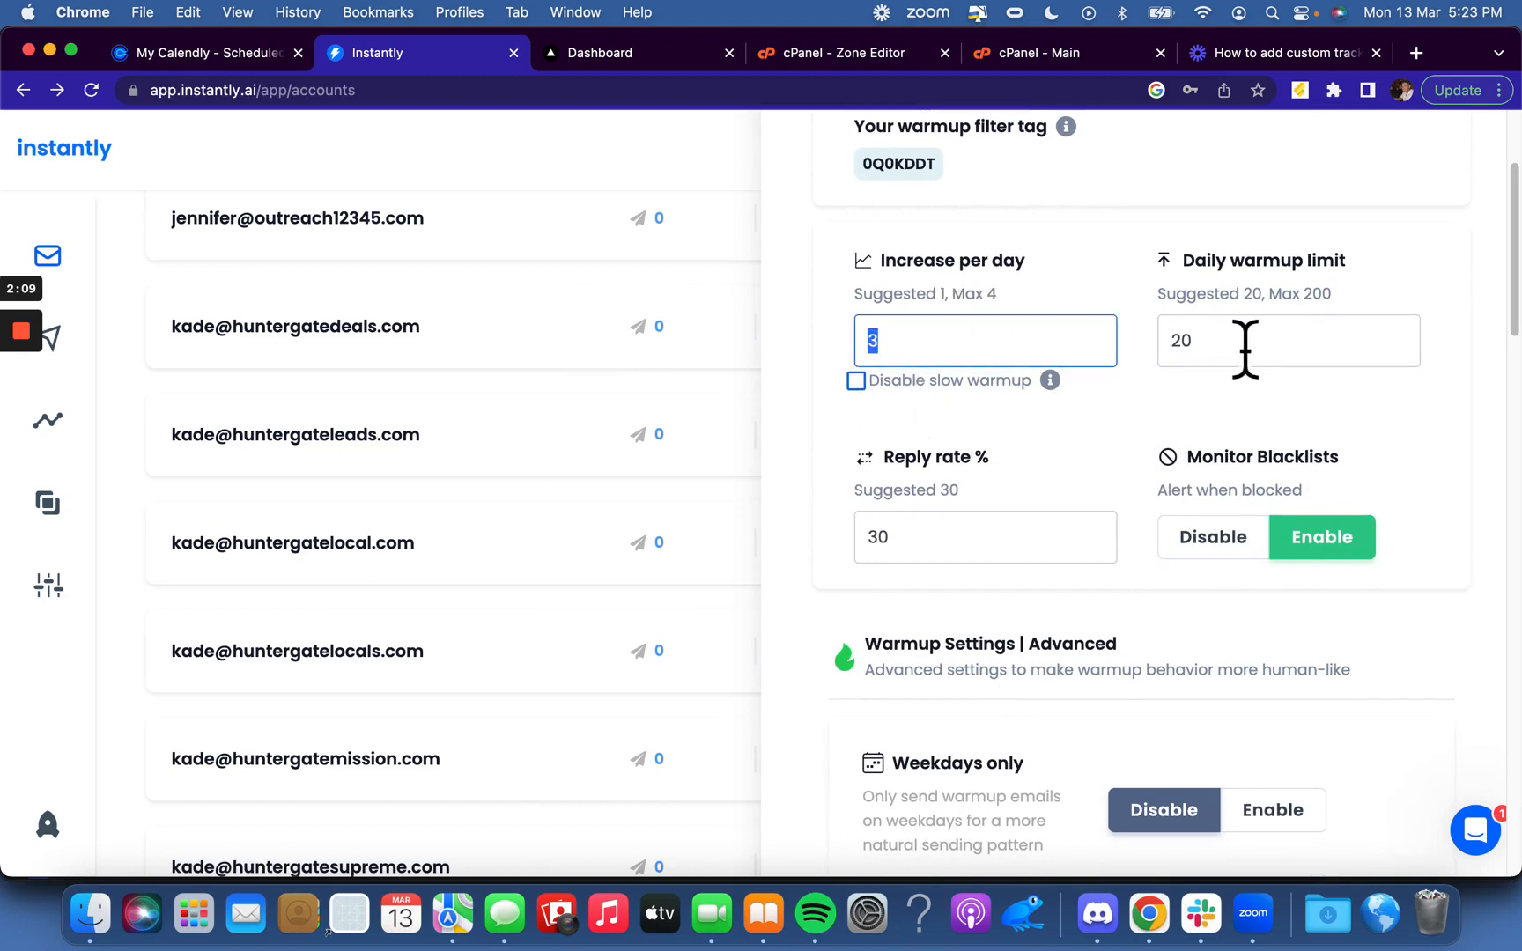
left_click(1287, 341)
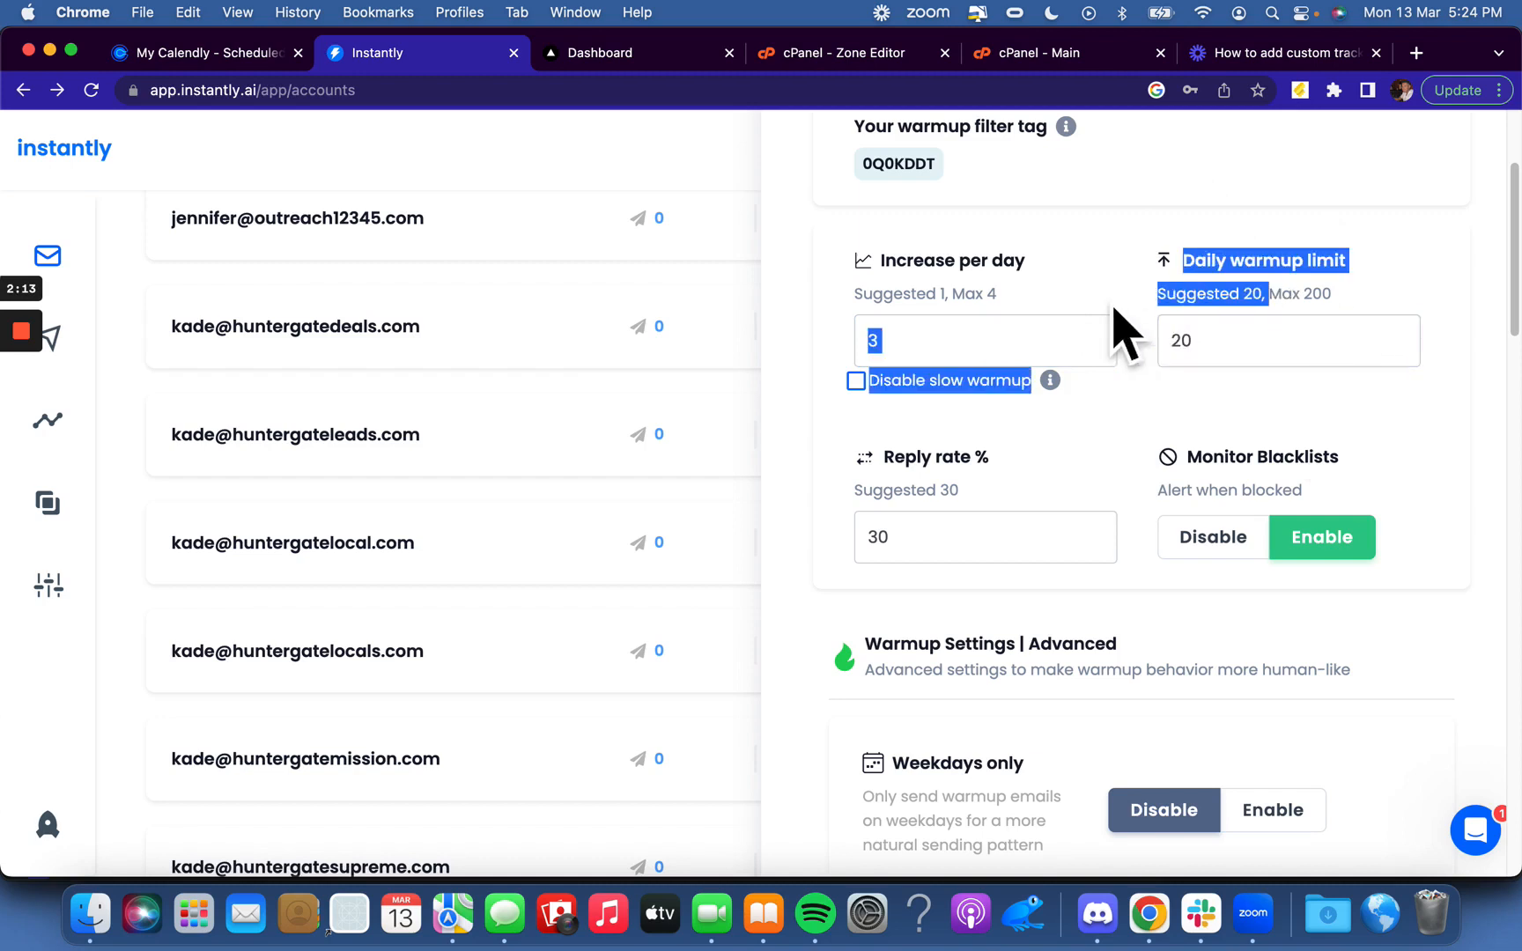
scroll("down", 3)
type("18")
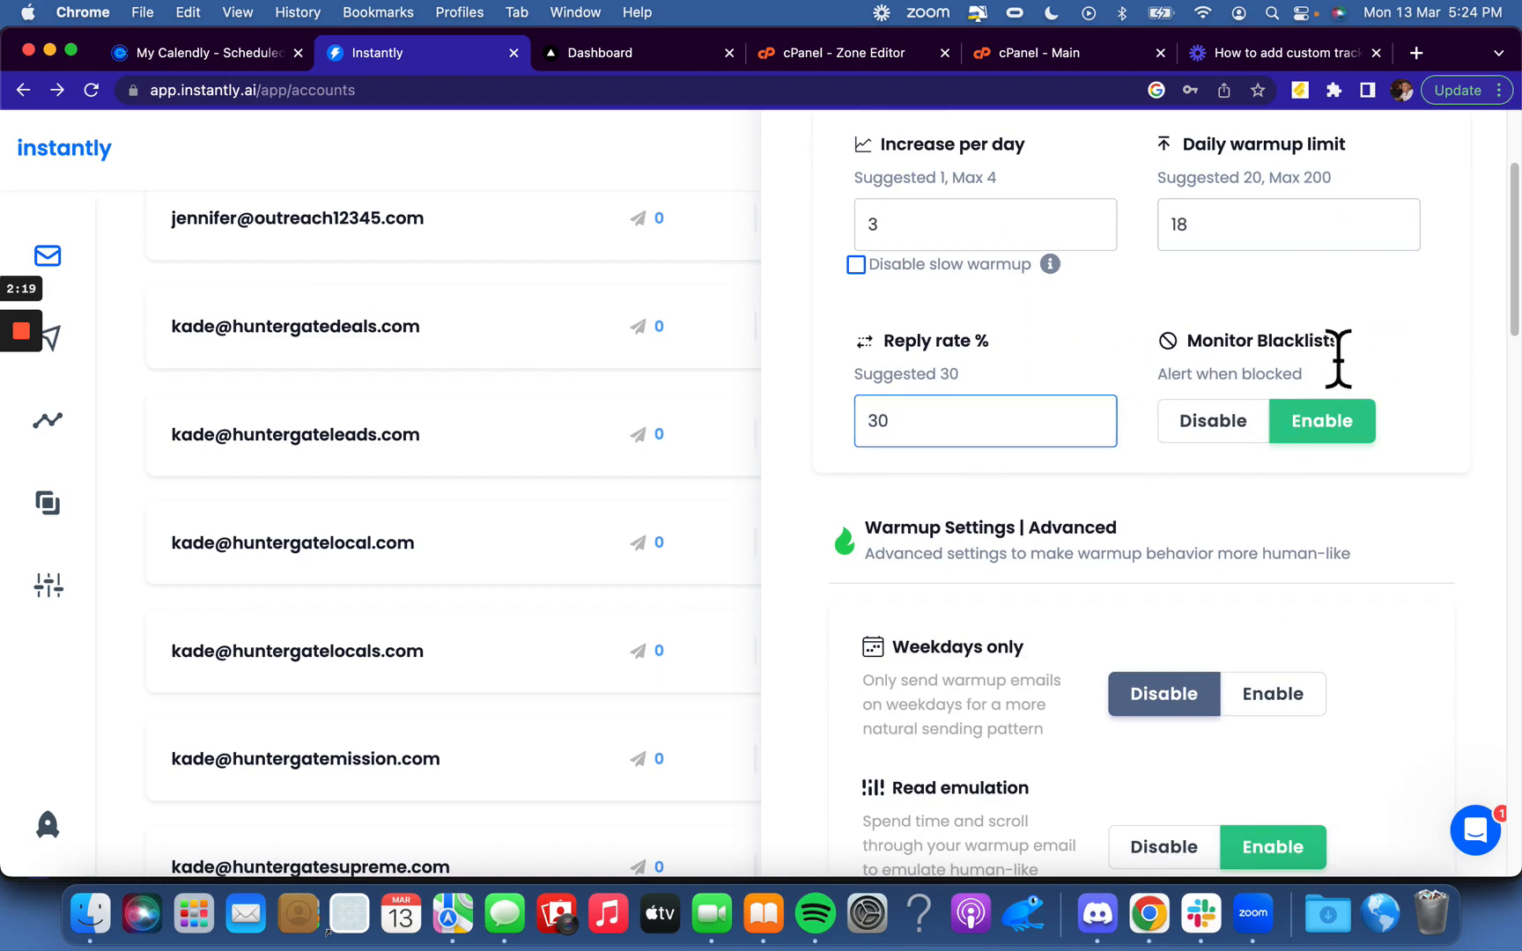
double_click(1262, 340)
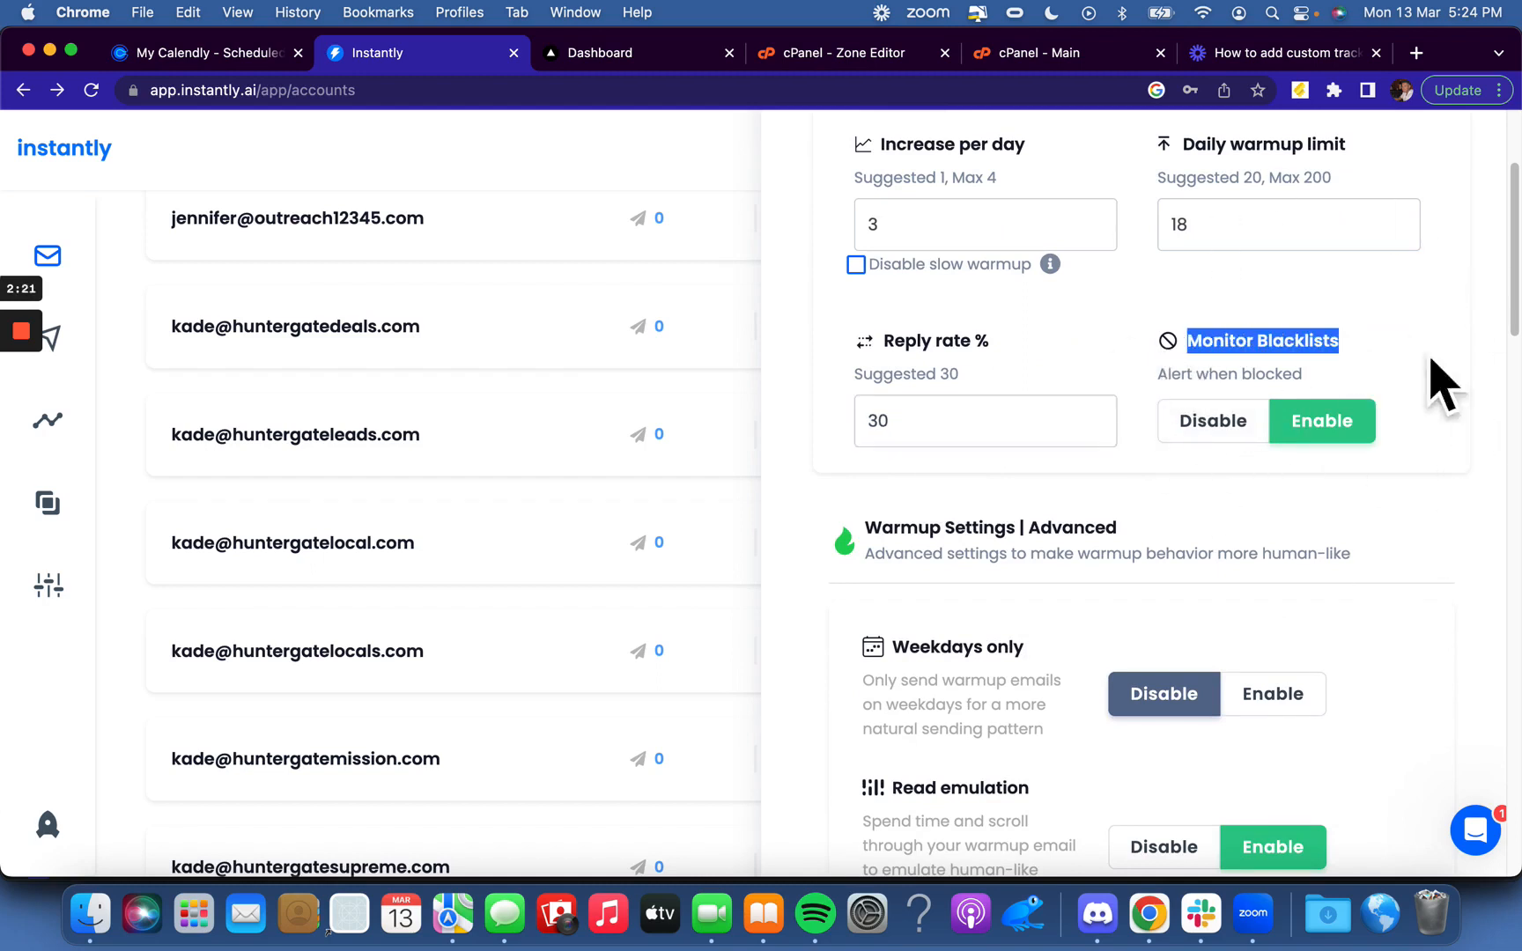
mouse_move(1398, 408)
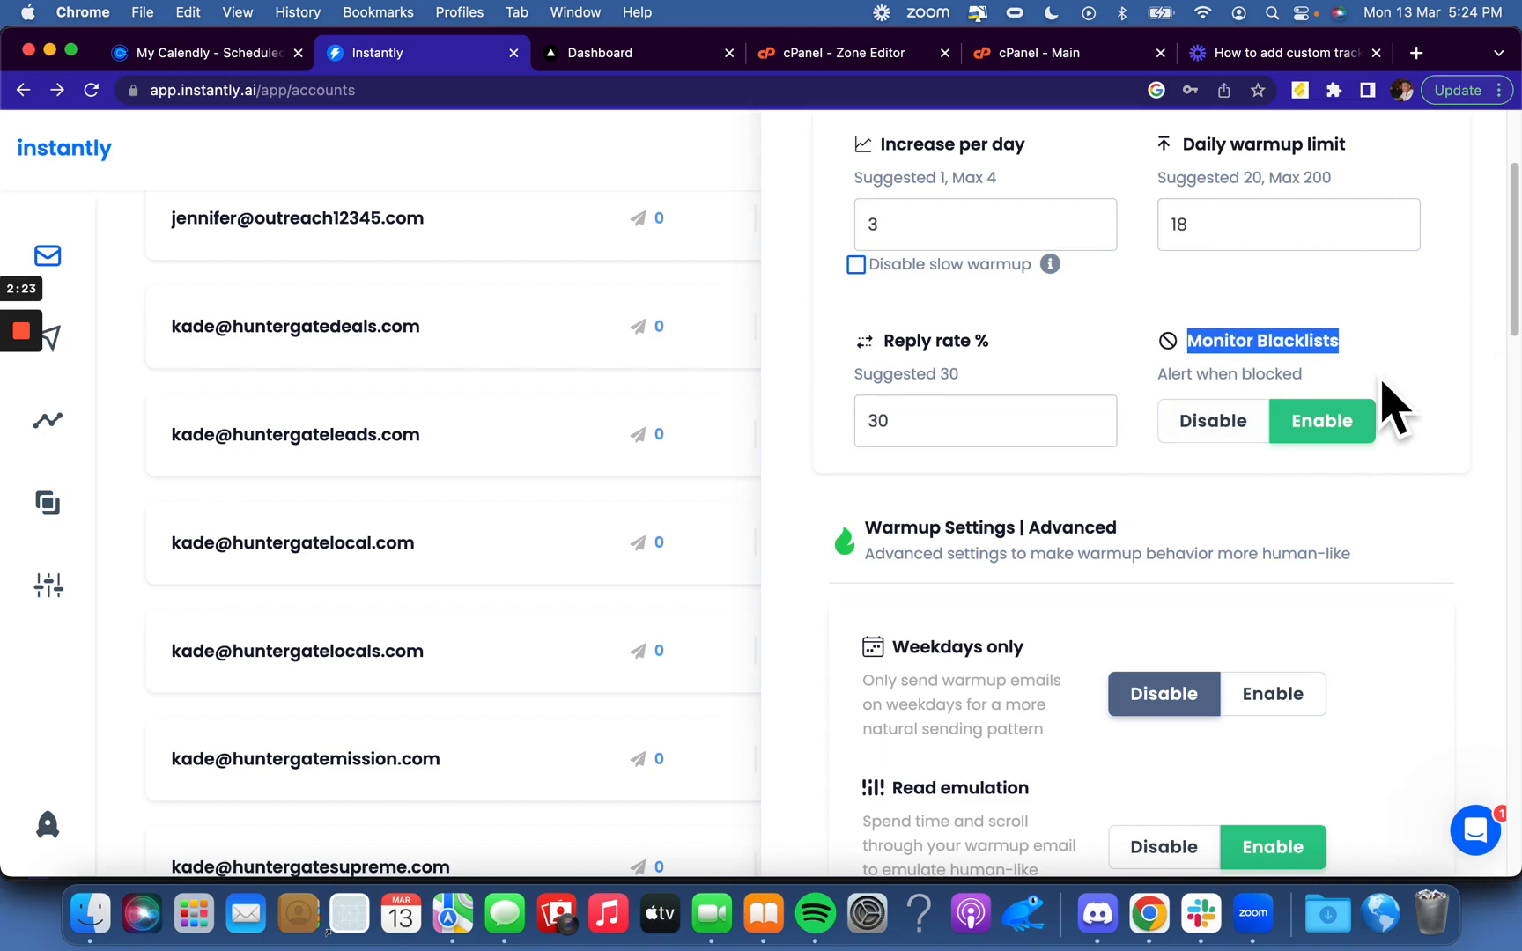
scroll("down", 3)
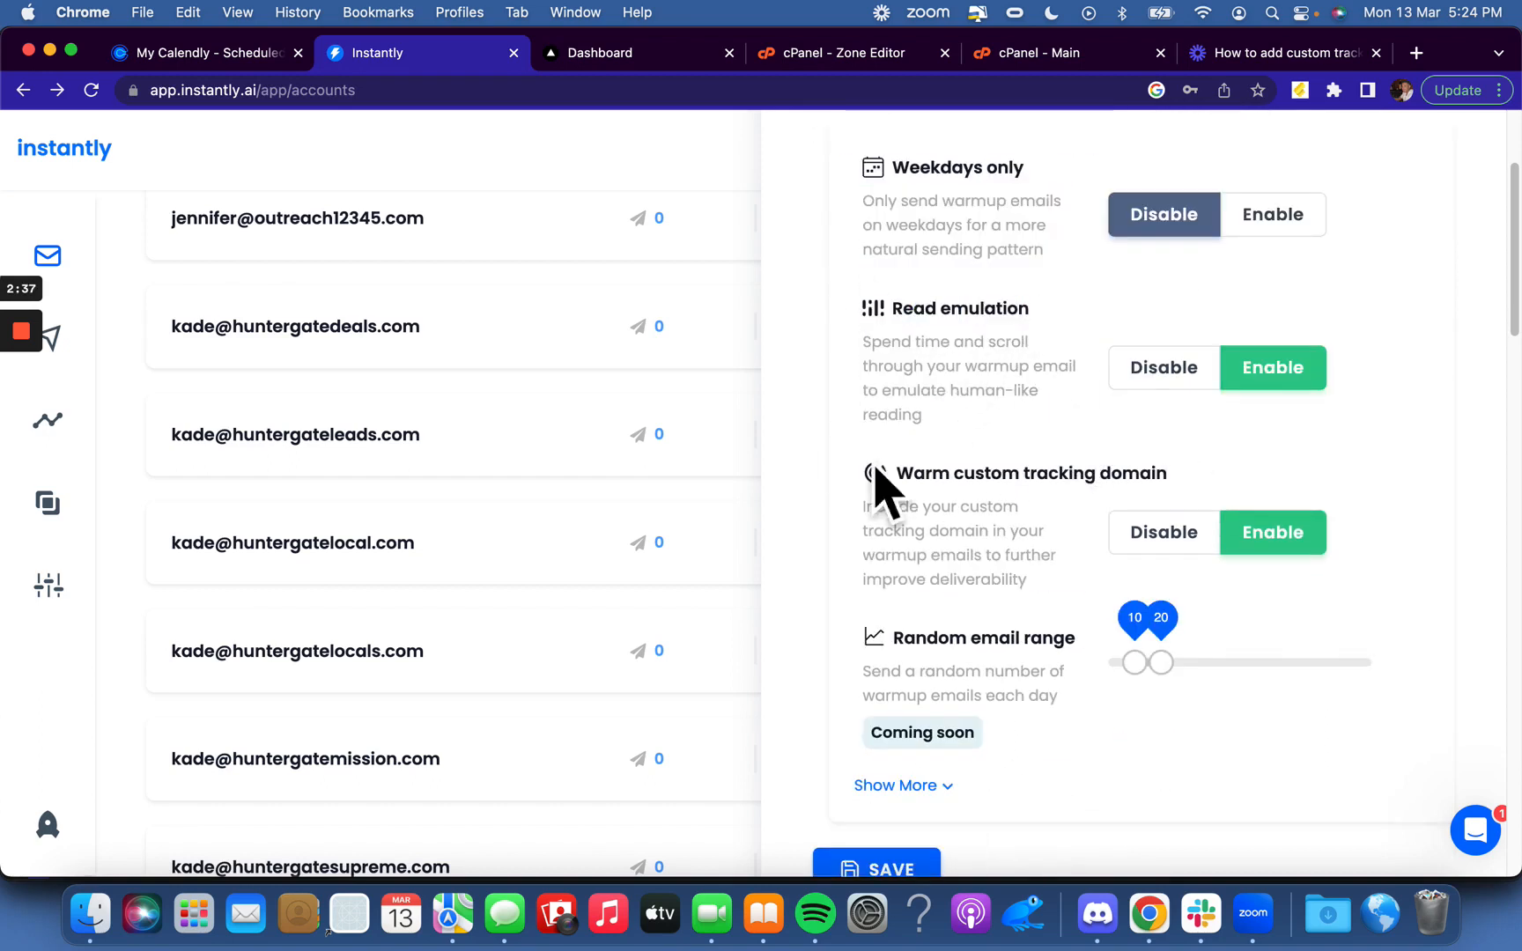
mouse_move(979, 532)
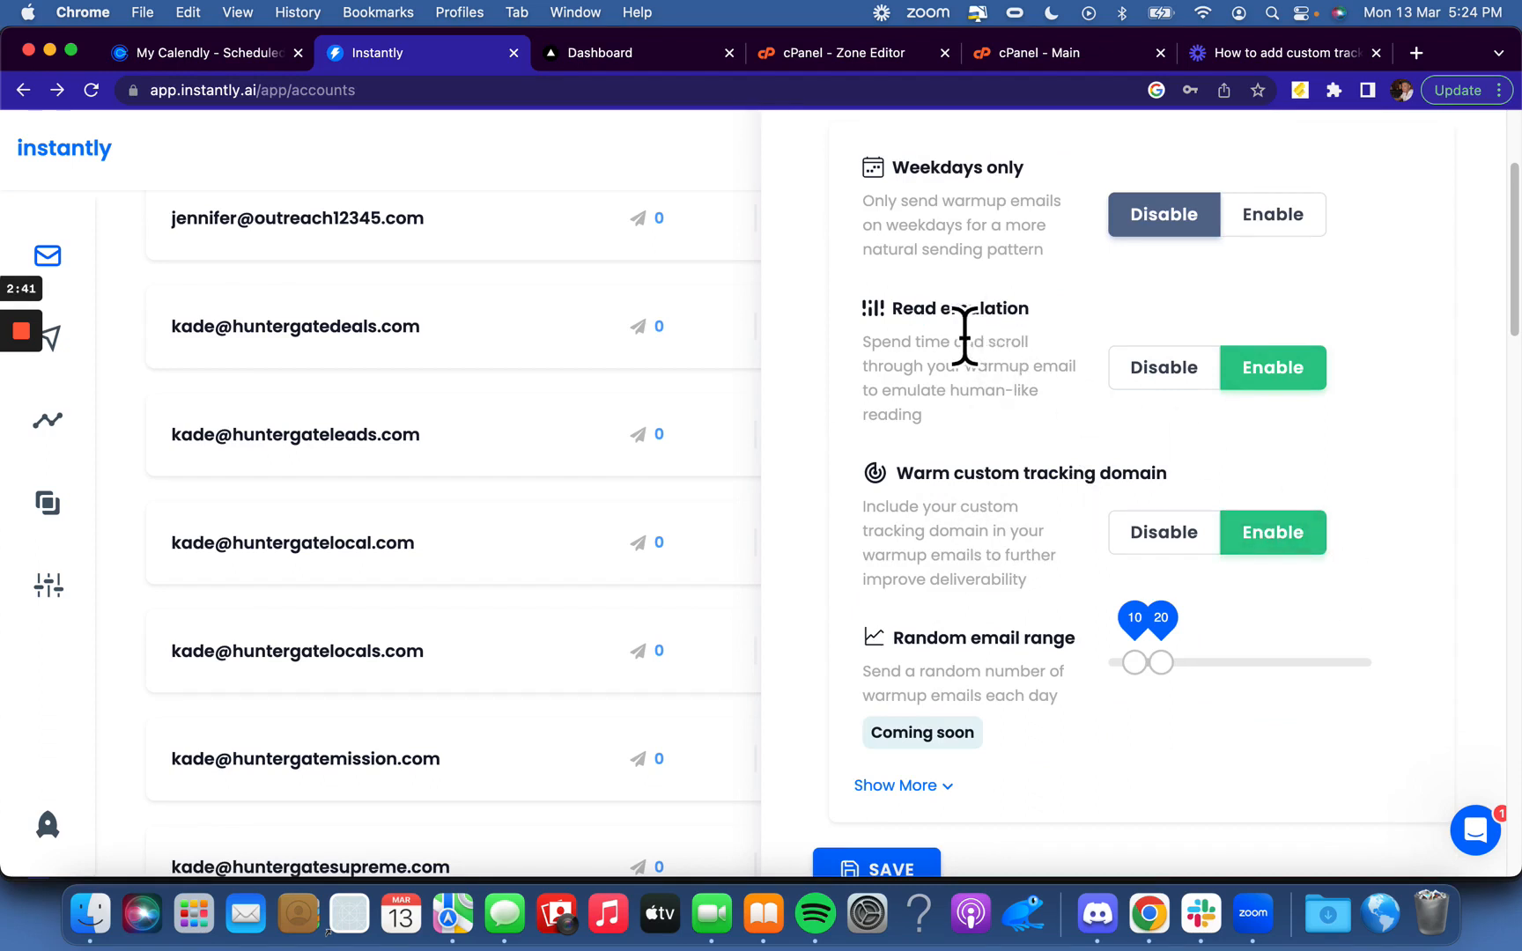
left_click_drag(864, 341, 922, 414)
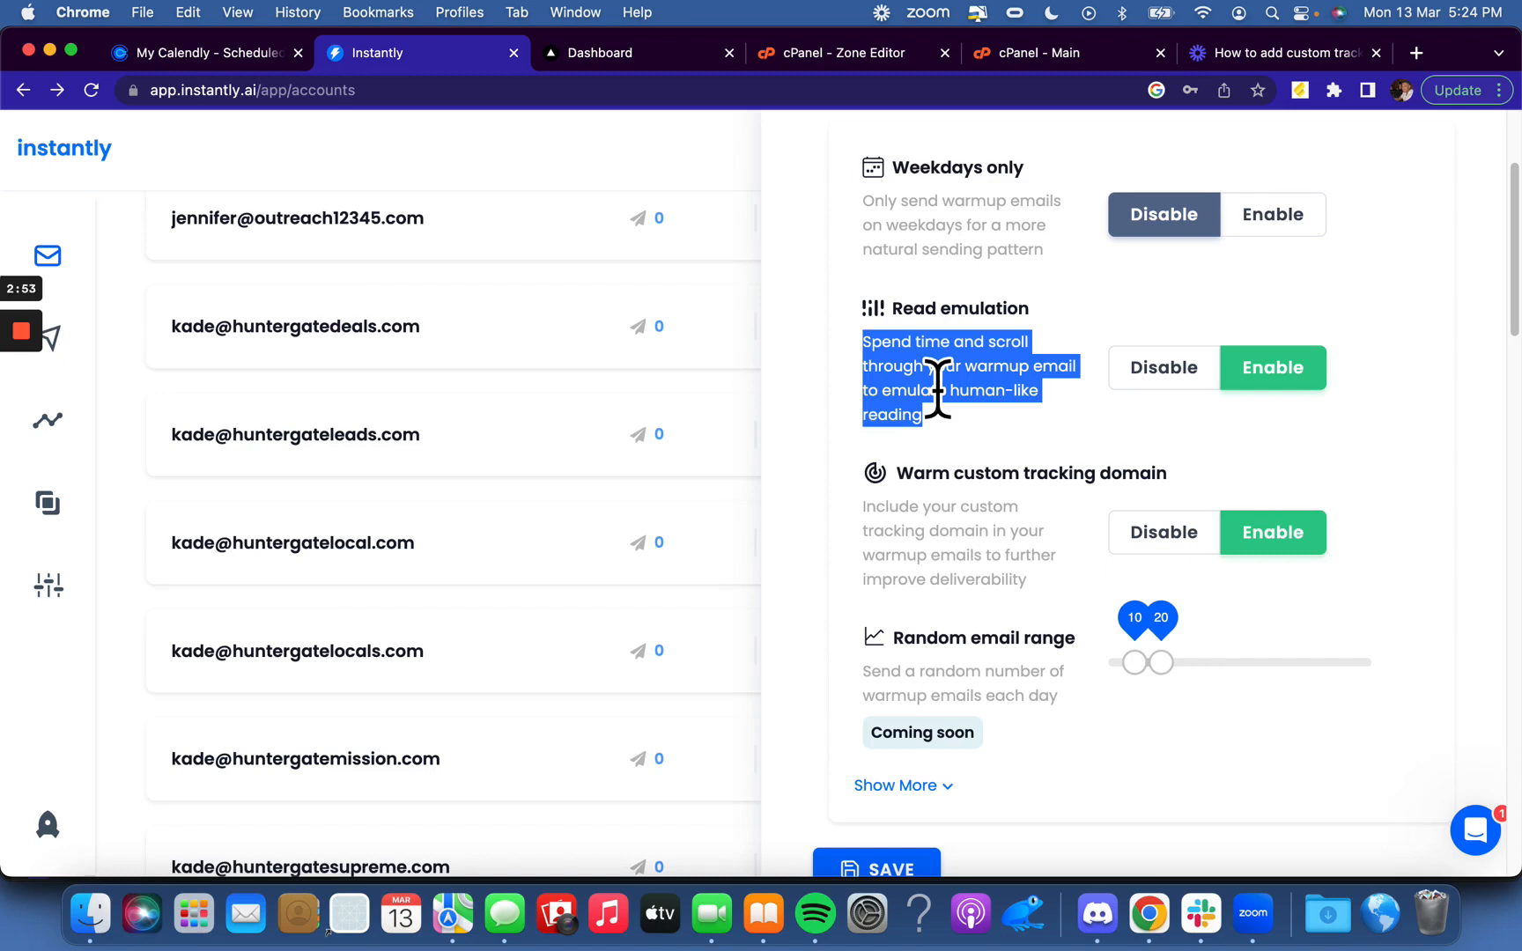
mouse_move(960, 456)
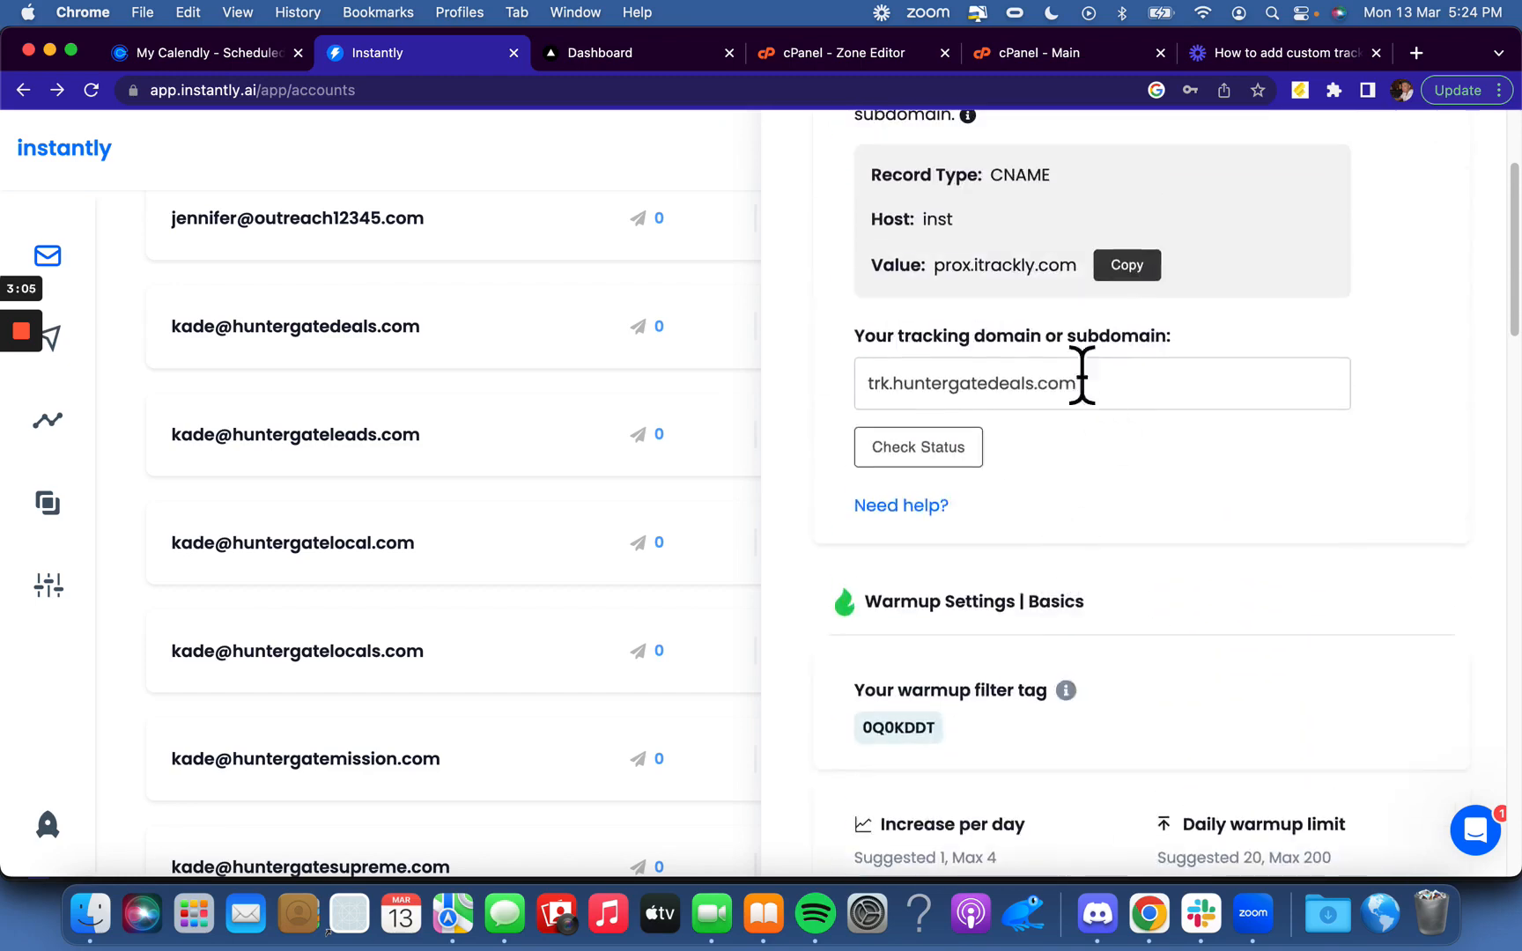
- Save the huntergatedeals account's updated warmup settings
scroll("down", 3)
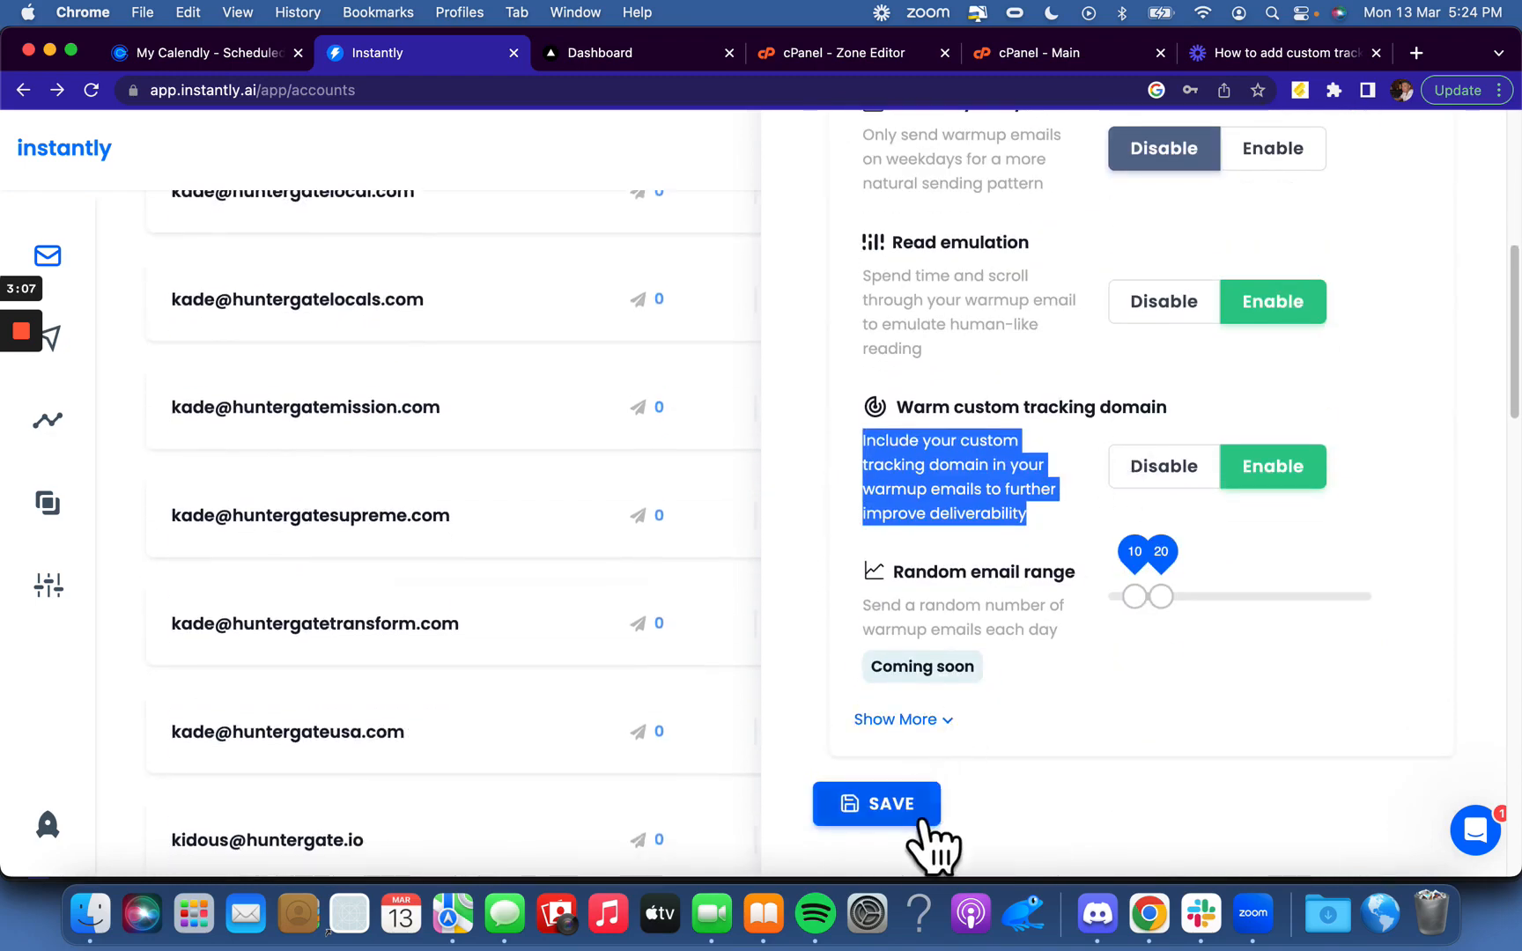
left_click(876, 803)
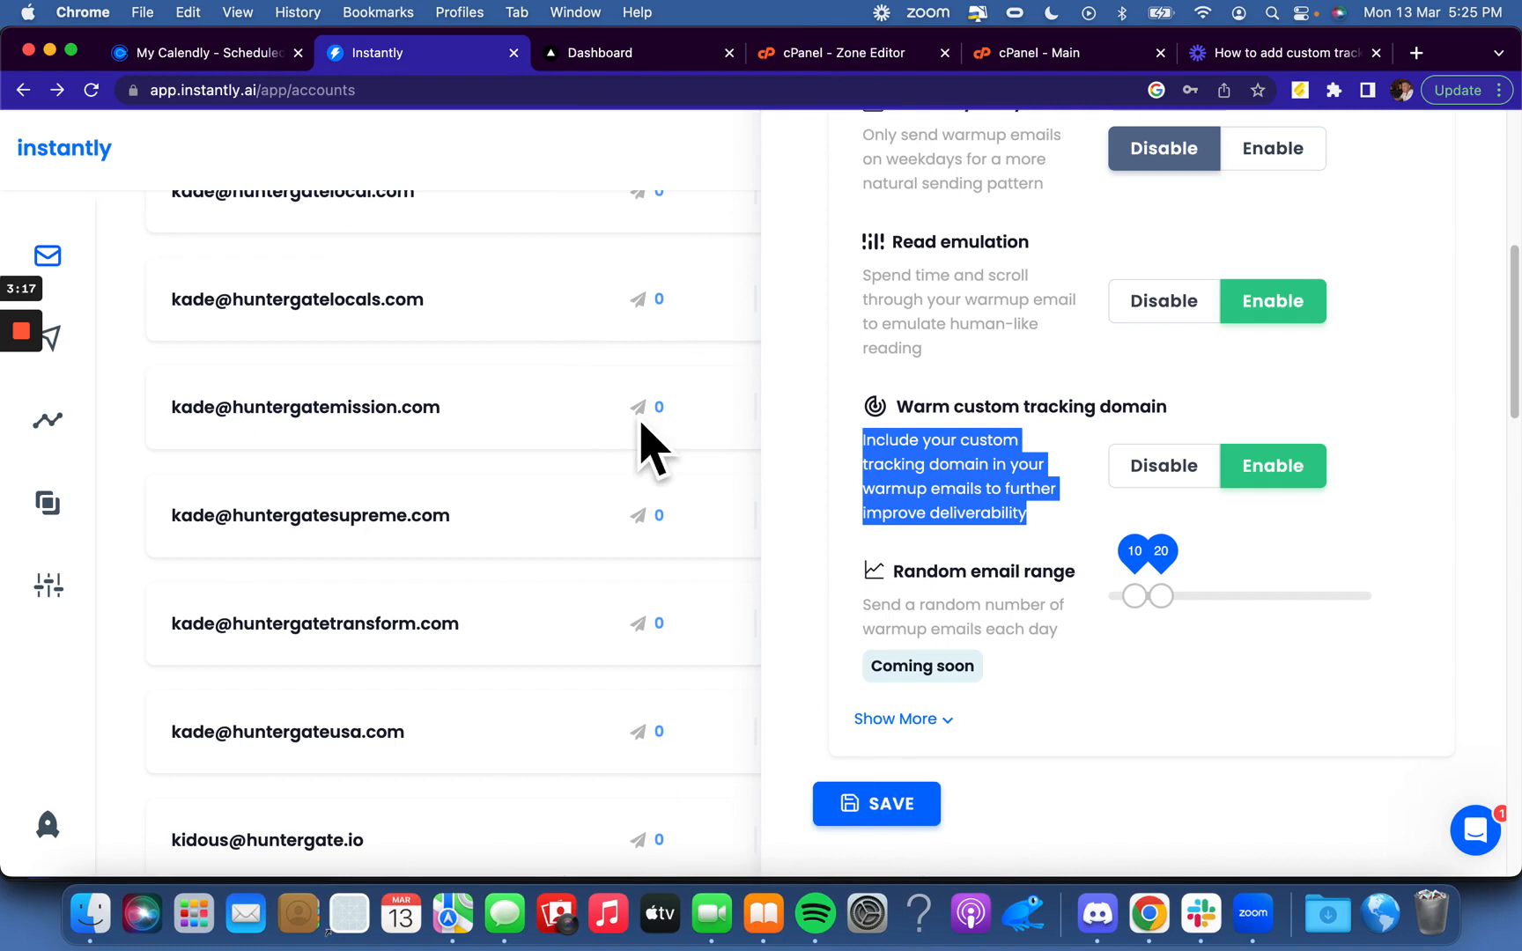
mouse_move(672, 456)
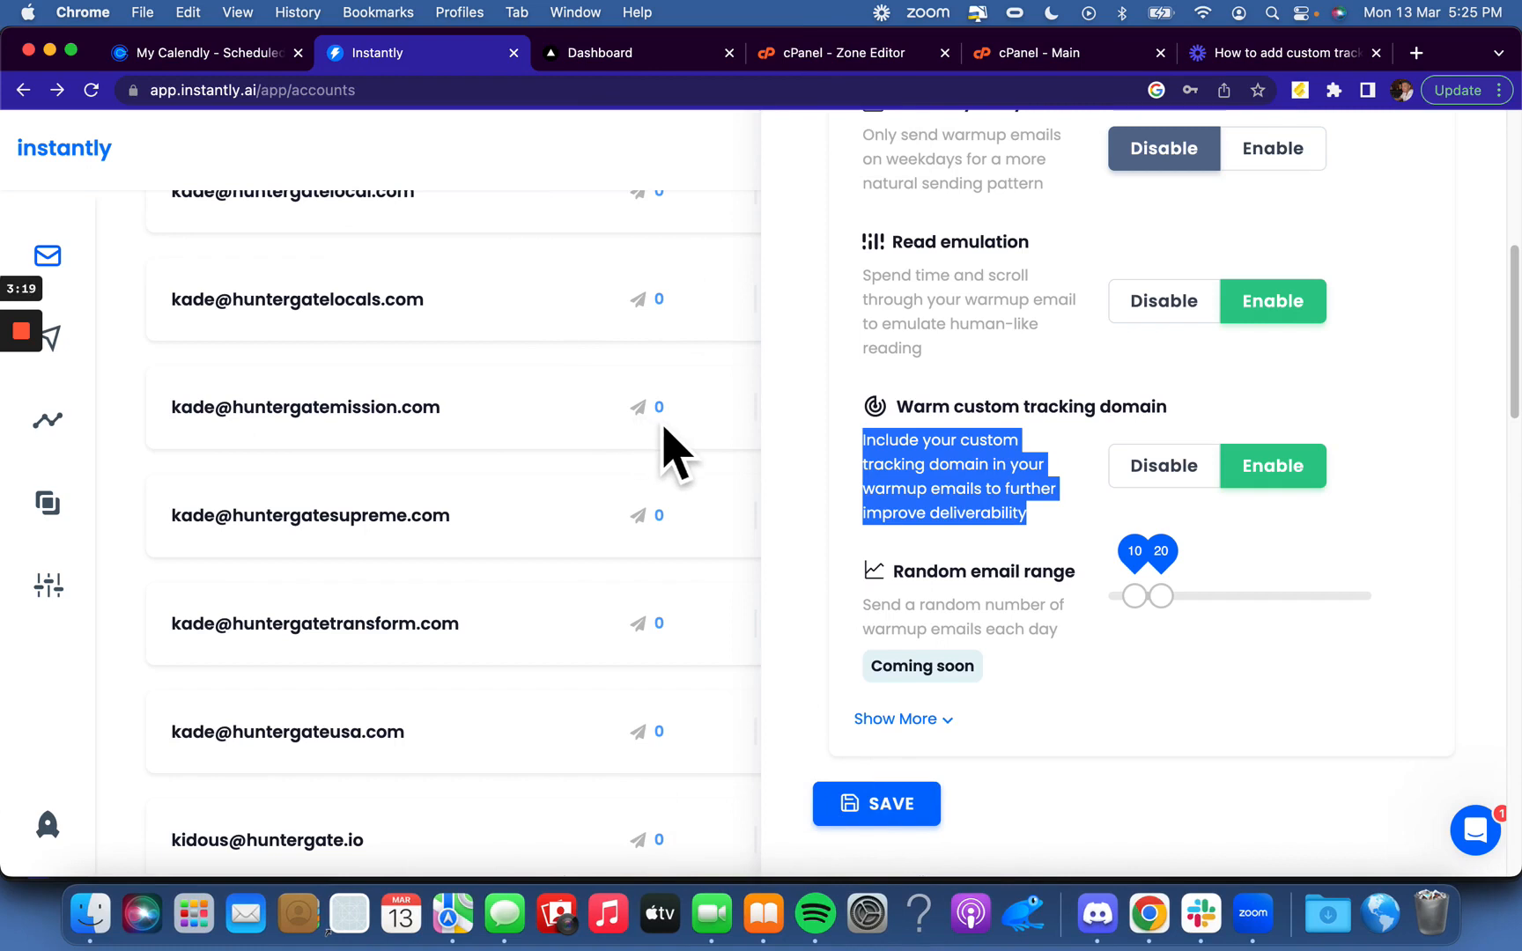
mouse_move(698, 456)
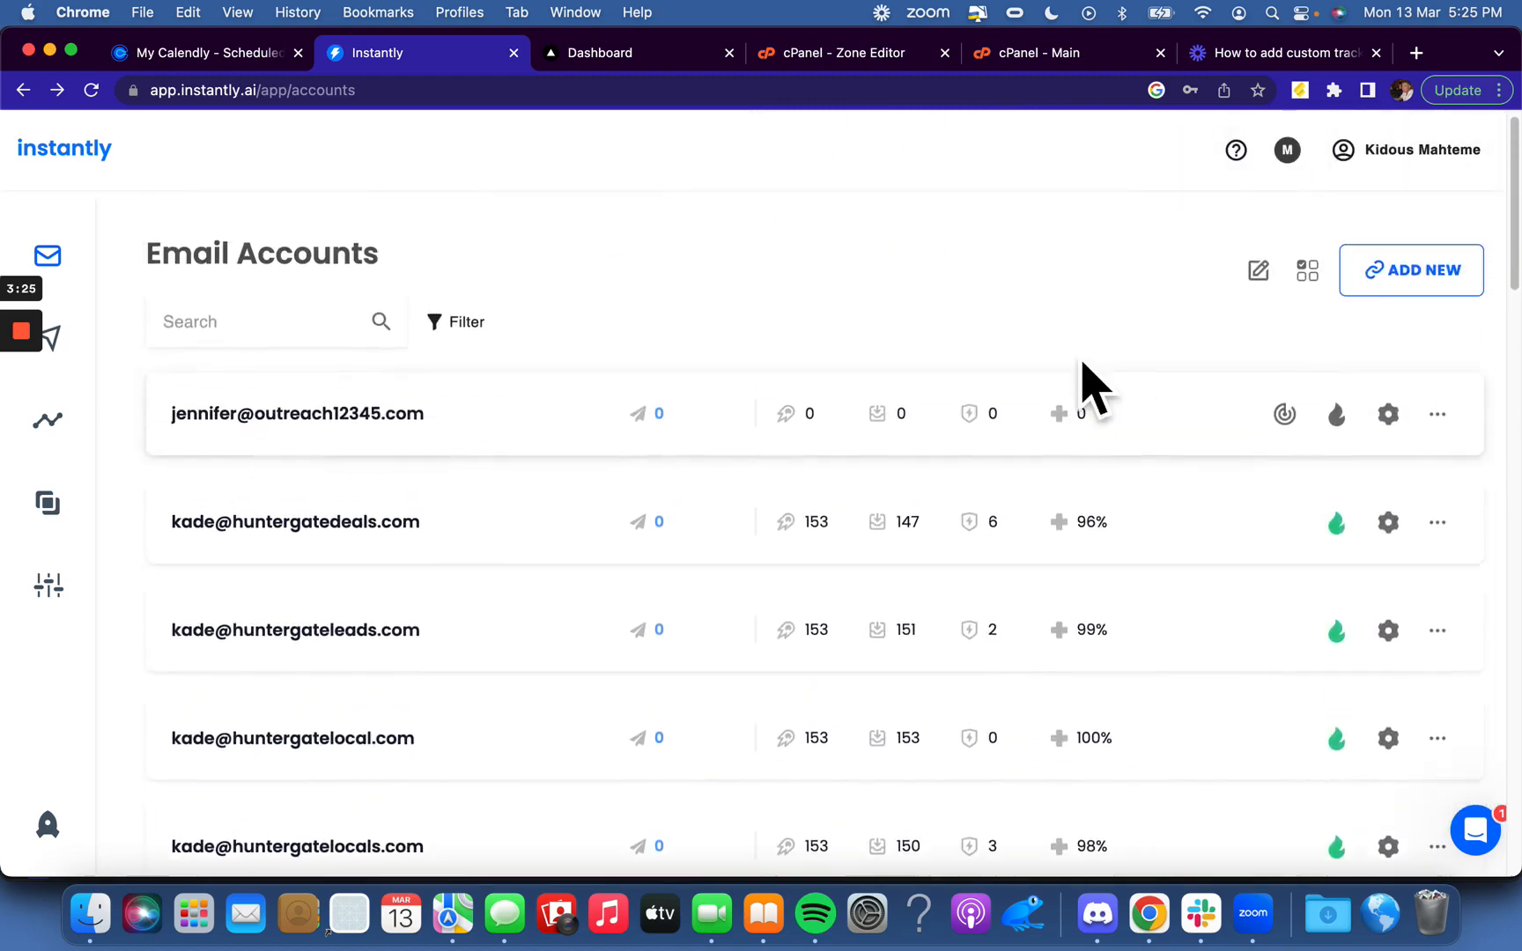
scroll("down", 3)
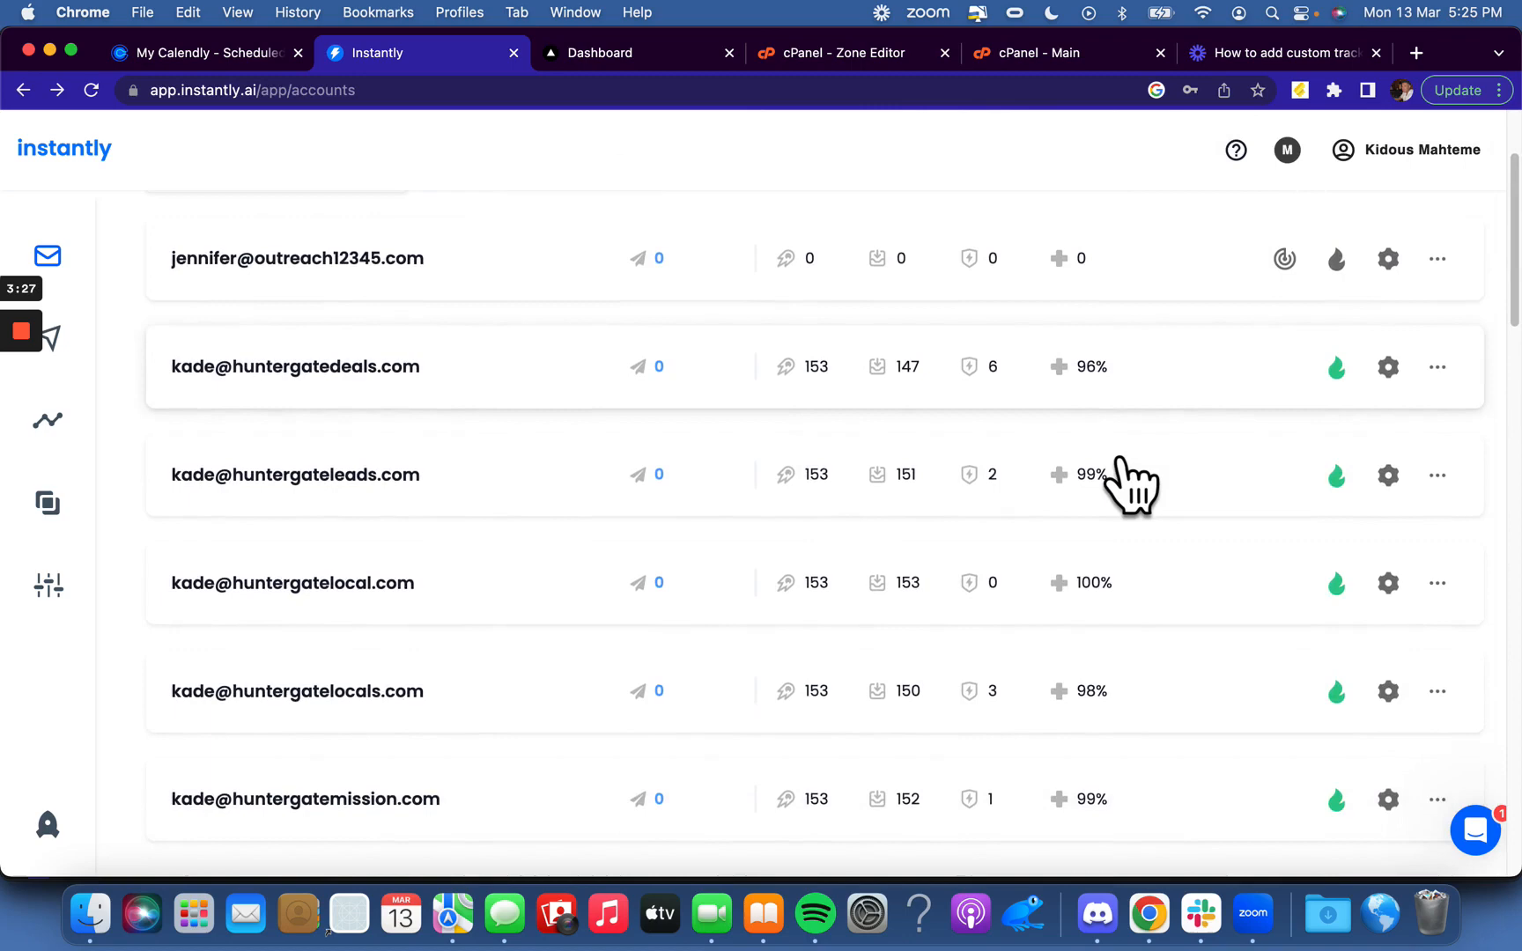
scroll("down", 3)
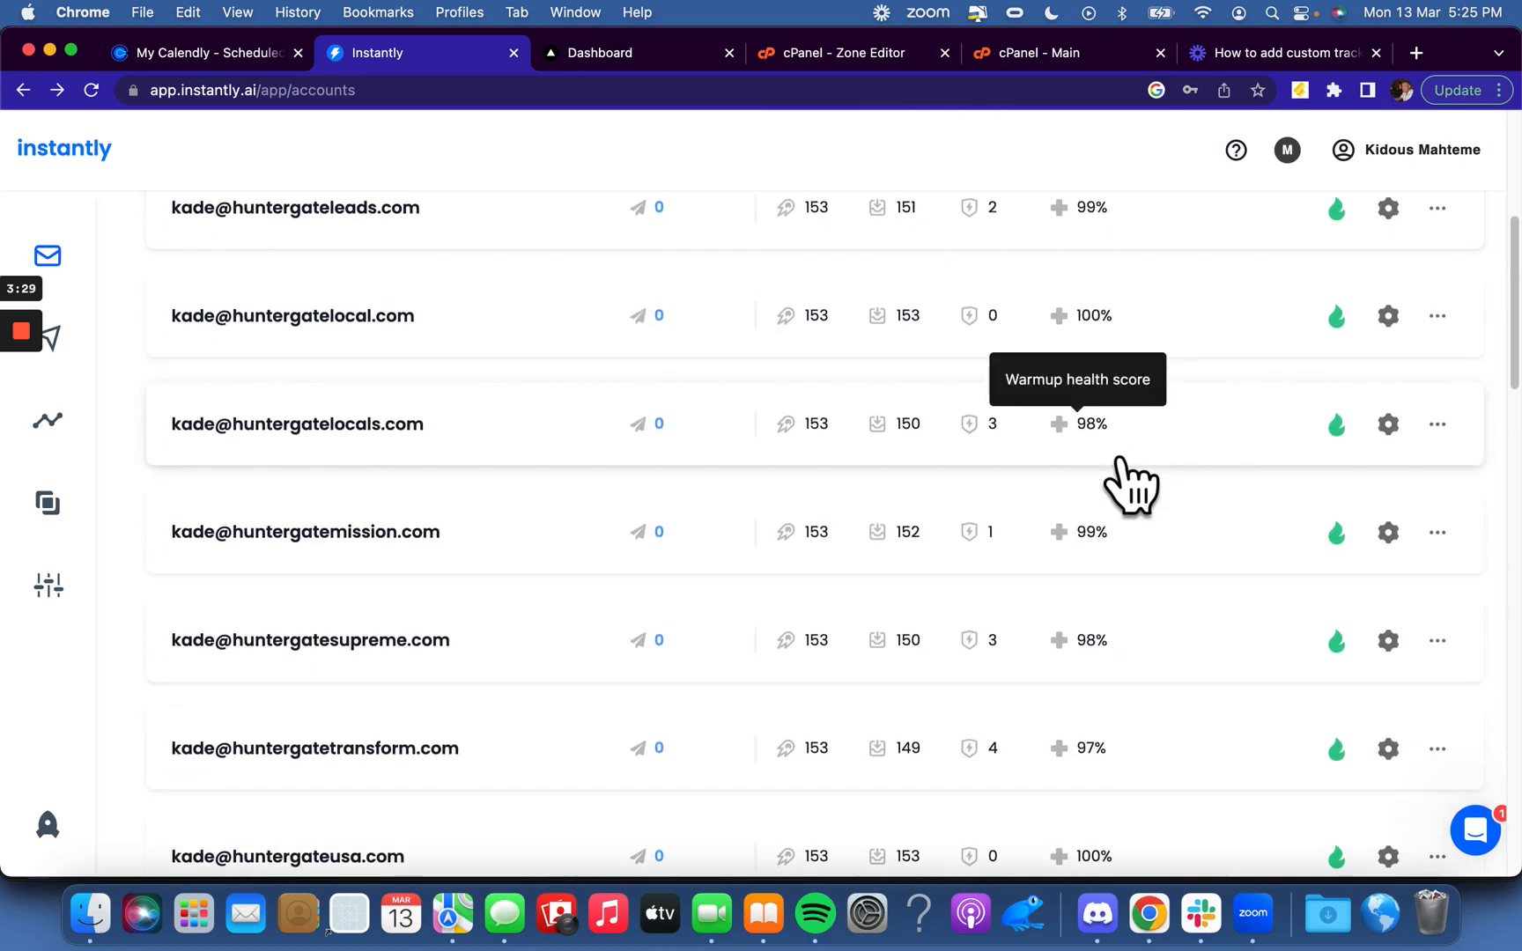
scroll("down", 3)
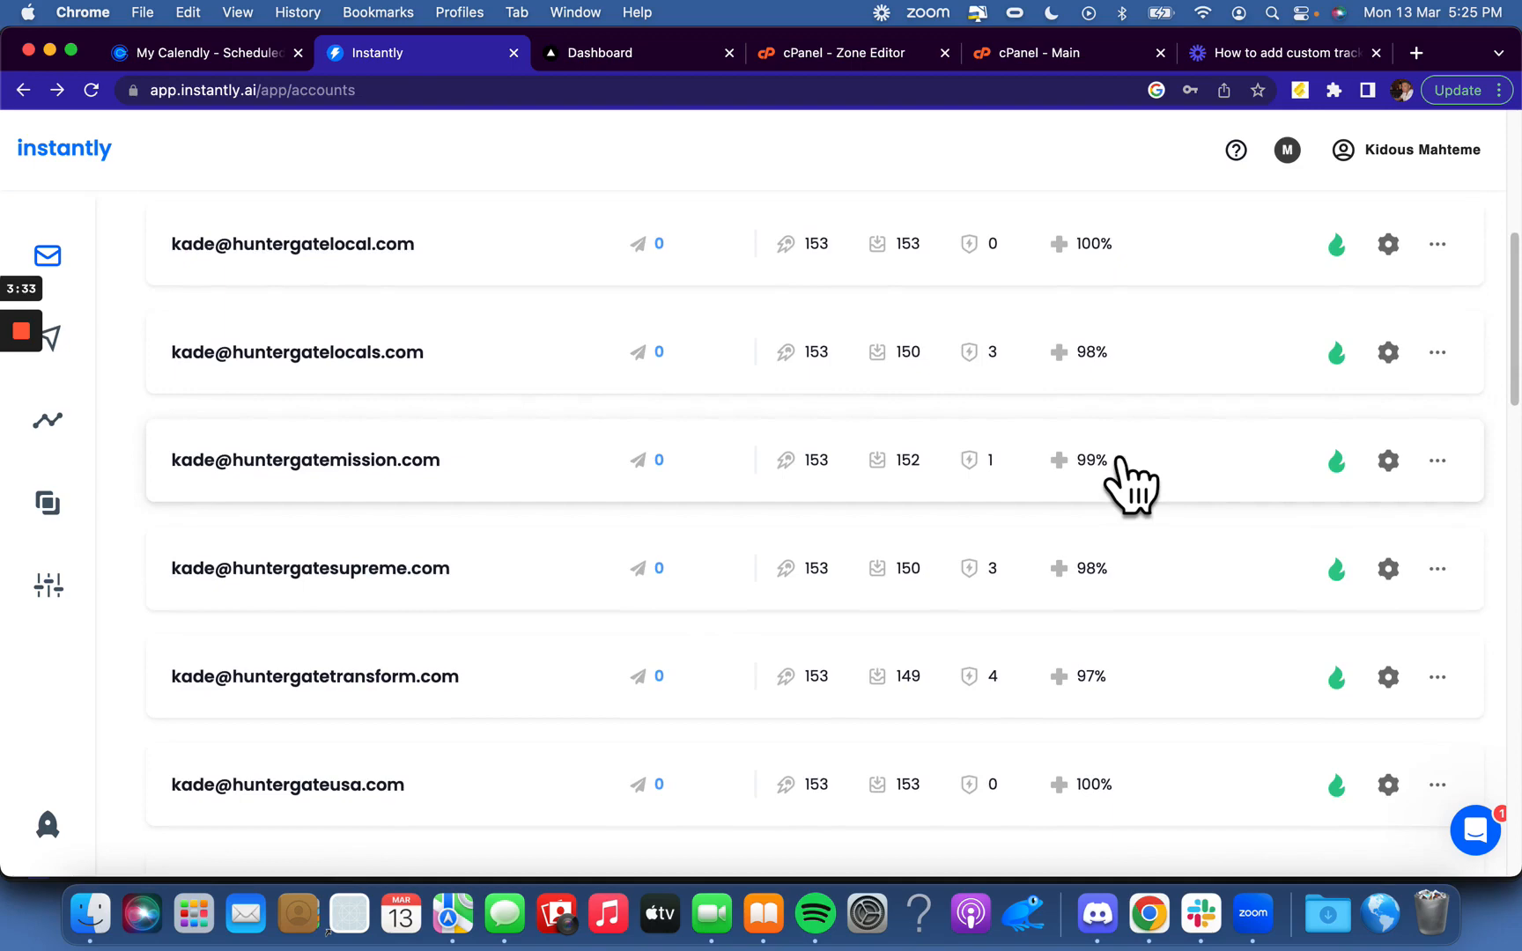
scroll("down", 3)
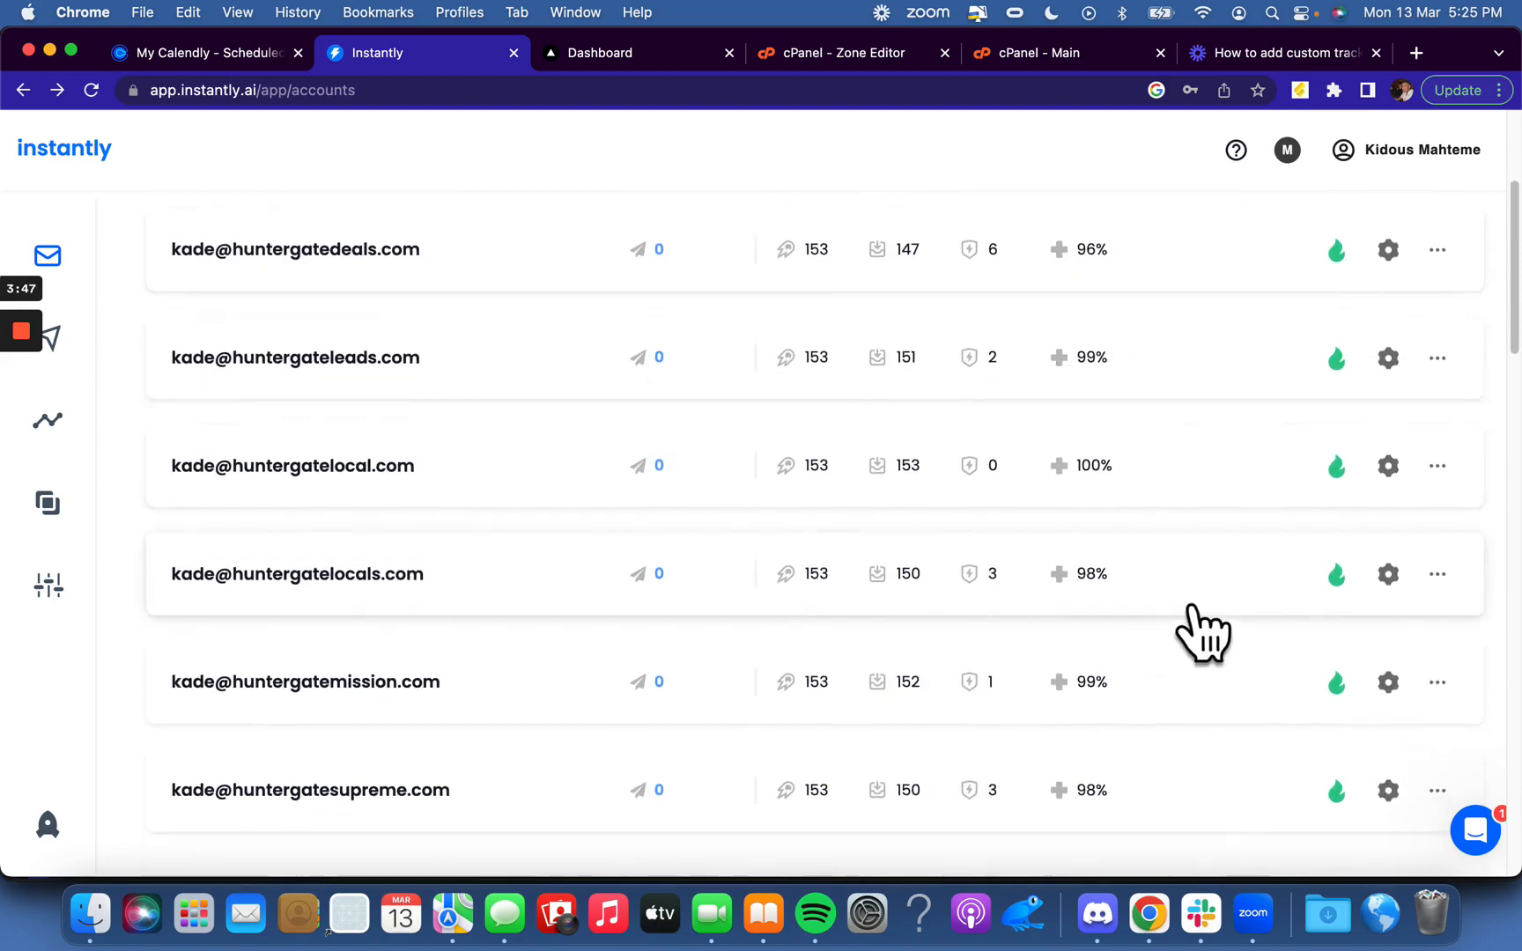
scroll("down", 3)
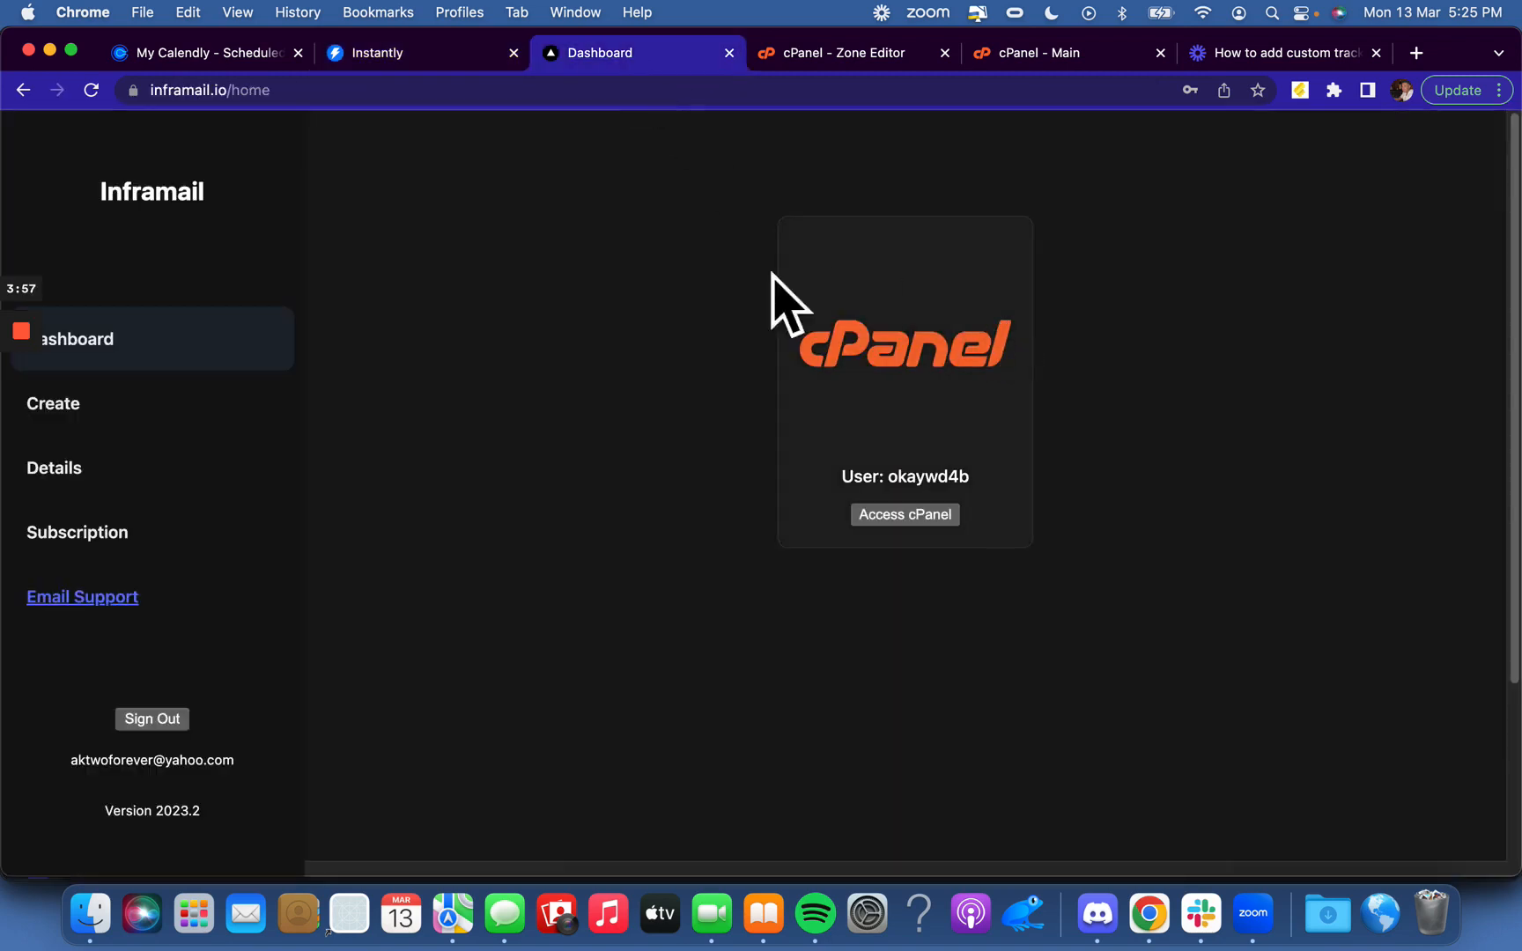
mouse_move(995, 262)
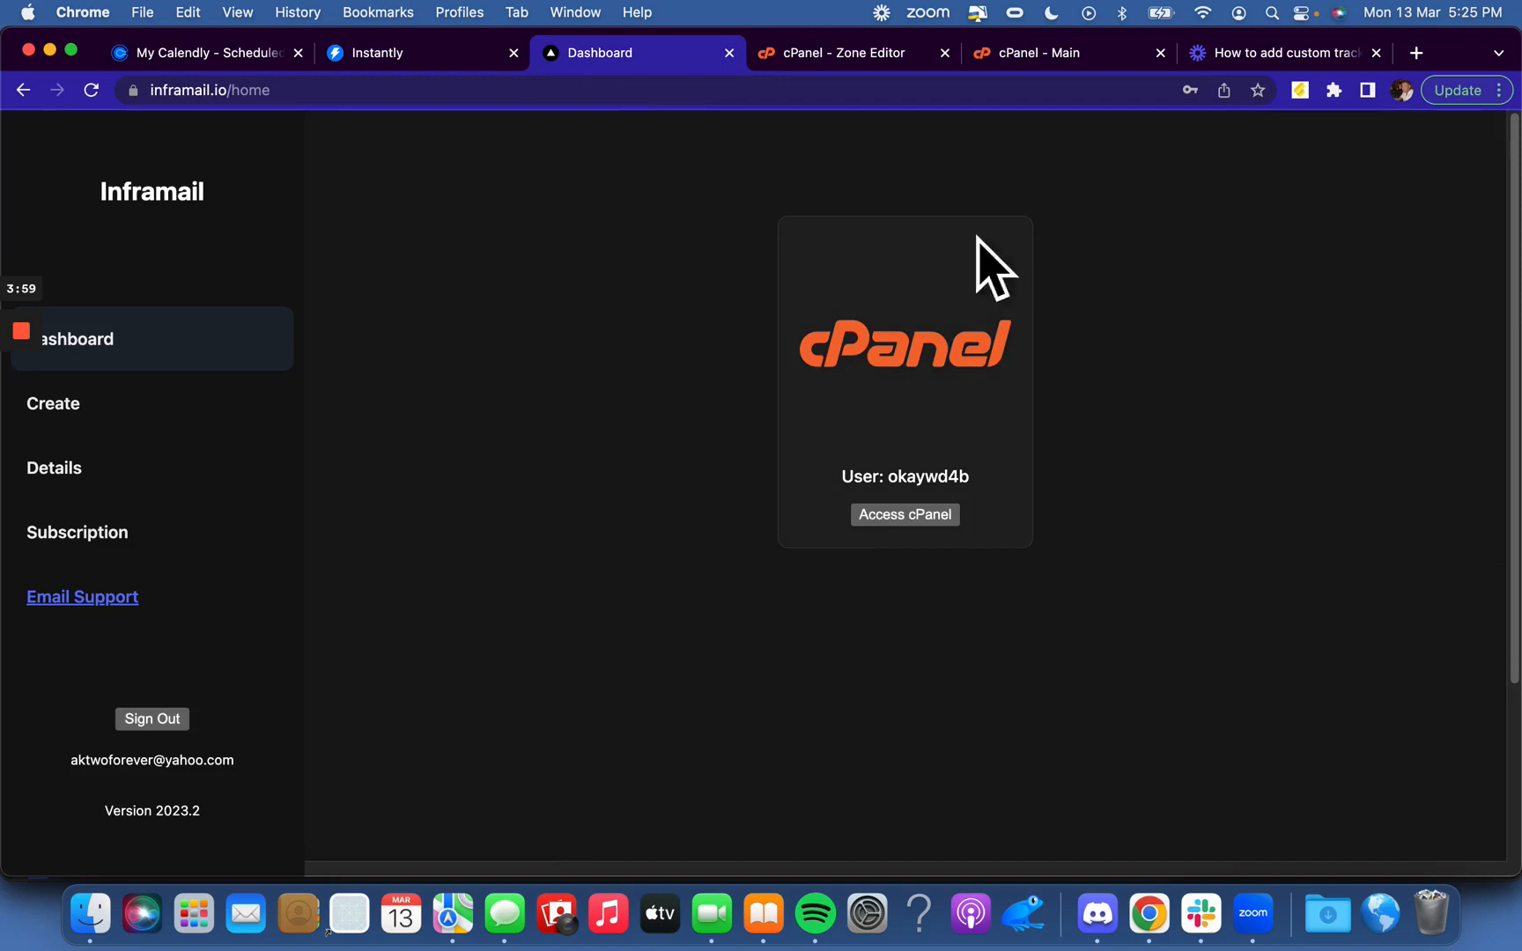
mouse_move(791, 451)
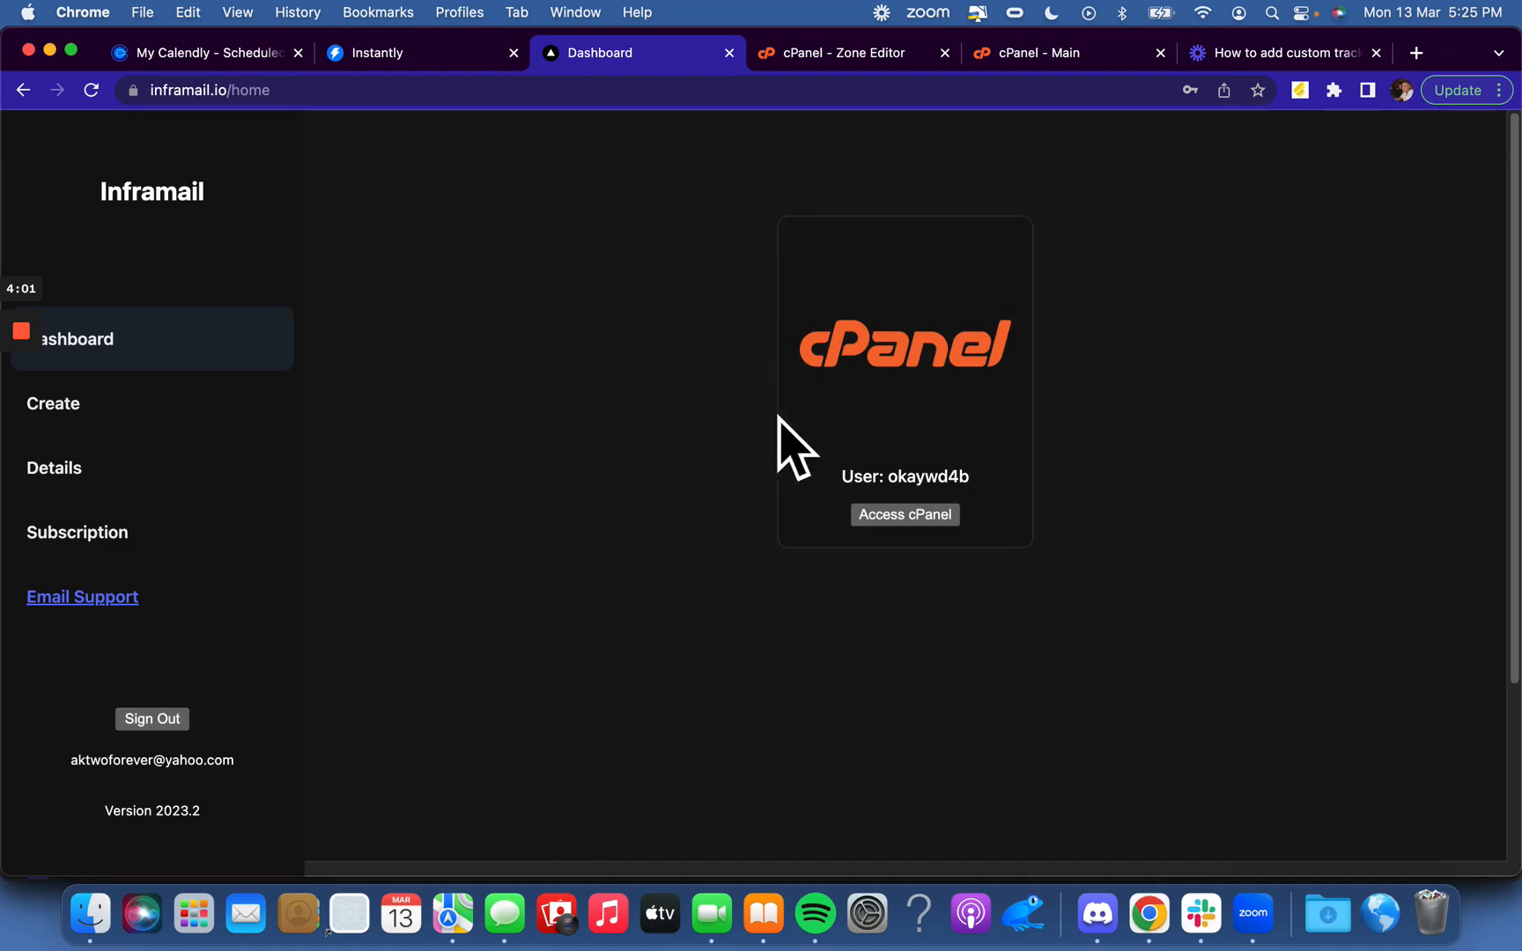
mouse_move(672, 446)
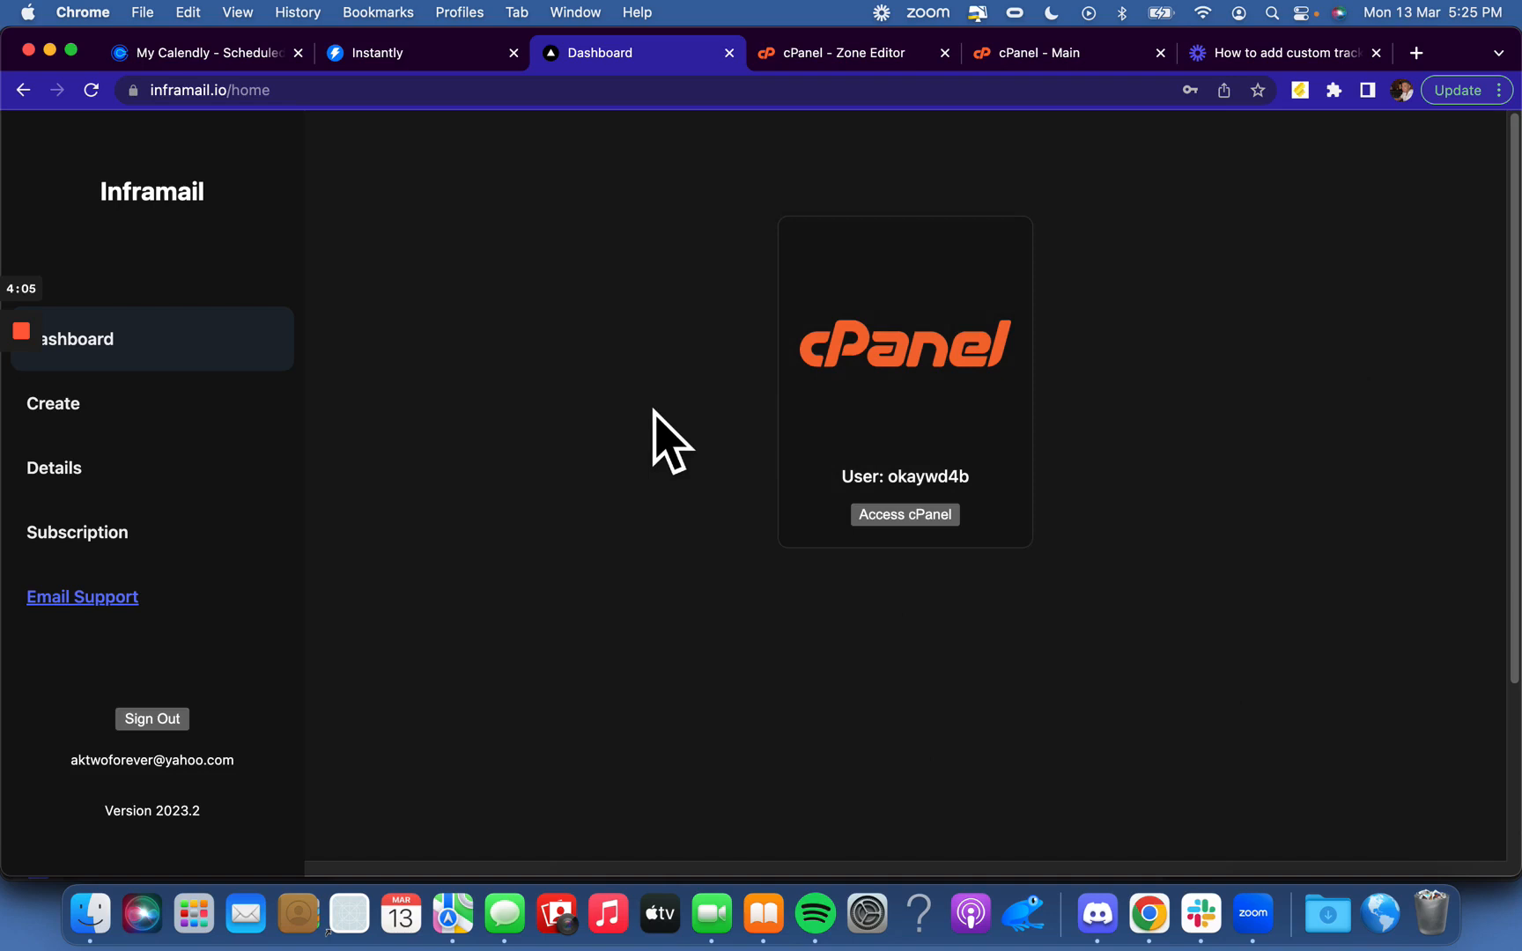
mouse_move(669, 377)
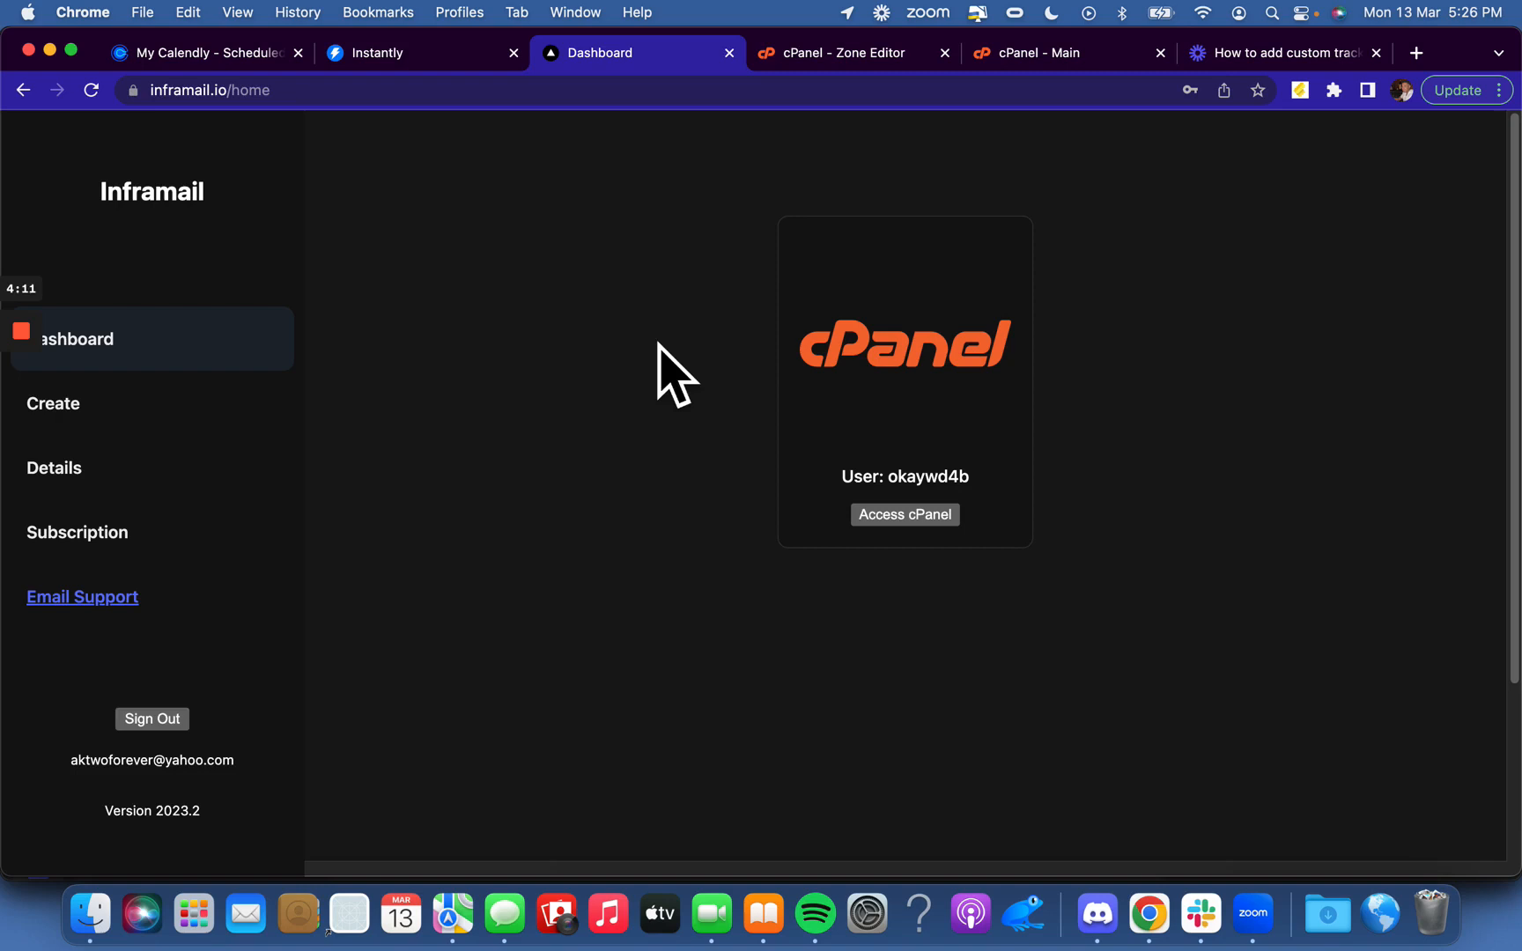
mouse_move(839, 321)
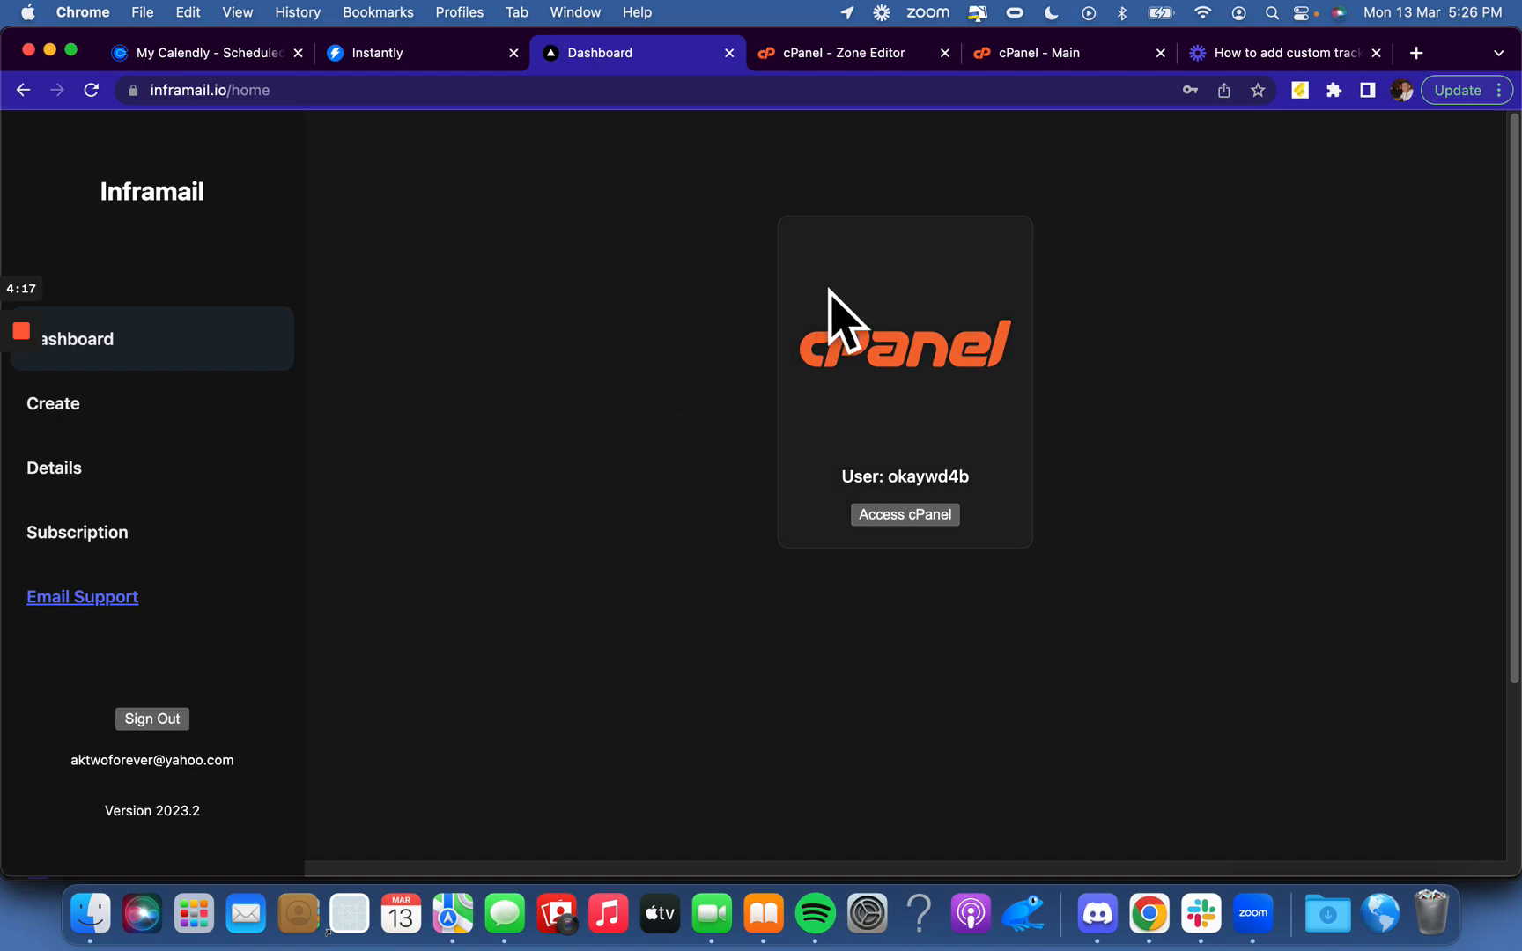
left_click(422, 52)
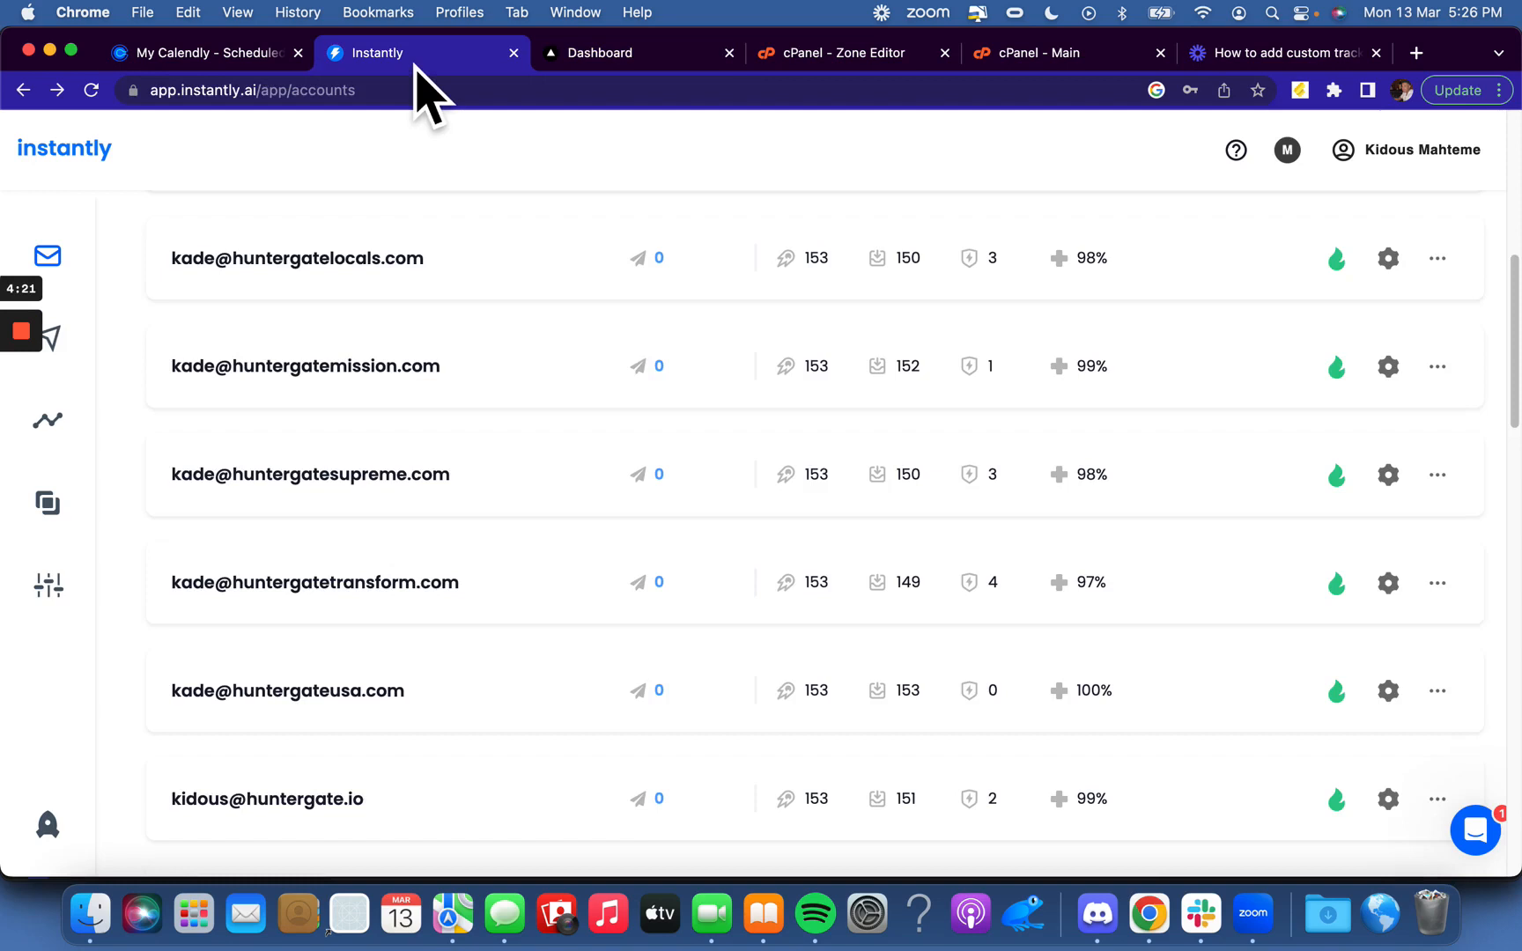
mouse_move(162, 408)
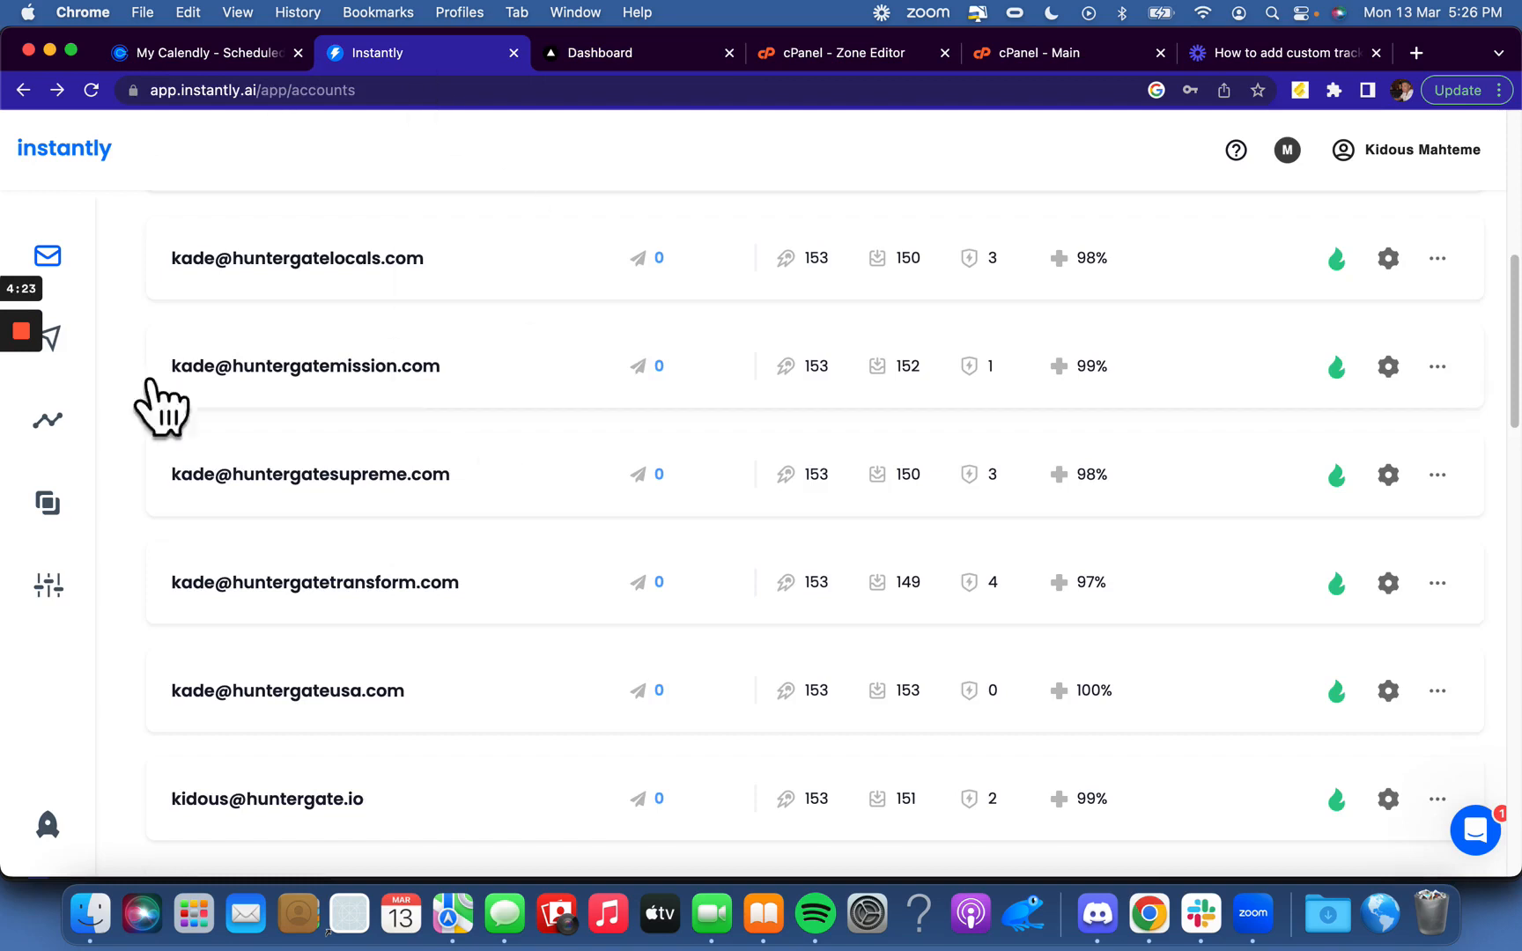
mouse_move(967, 631)
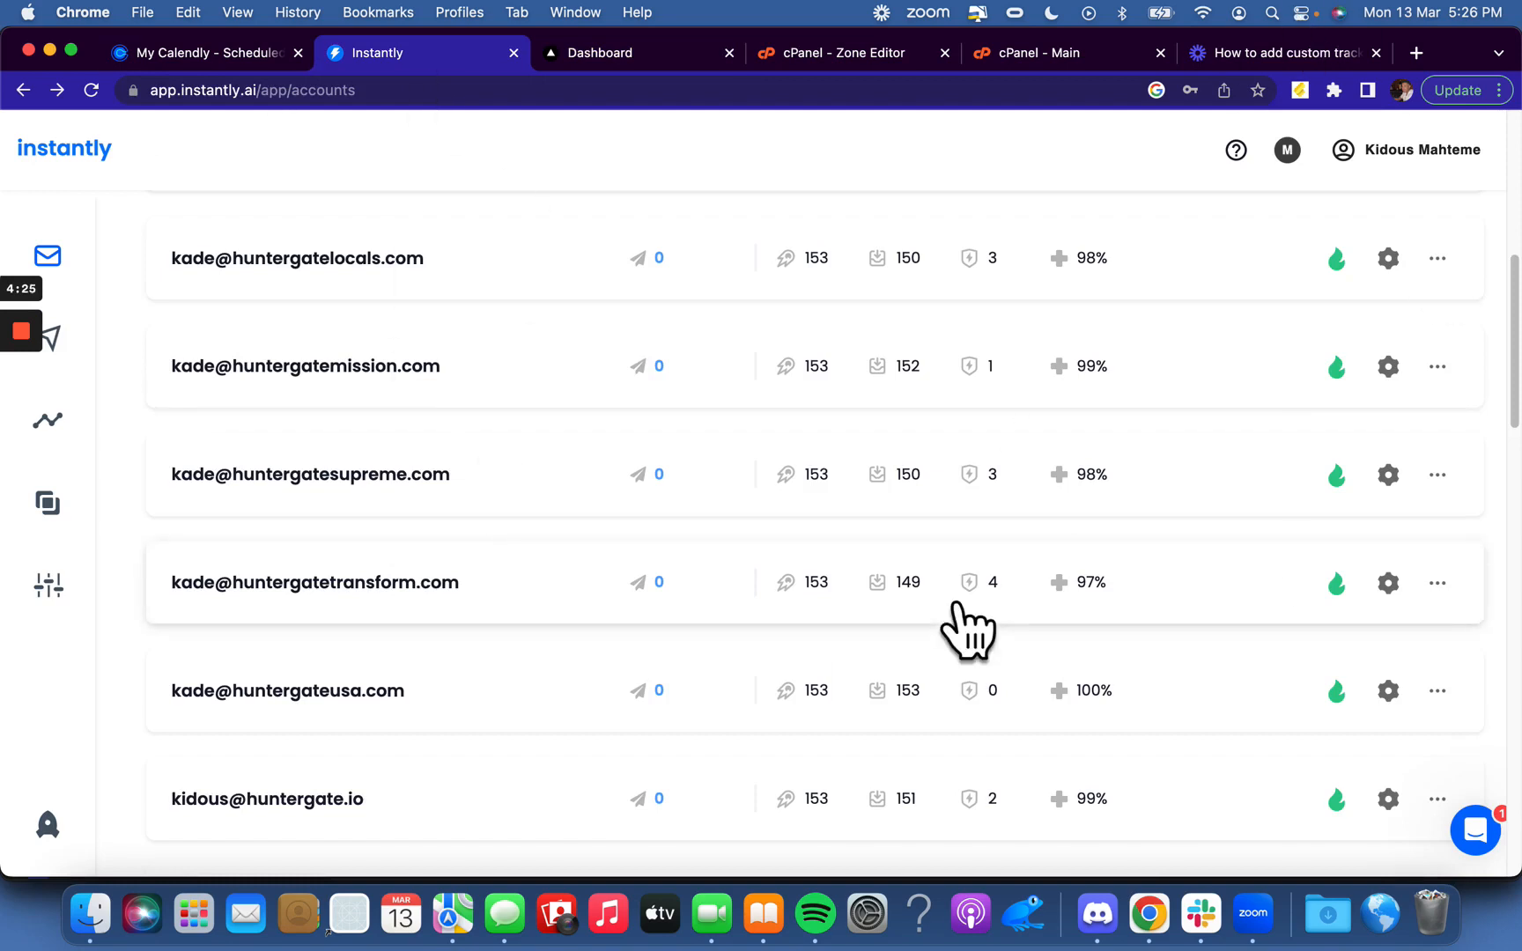
mouse_move(174, 359)
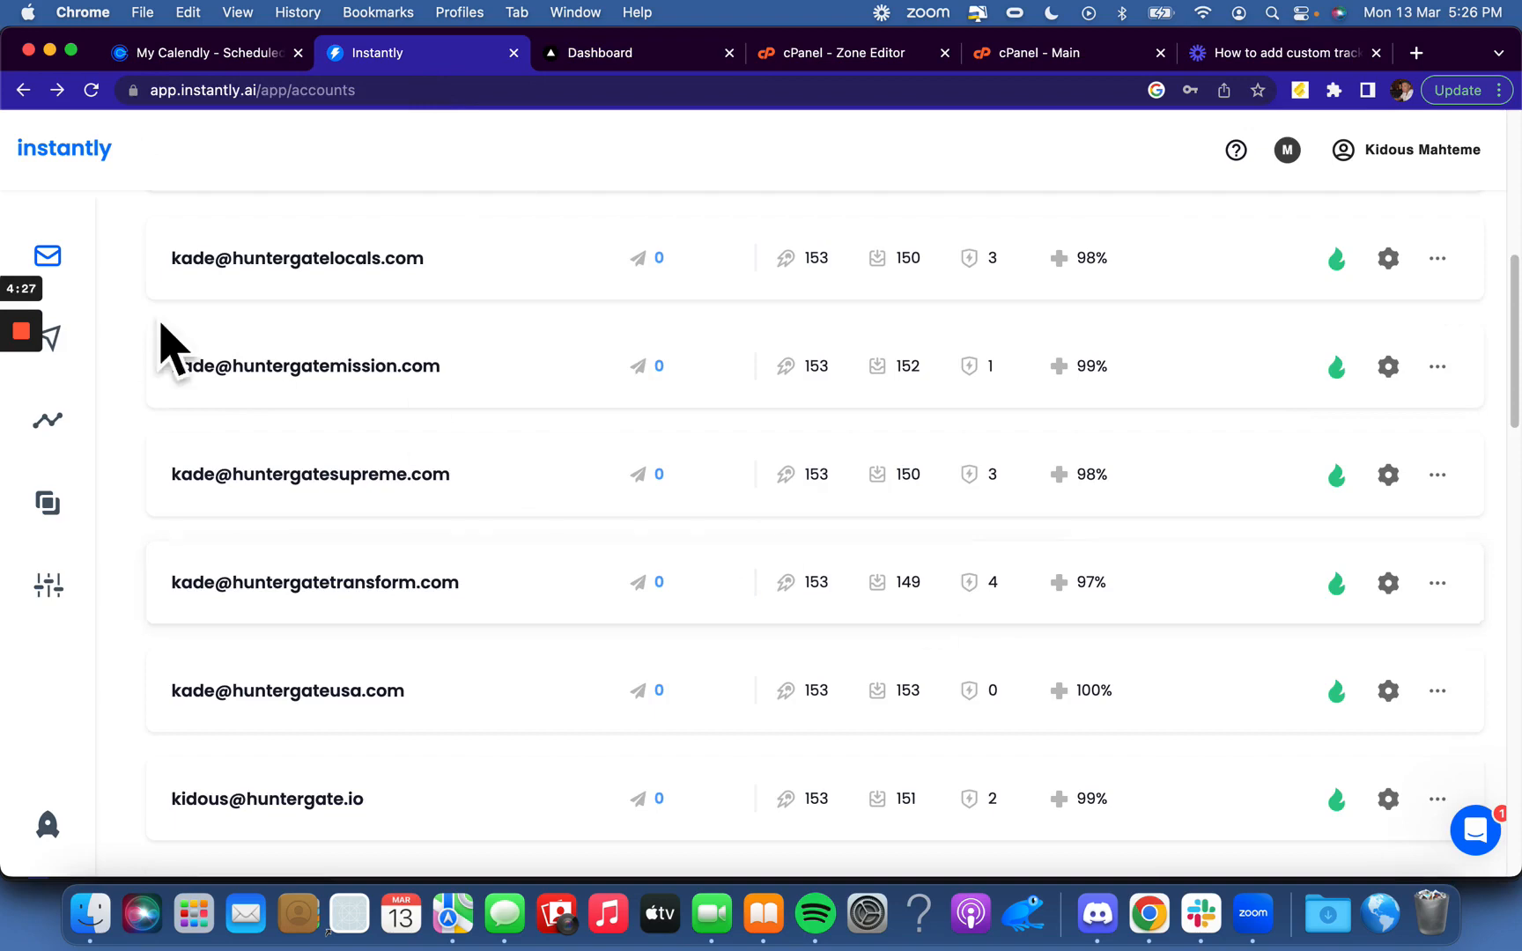